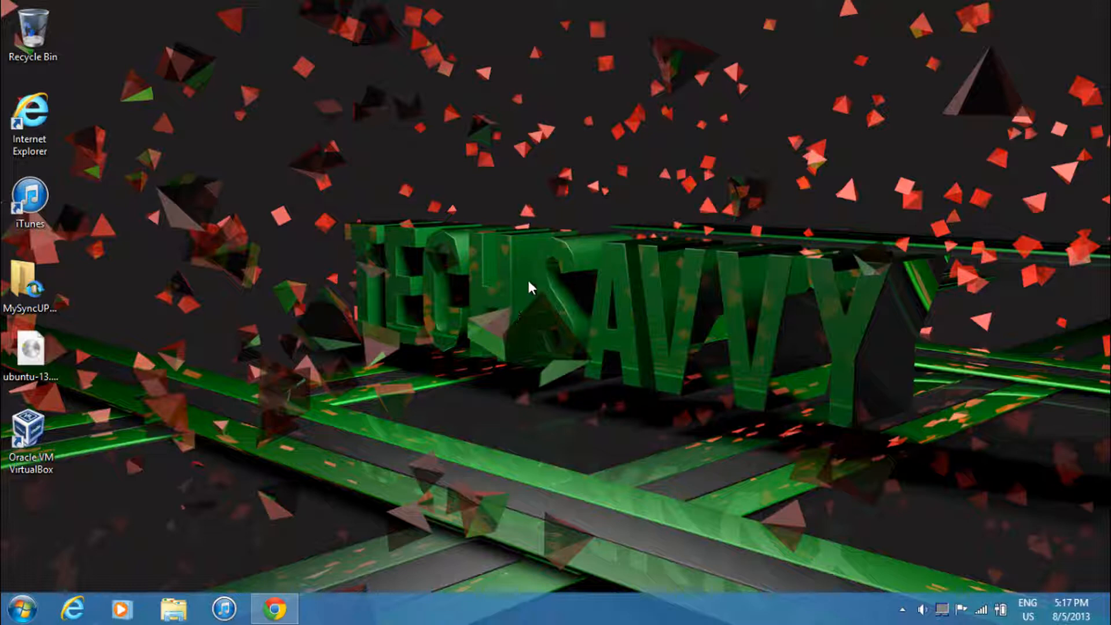
mouse_move(545, 347)
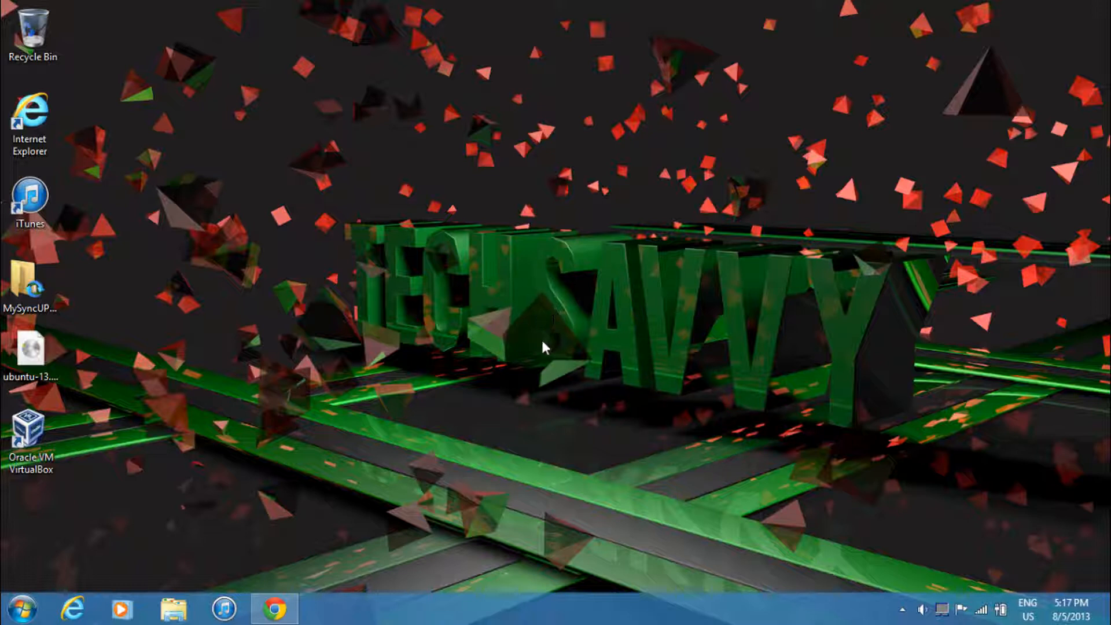
mouse_move(464, 263)
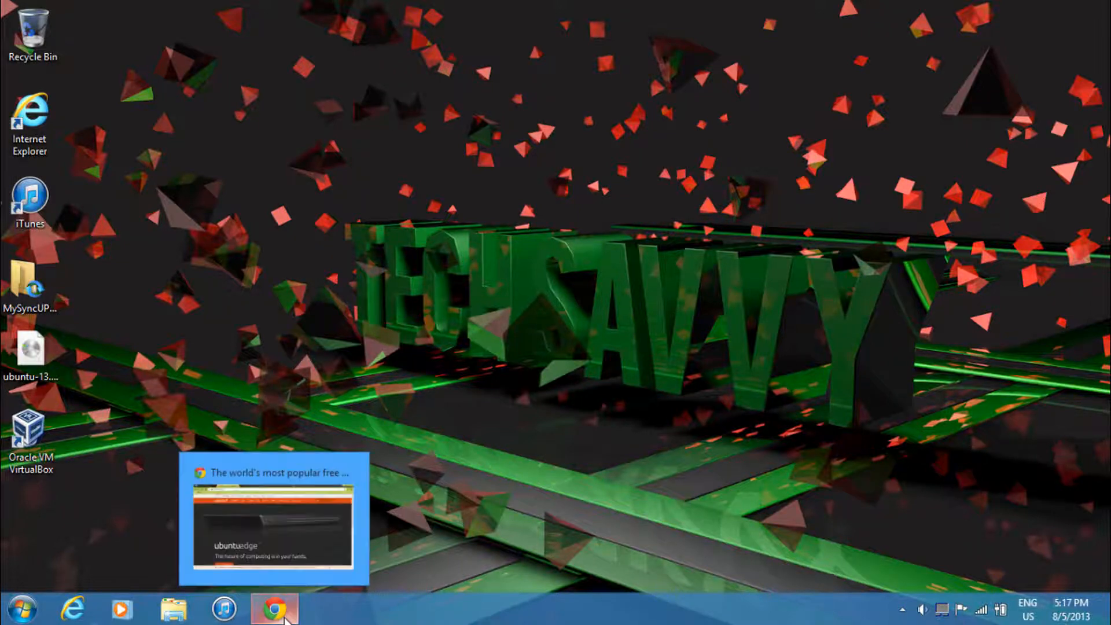
Step: Bring Chrome back up and show the VirtualBox Downloads page listing the 4.2.16 packages
left_click(275, 610)
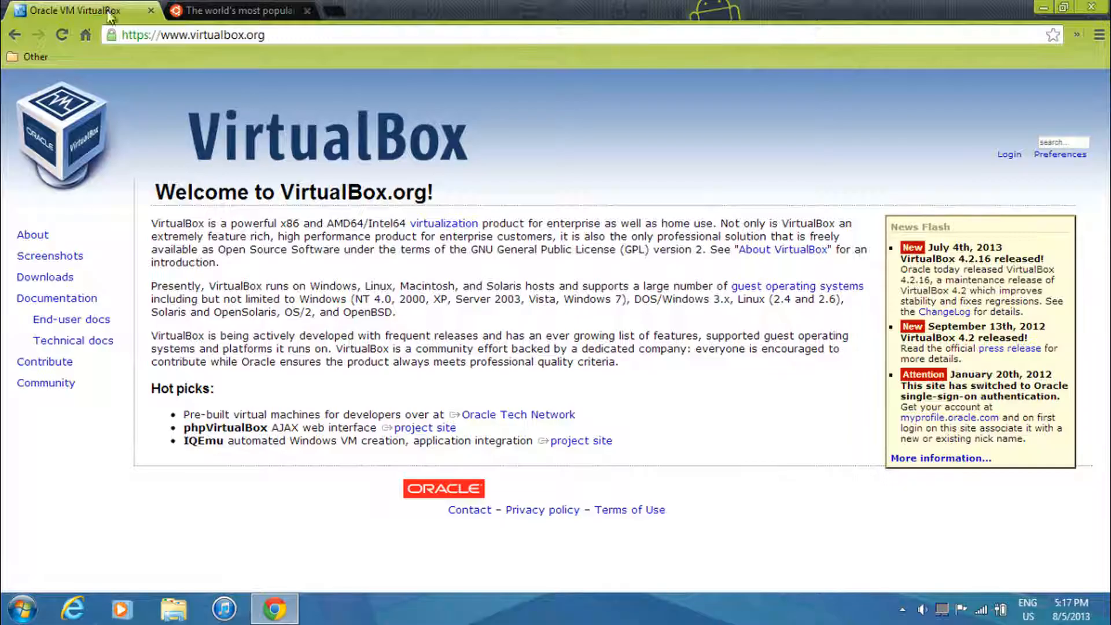
mouse_move(832, 50)
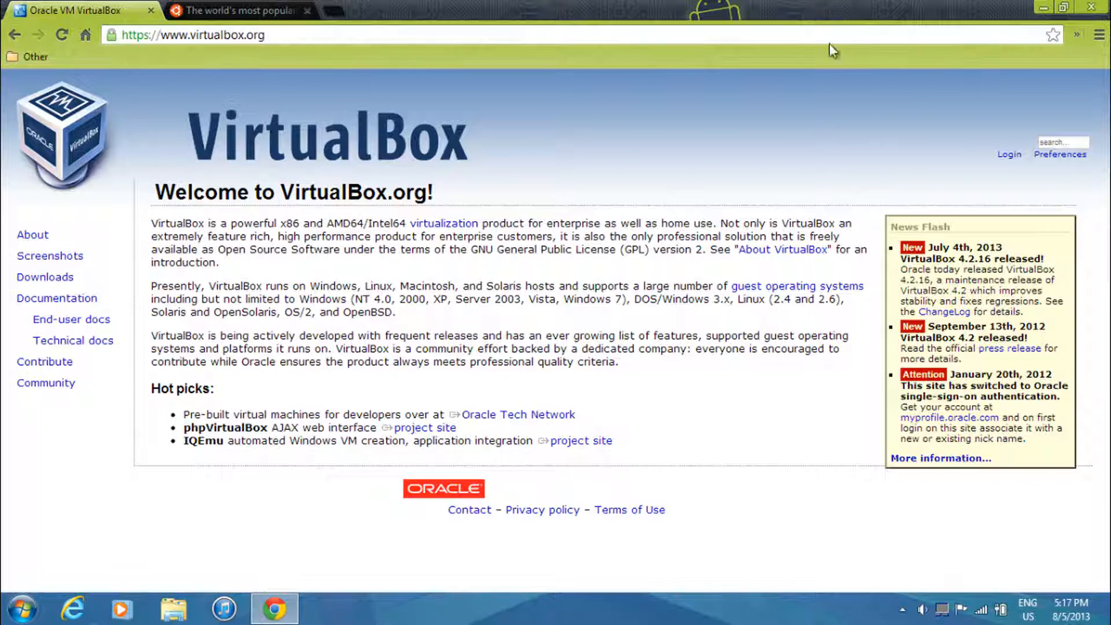
left_click(46, 276)
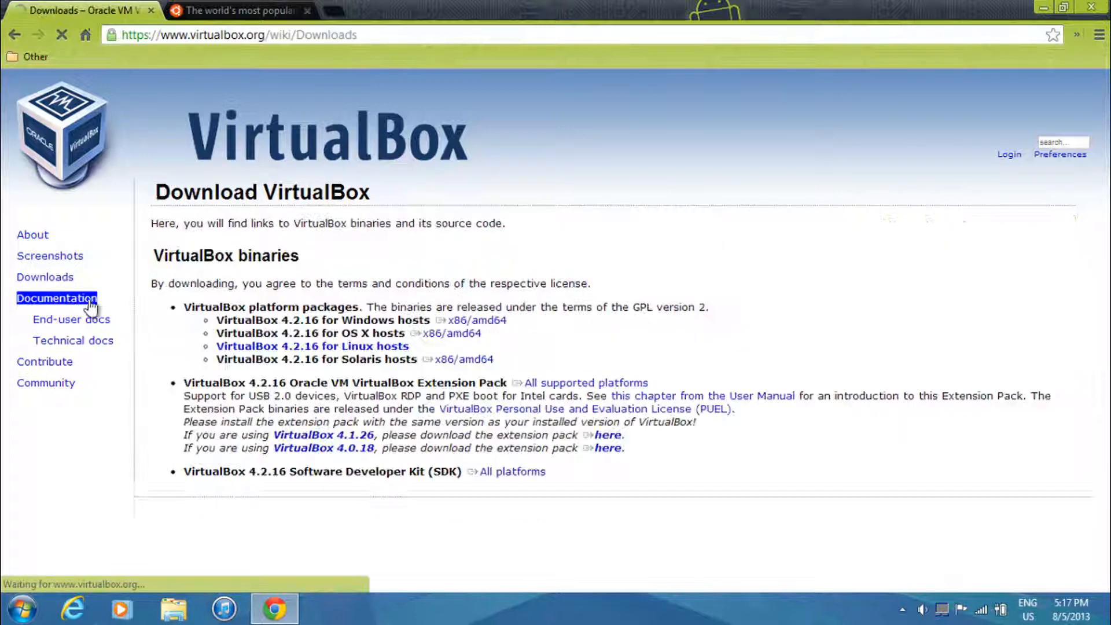
scroll("down", 3)
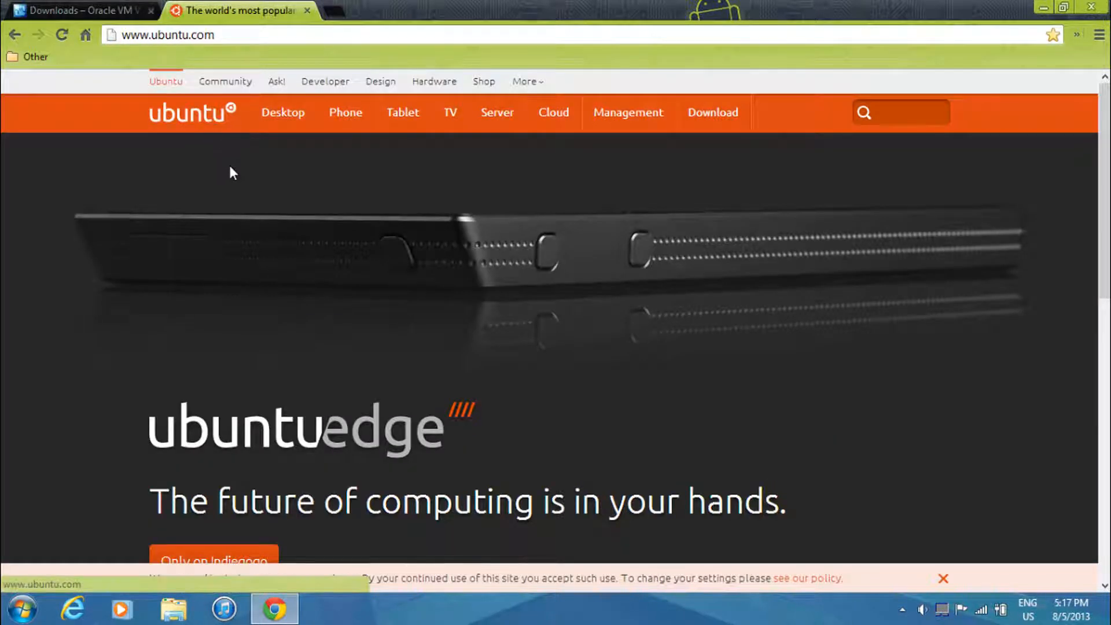
mouse_move(484, 81)
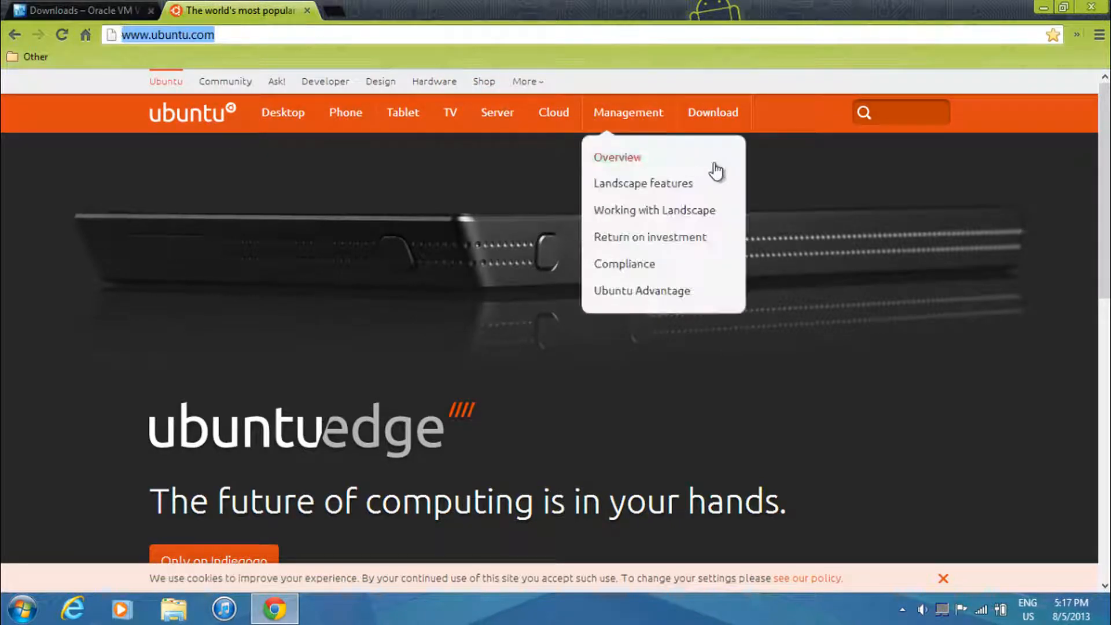
Step: Go from ubuntu.com to the Ubuntu Desktop download page and reveal the 13.04 flavour choices
left_click(713, 112)
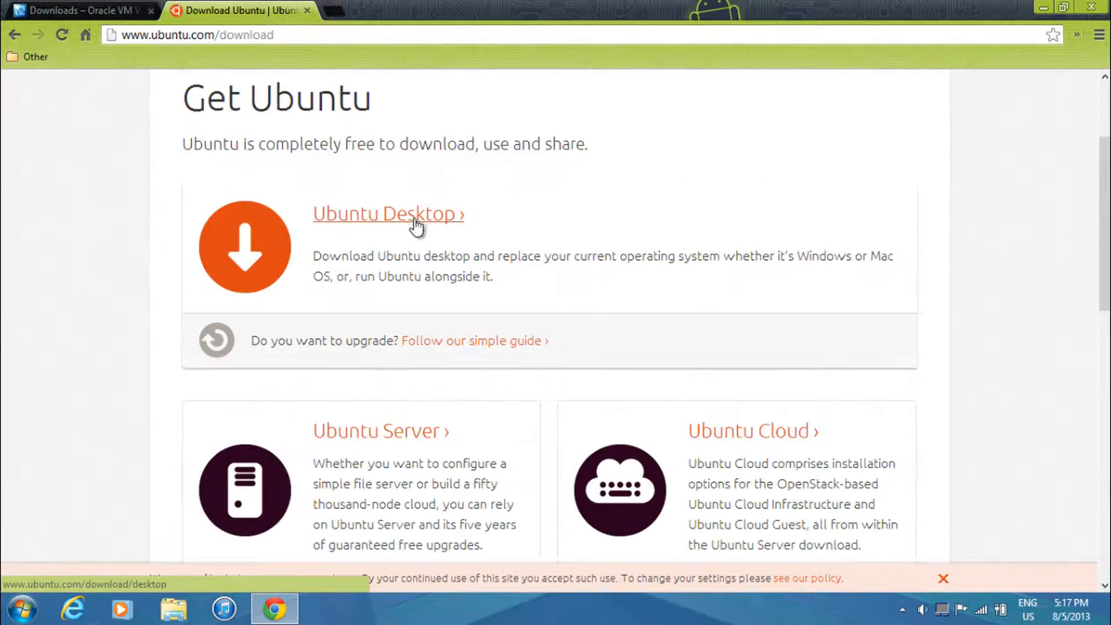
left_click(389, 214)
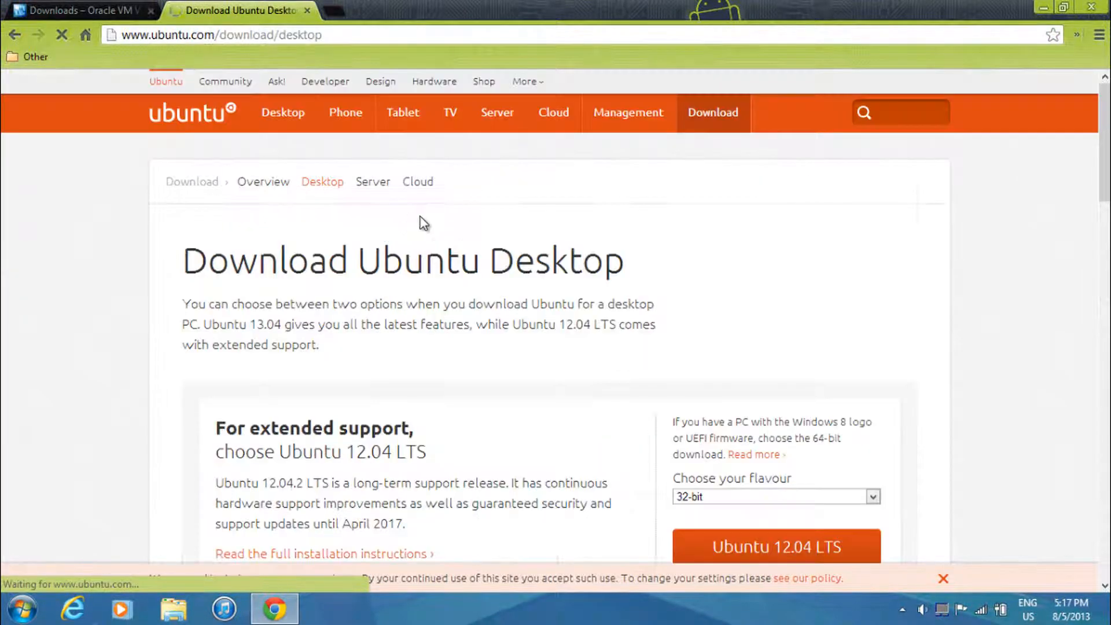
scroll("down", 3)
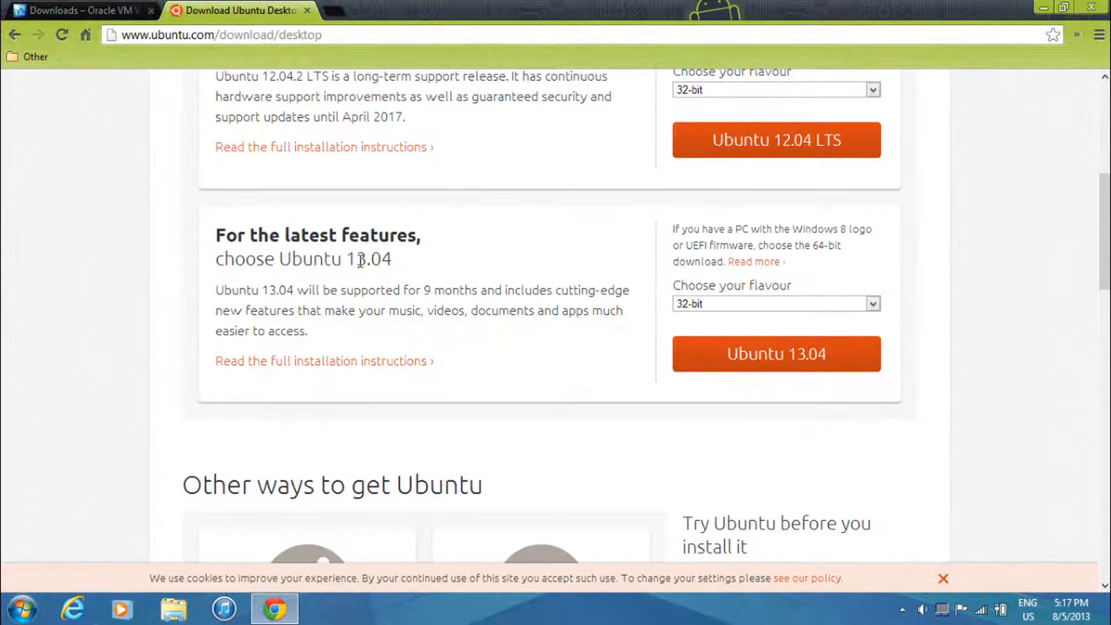
double_click(370, 258)
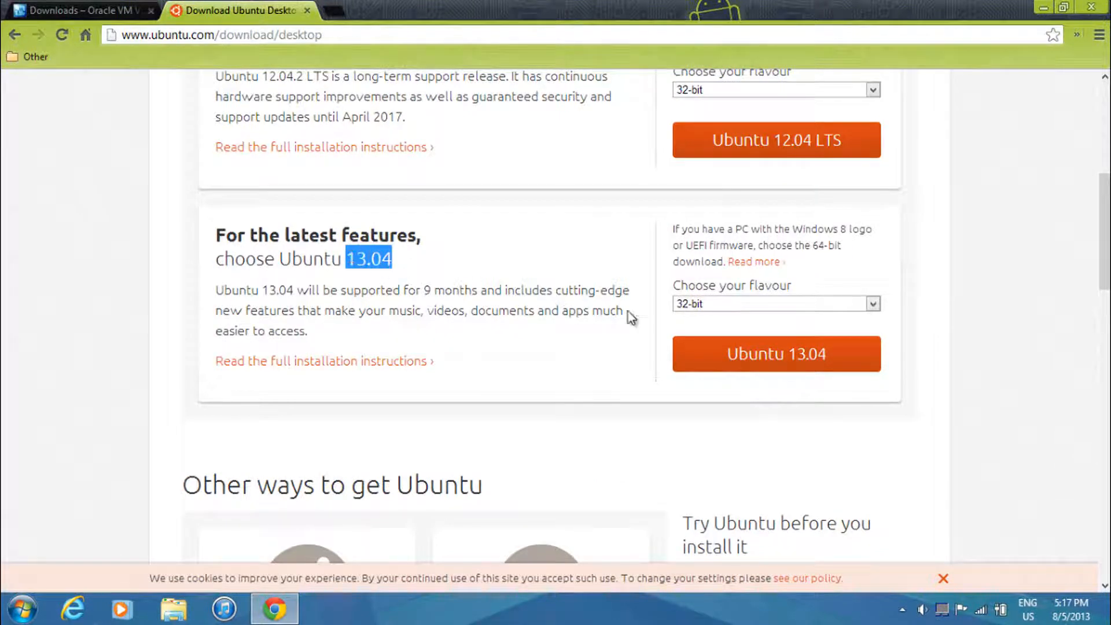
left_click(775, 304)
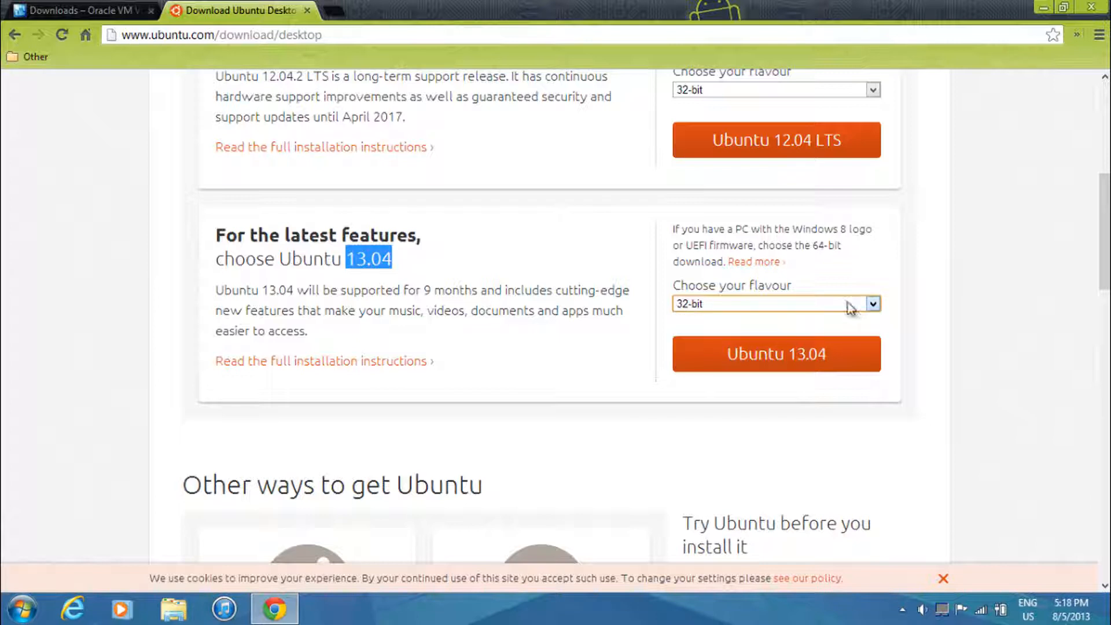
left_click(20, 607)
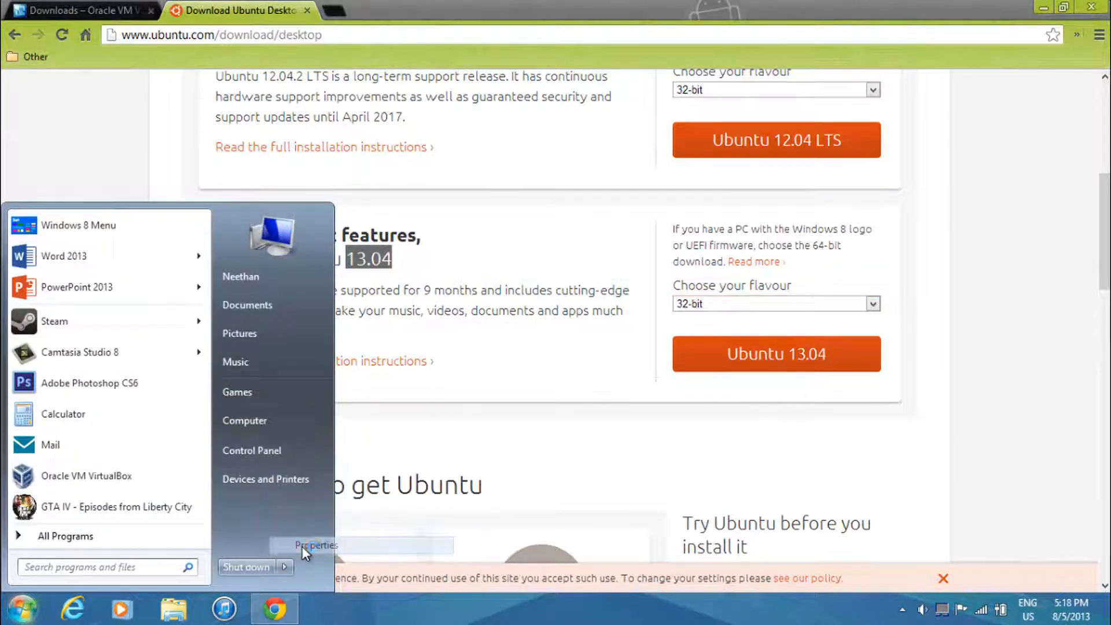
Step: Show the Windows System properties window, confirming a 64-bit operating system
left_click(315, 545)
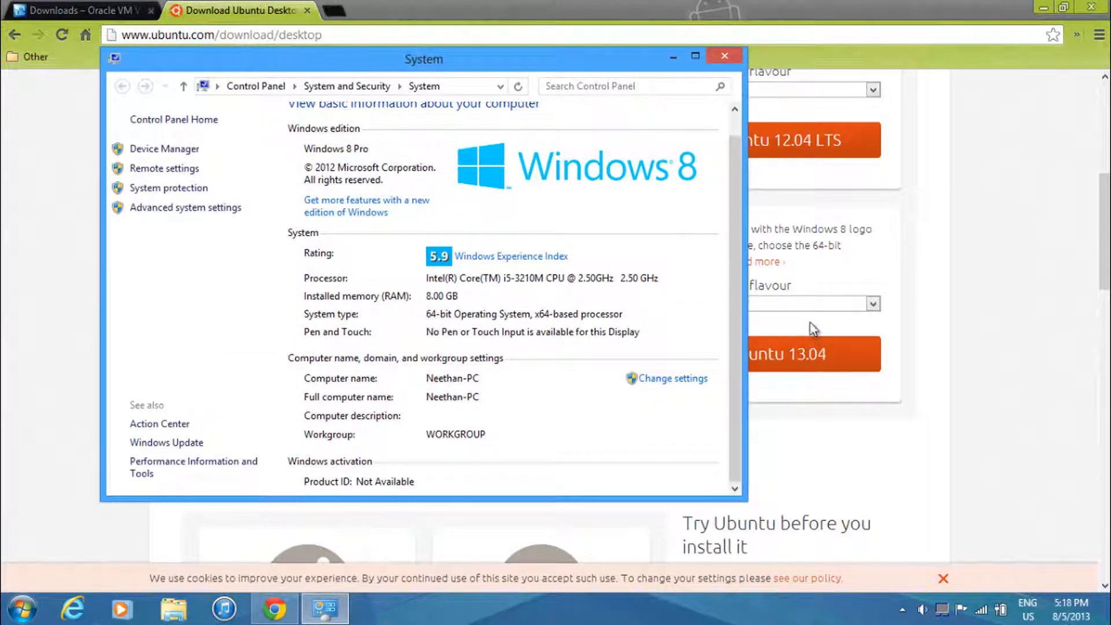
mouse_move(445, 321)
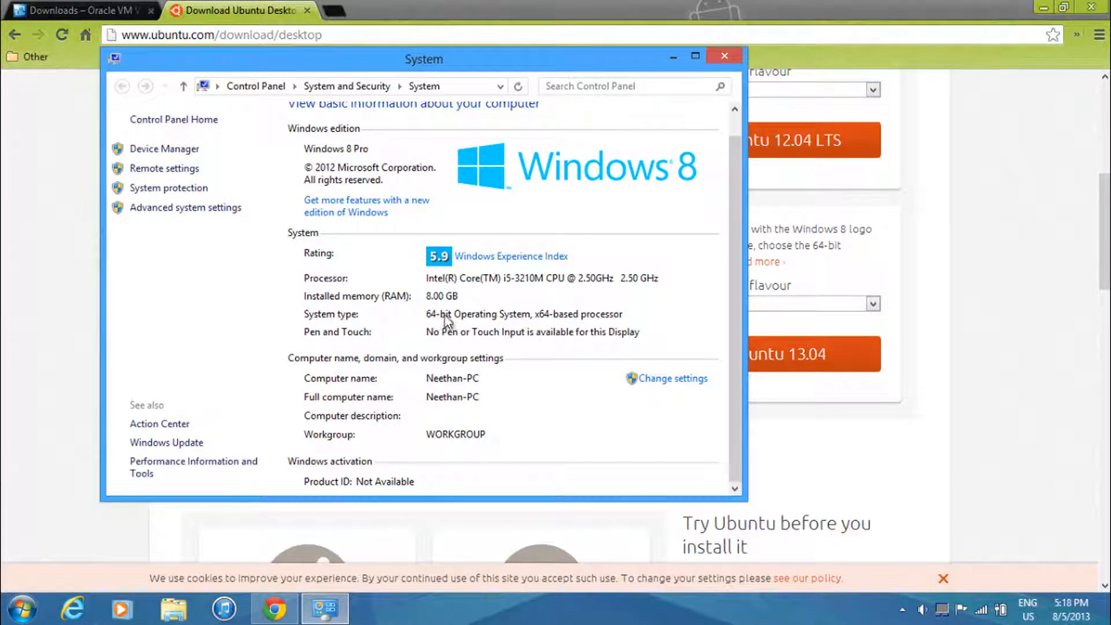
Step: Choose the 64-bit flavour for Ubuntu 13.04, then minimize Chrome to show the desktop
left_click(724, 56)
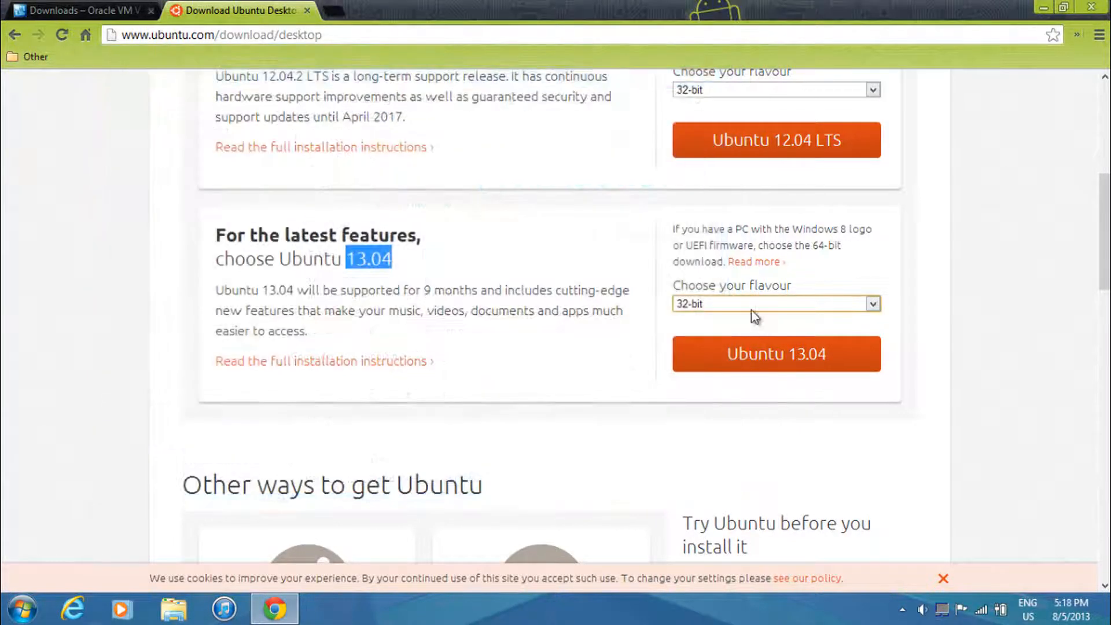
scroll("up", 3)
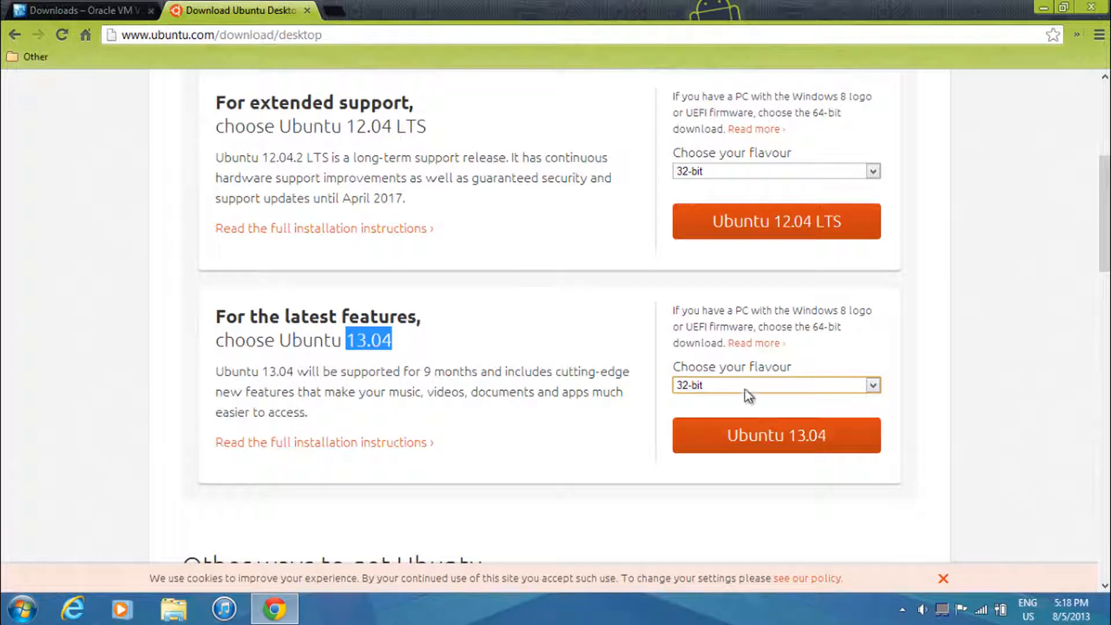
left_click(776, 384)
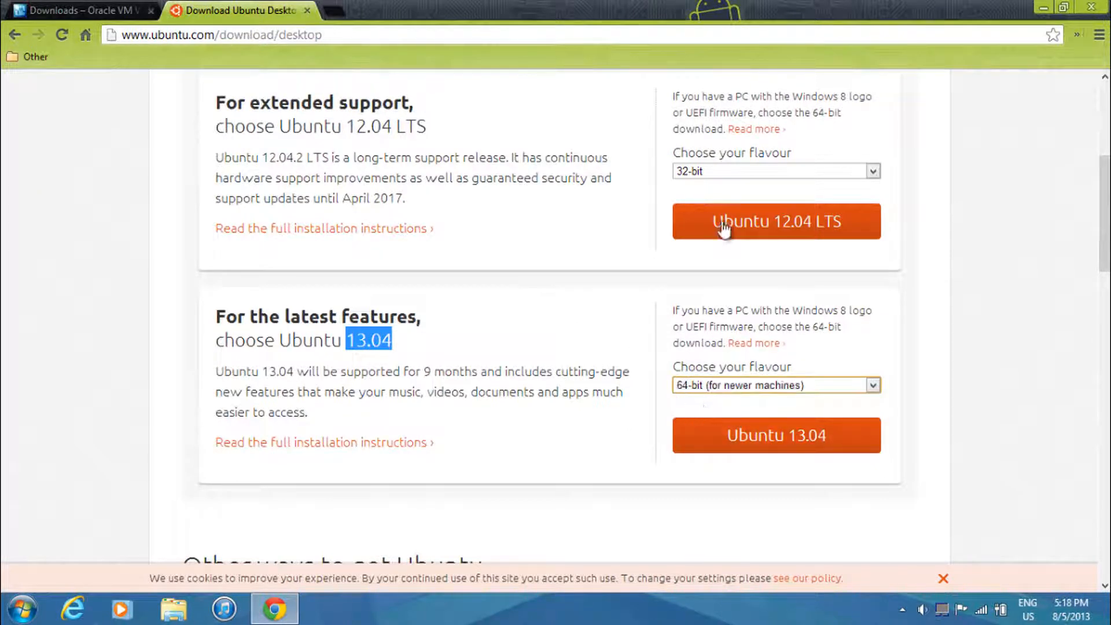
left_click(1043, 8)
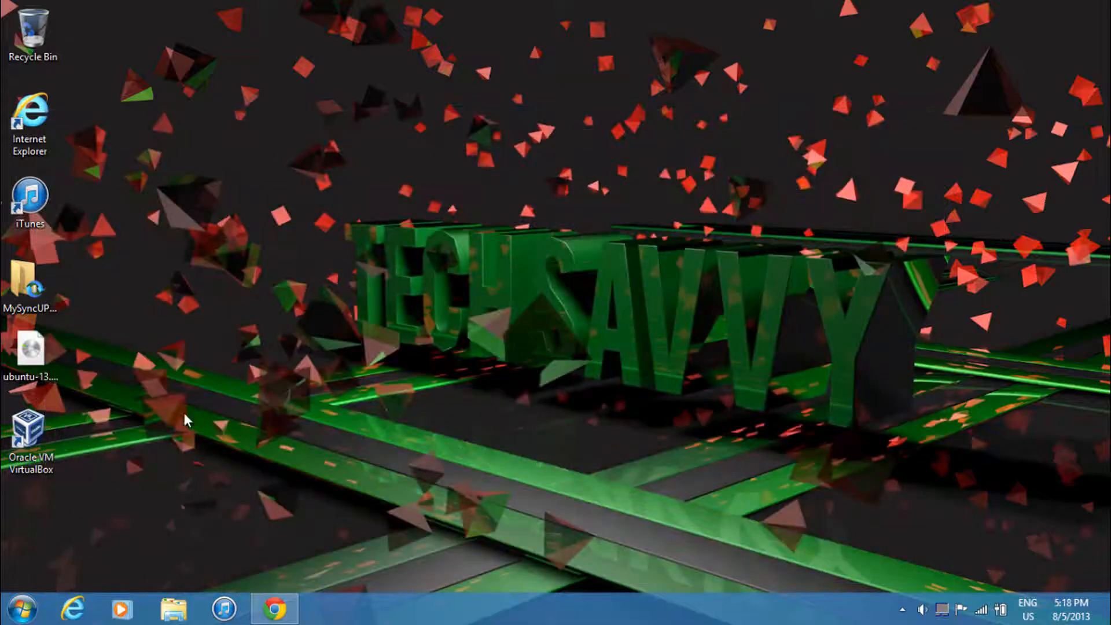
Step: Launch Oracle VM VirtualBox Manager from its desktop icon
left_click(30, 352)
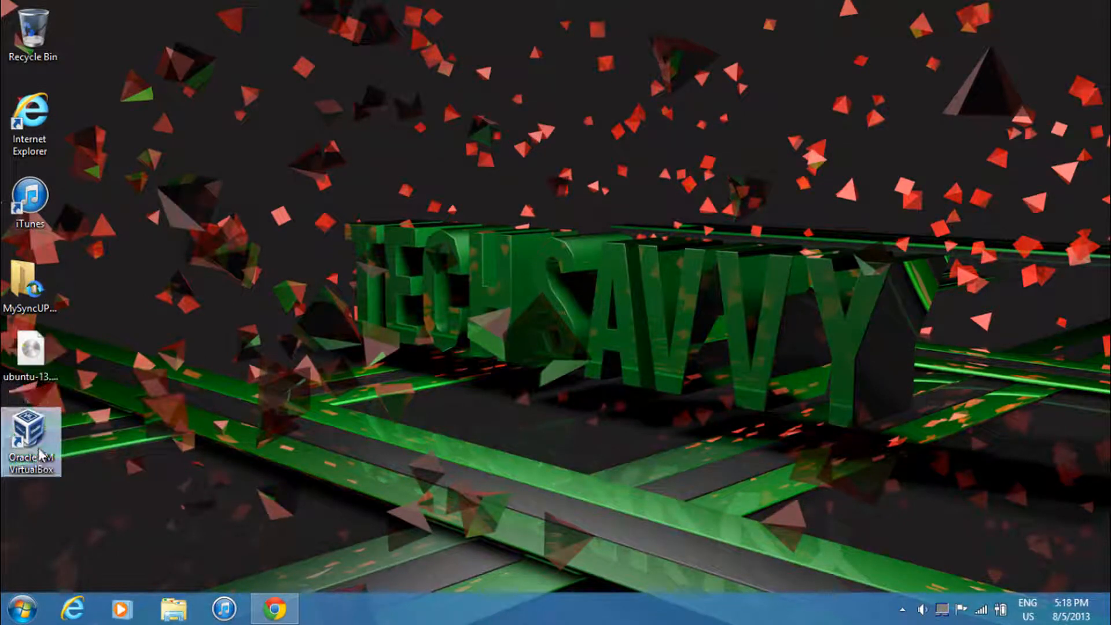
double_click(30, 439)
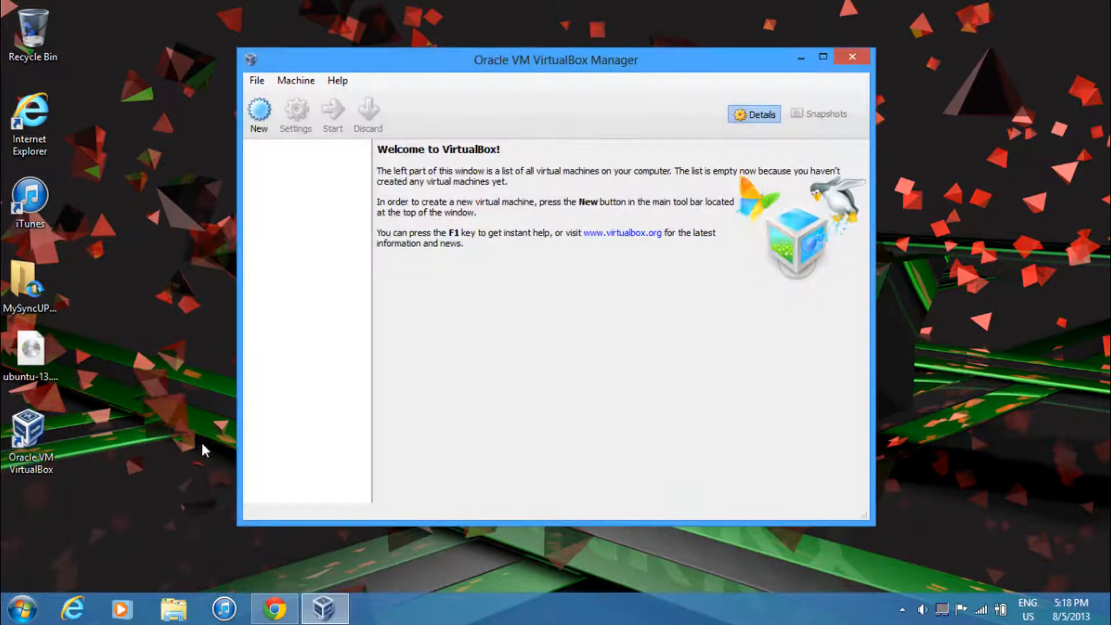
mouse_move(259, 113)
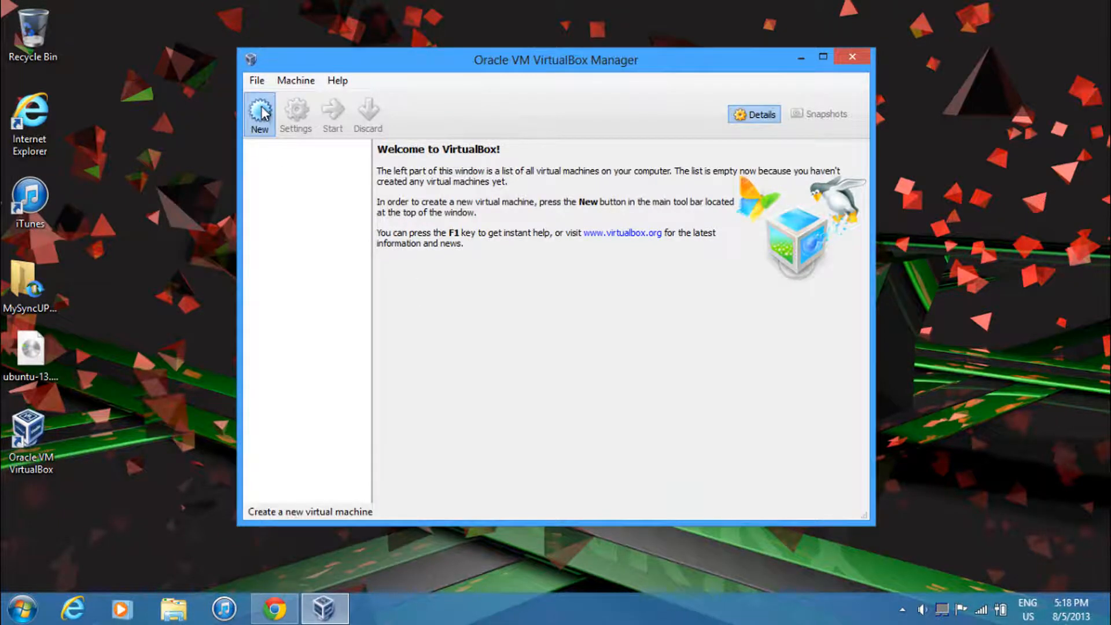
Step: Start a new virtual machine named Ubuntu (type Linux, version Ubuntu)
left_click(260, 113)
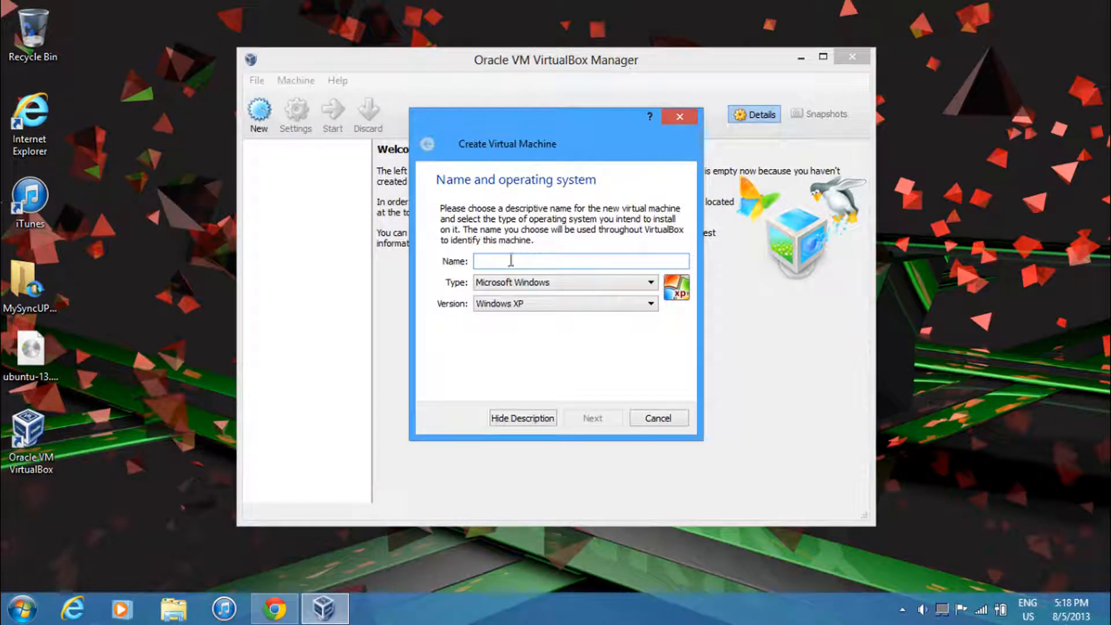
type("Ubuntu")
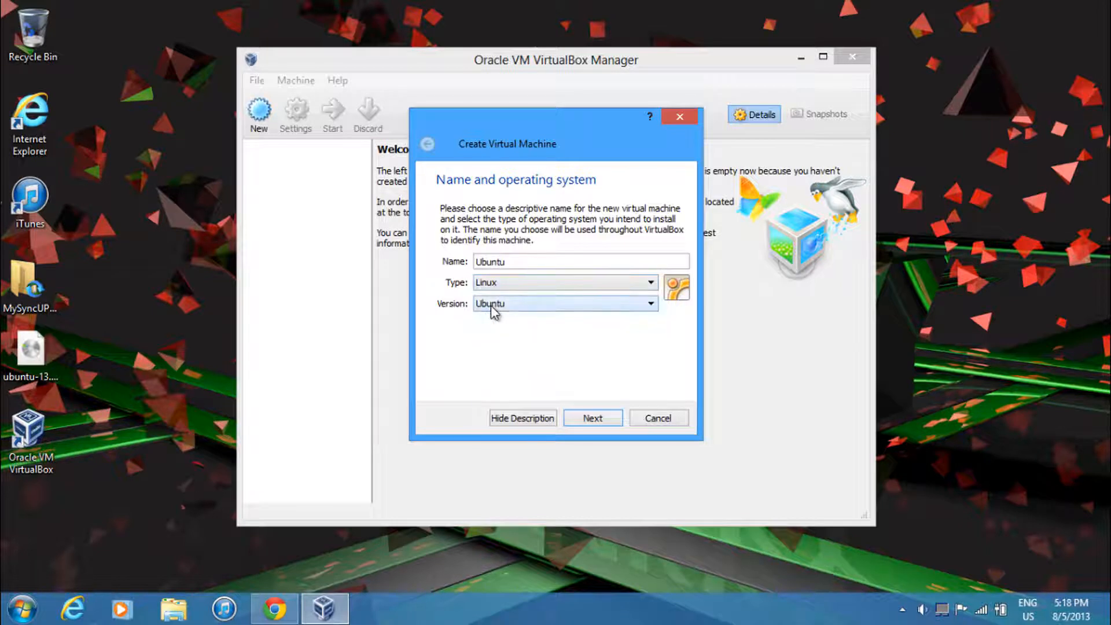
left_click(593, 418)
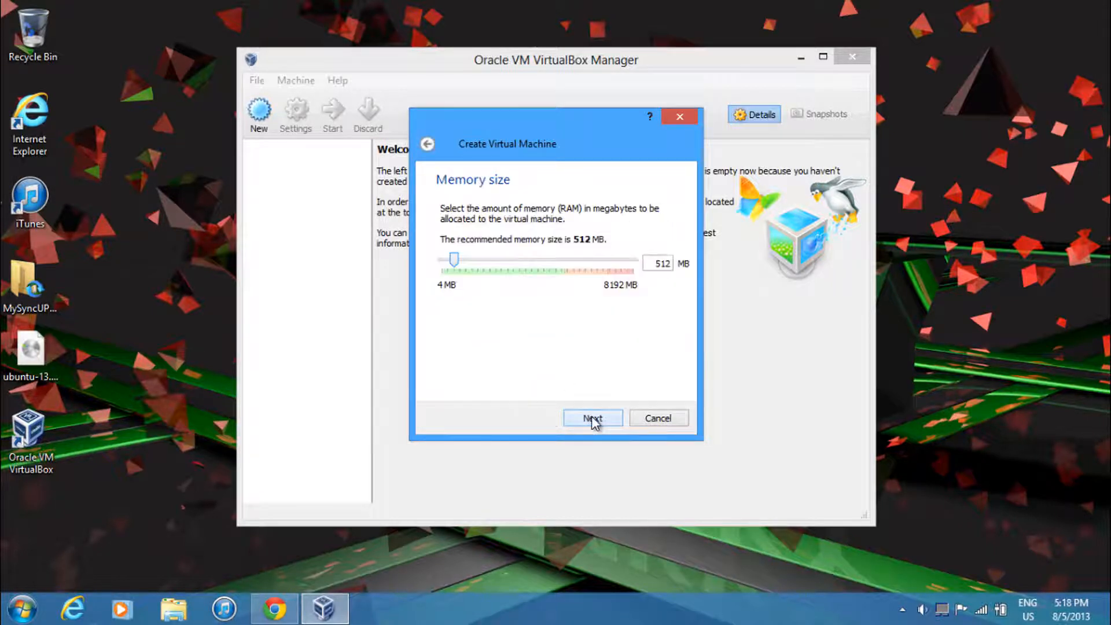
mouse_move(460, 267)
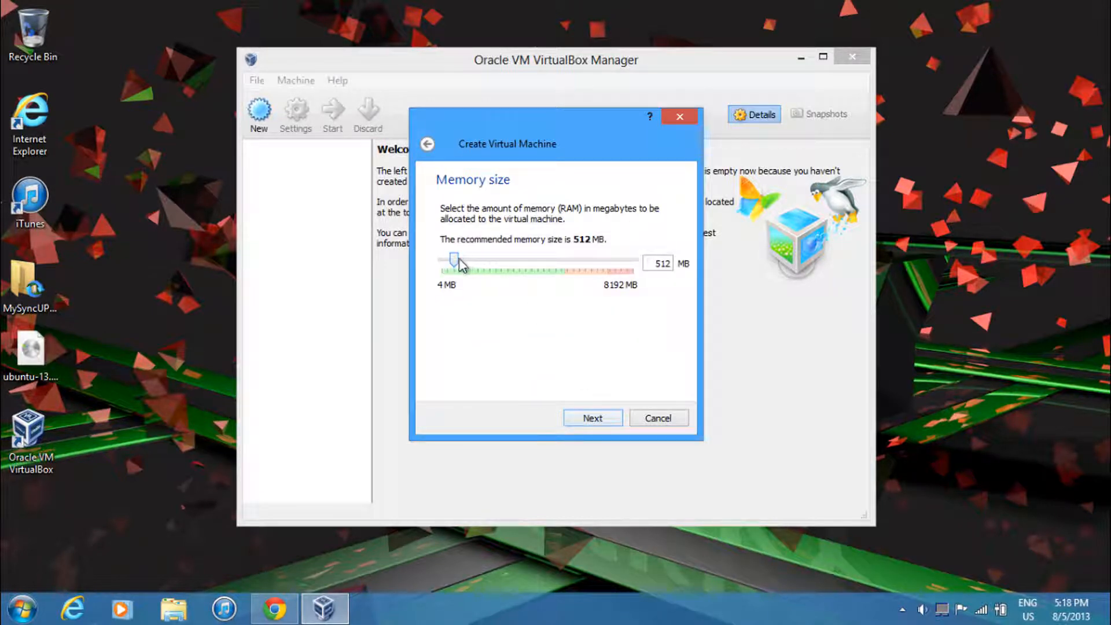
Step: Give the machine 1024 MB of memory and continue to the hard drive step
left_click_drag(455, 258, 562, 260)
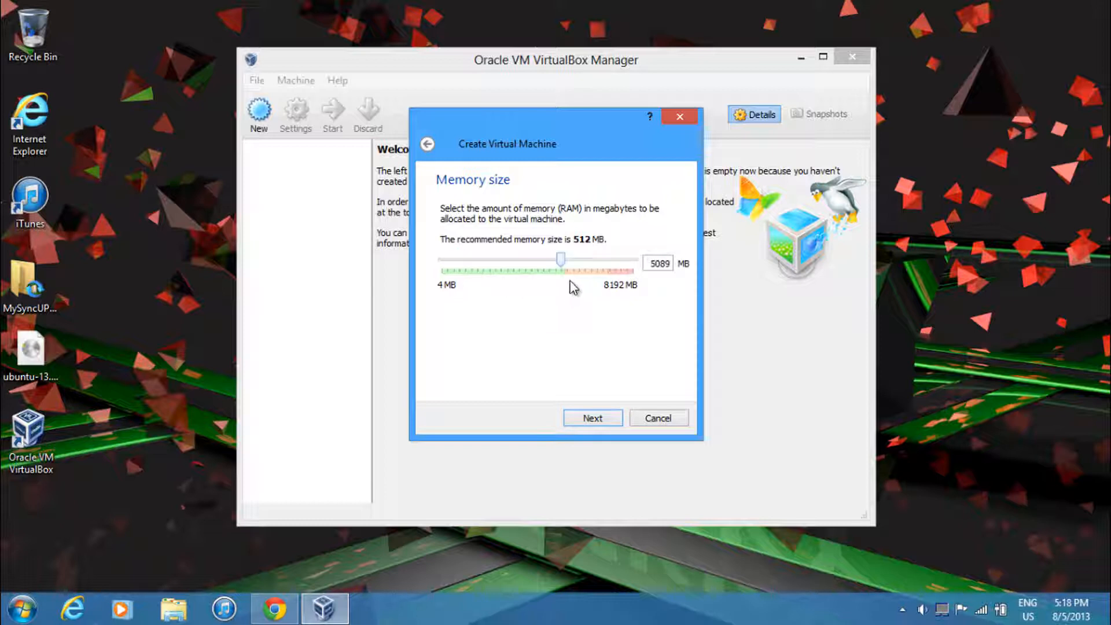
left_click_drag(561, 260, 565, 261)
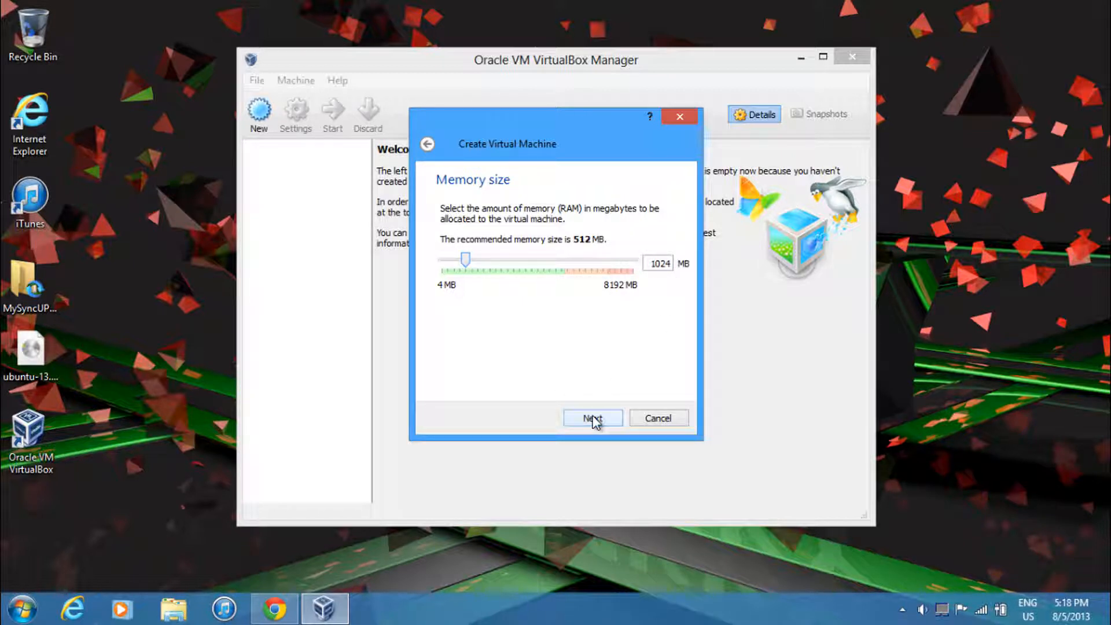
left_click(593, 418)
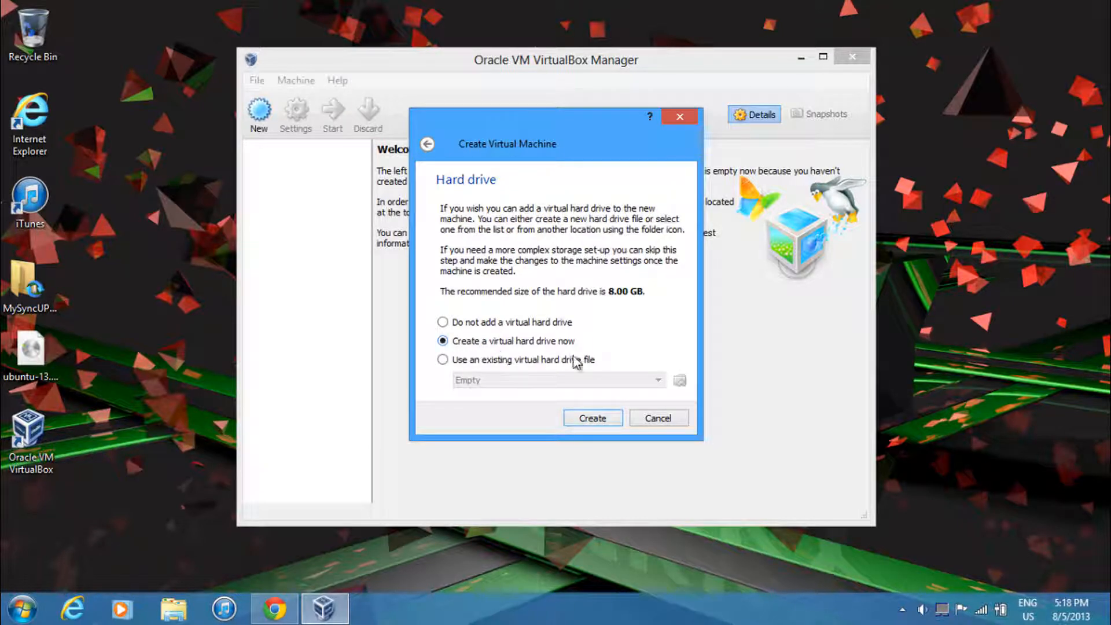
Step: Create a dynamically allocated 12 GB VDI disk named Ubuntu, finishing the new machine
left_click(592, 418)
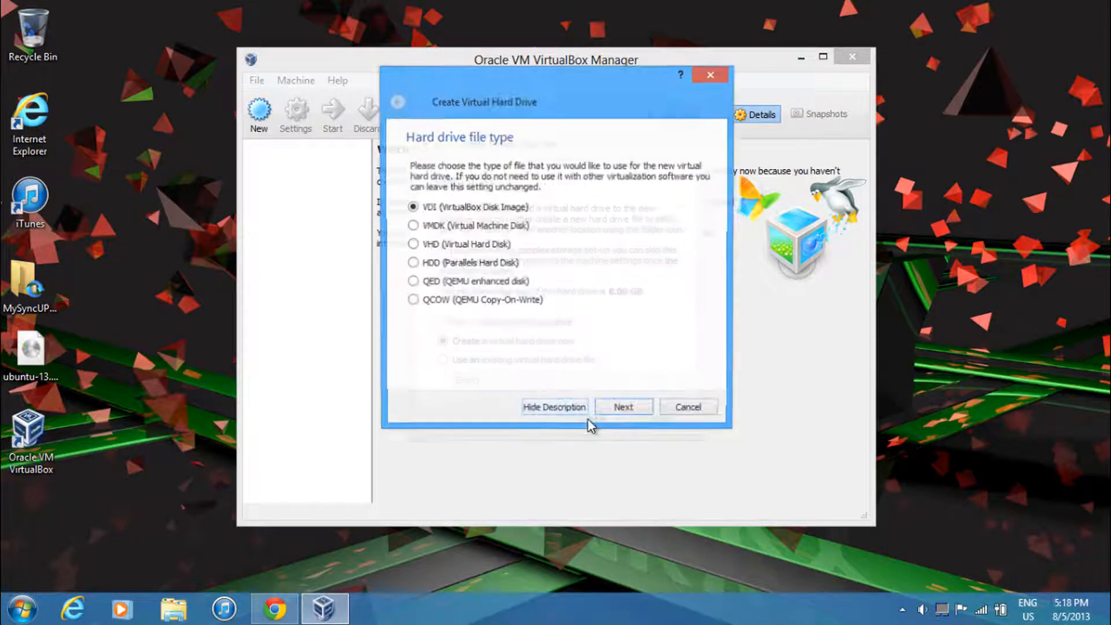
left_click(555, 406)
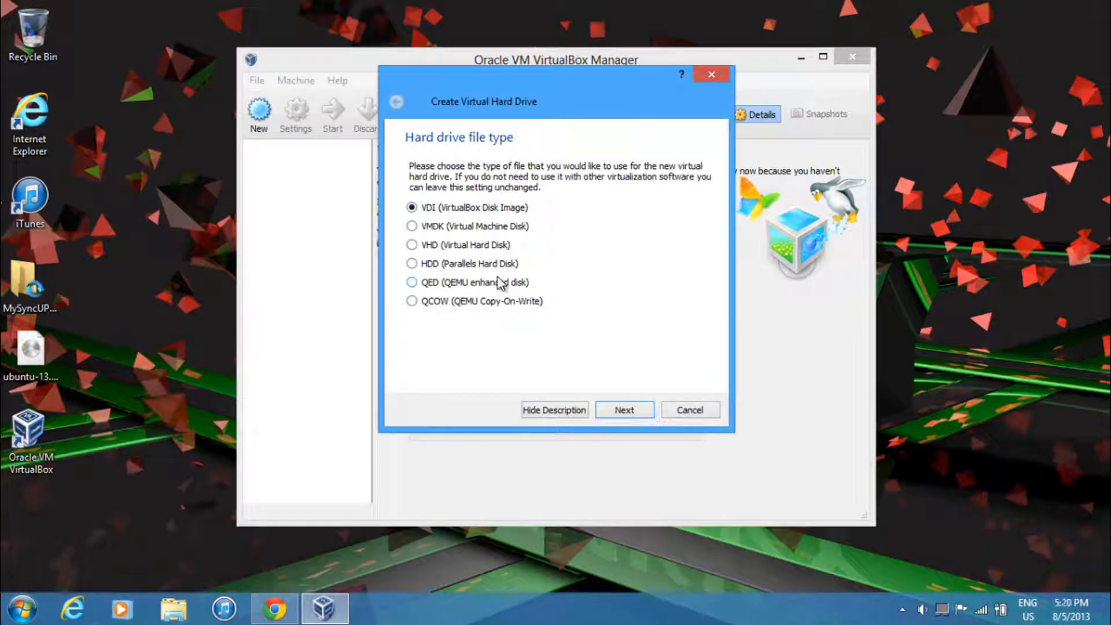
mouse_move(506, 217)
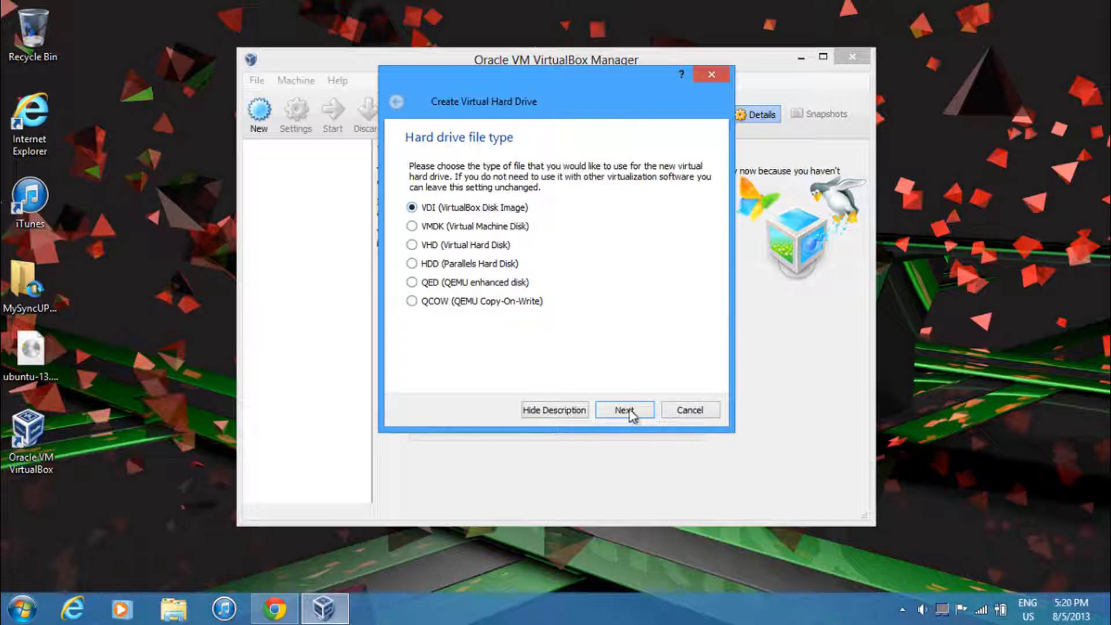
left_click(624, 410)
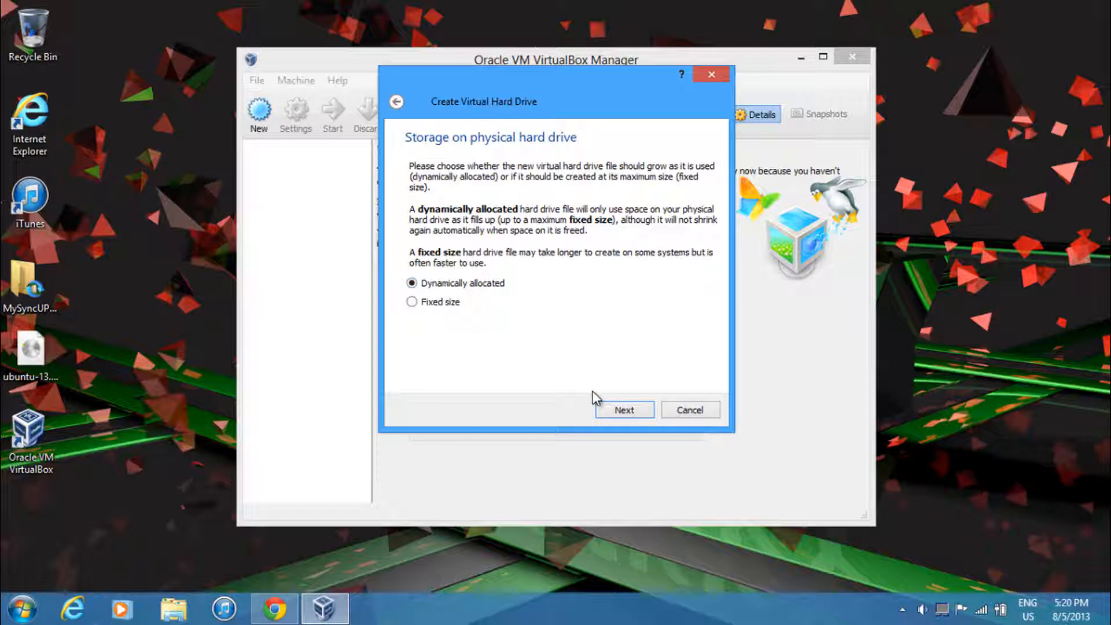
left_click(623, 410)
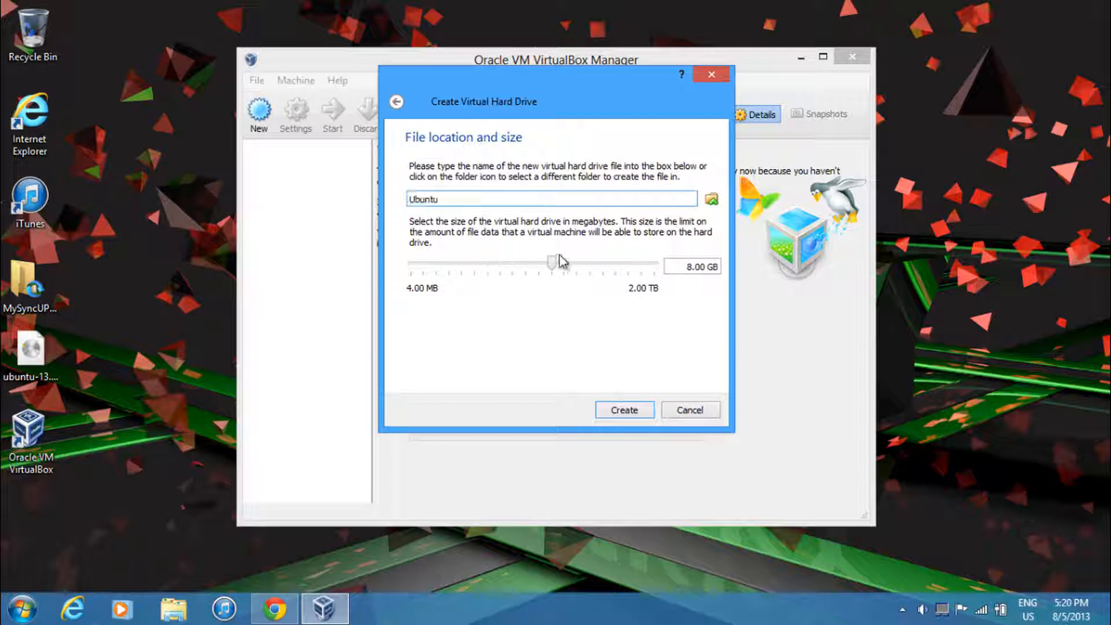
left_click_drag(549, 262, 560, 269)
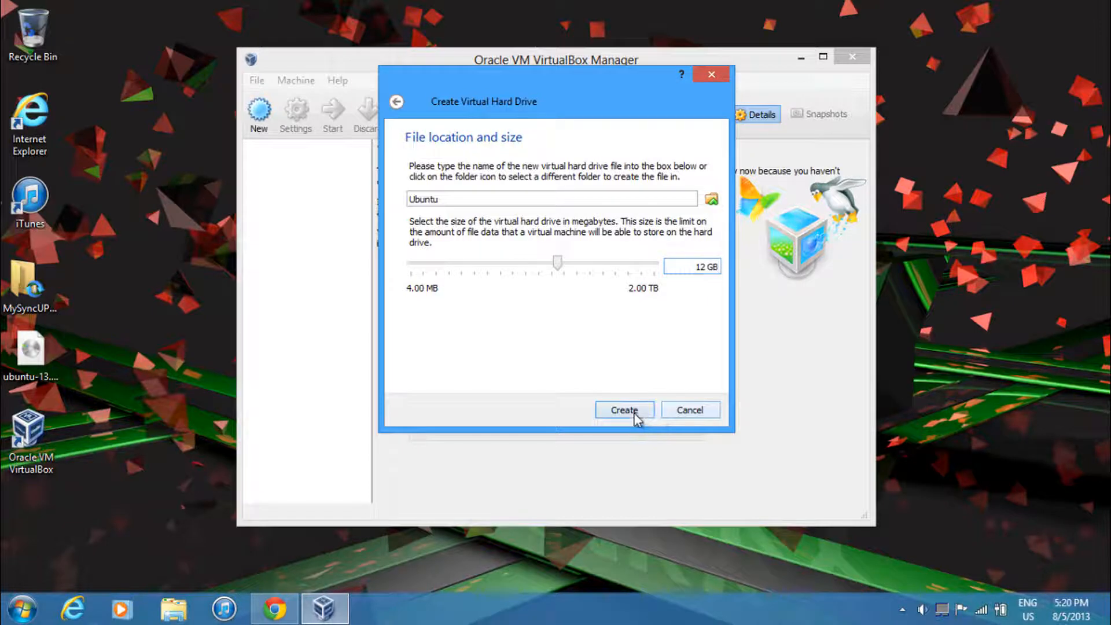
left_click(624, 410)
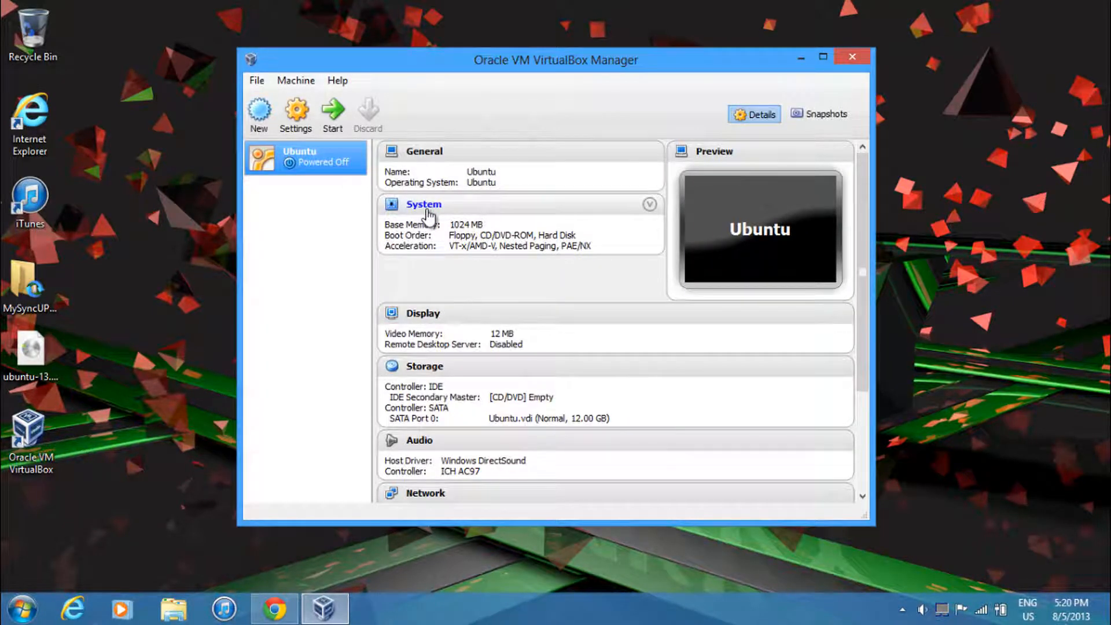
mouse_move(640, 197)
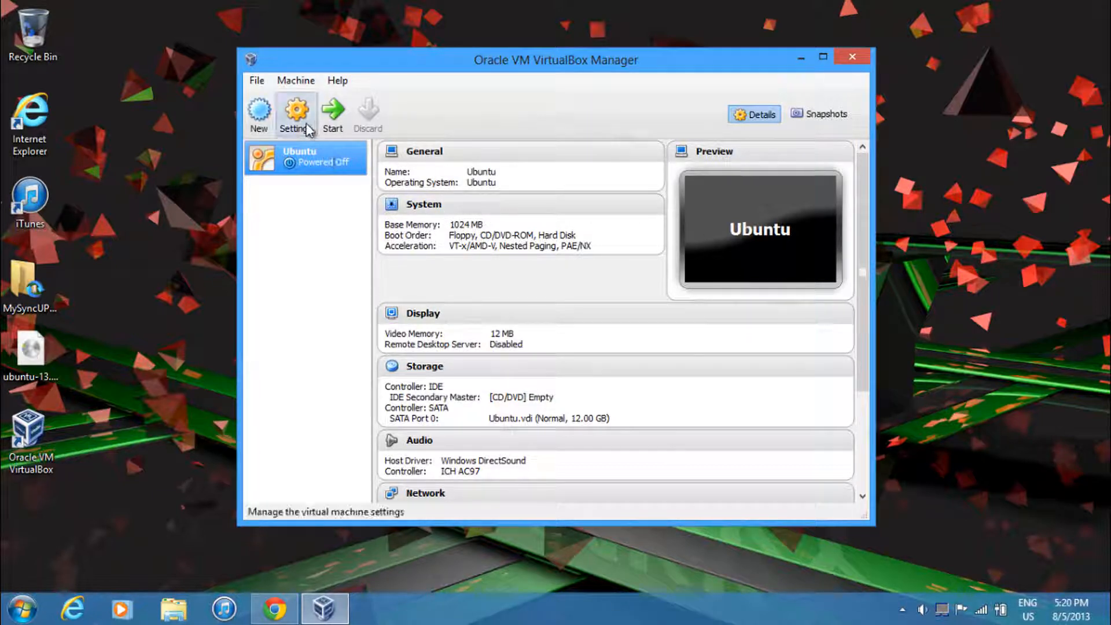
Step: Bring up the Settings window for the Ubuntu machine
left_click(295, 113)
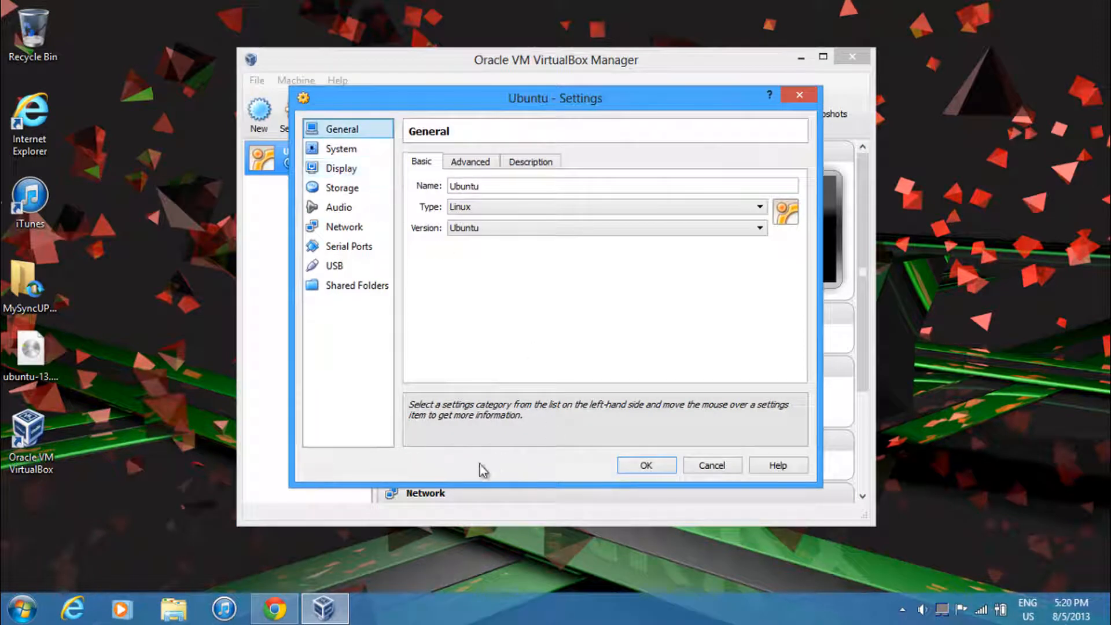
Step: Under System > Processor, set the Ubuntu machine to 4 virtual processors
left_click(340, 148)
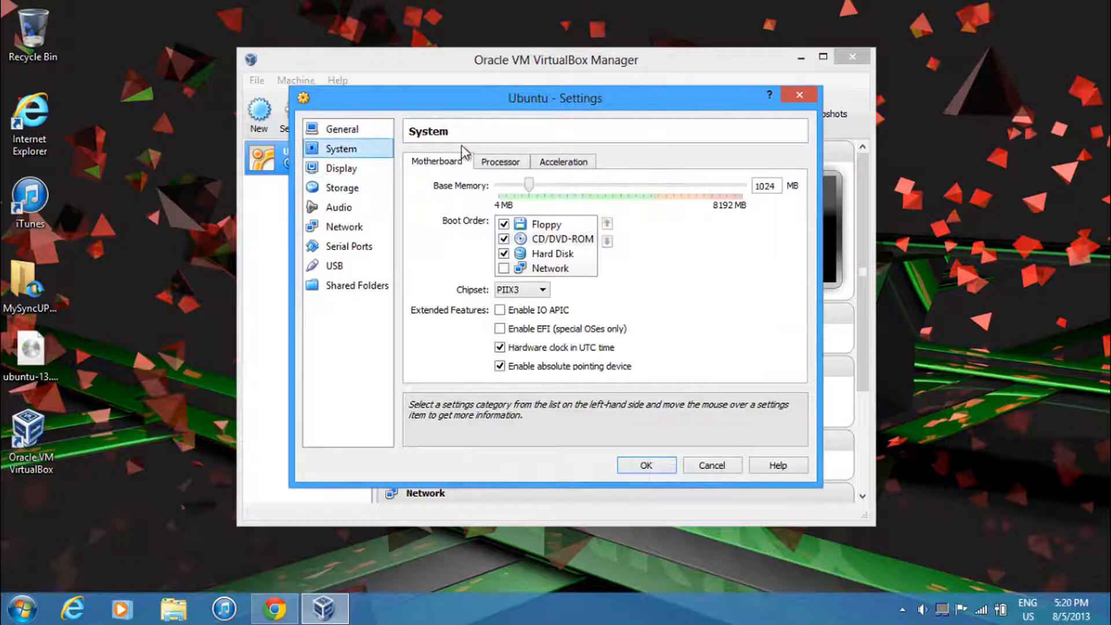
left_click(500, 161)
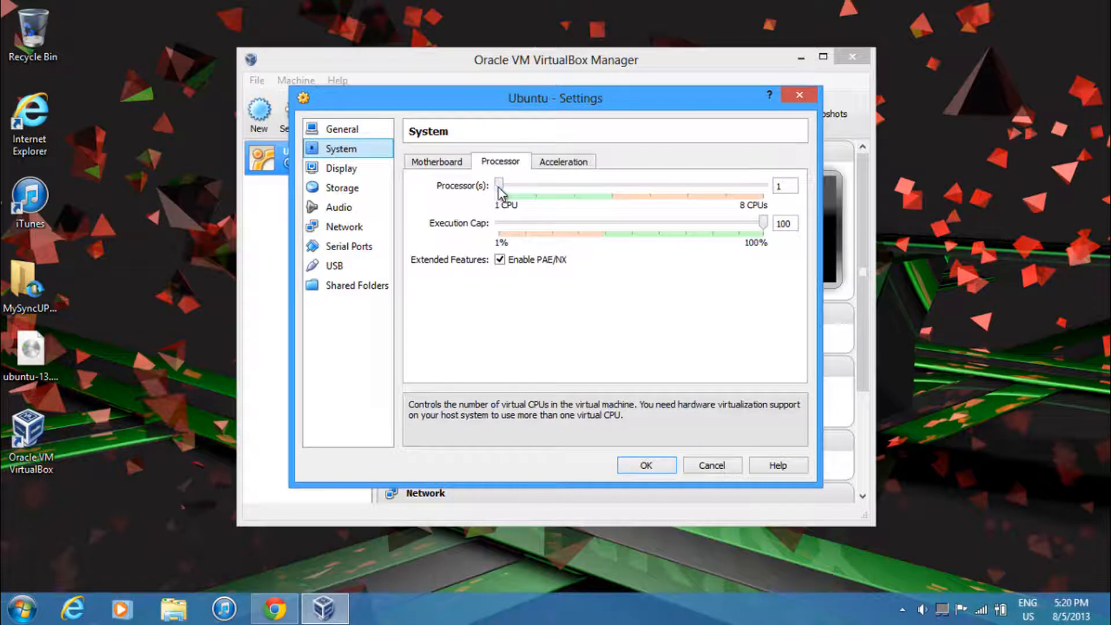
left_click_drag(501, 185, 536, 185)
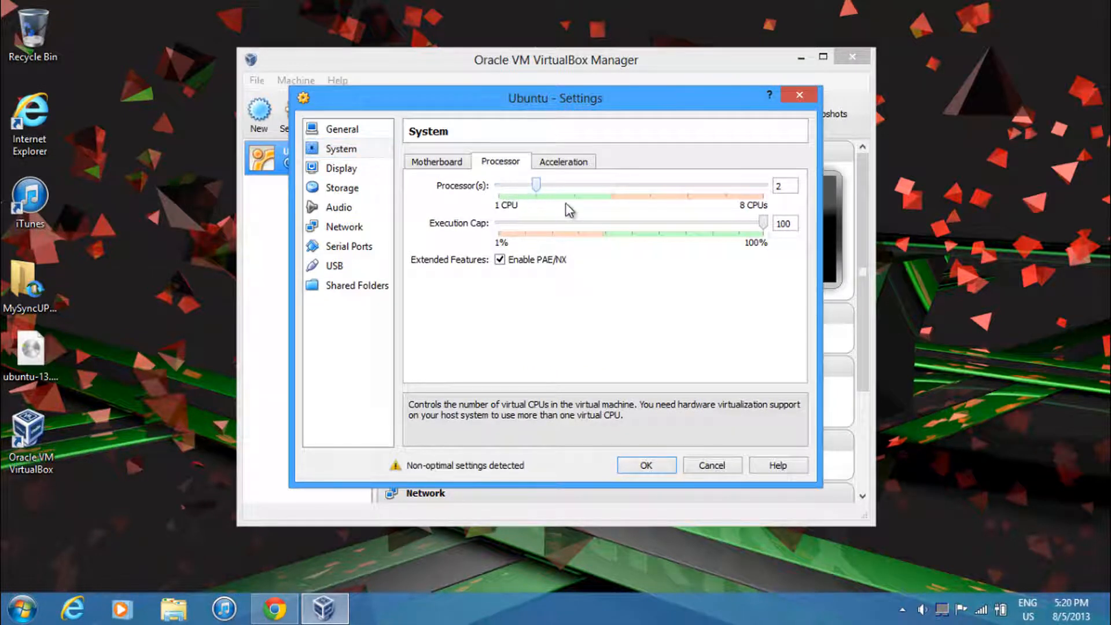
left_click_drag(536, 185, 613, 186)
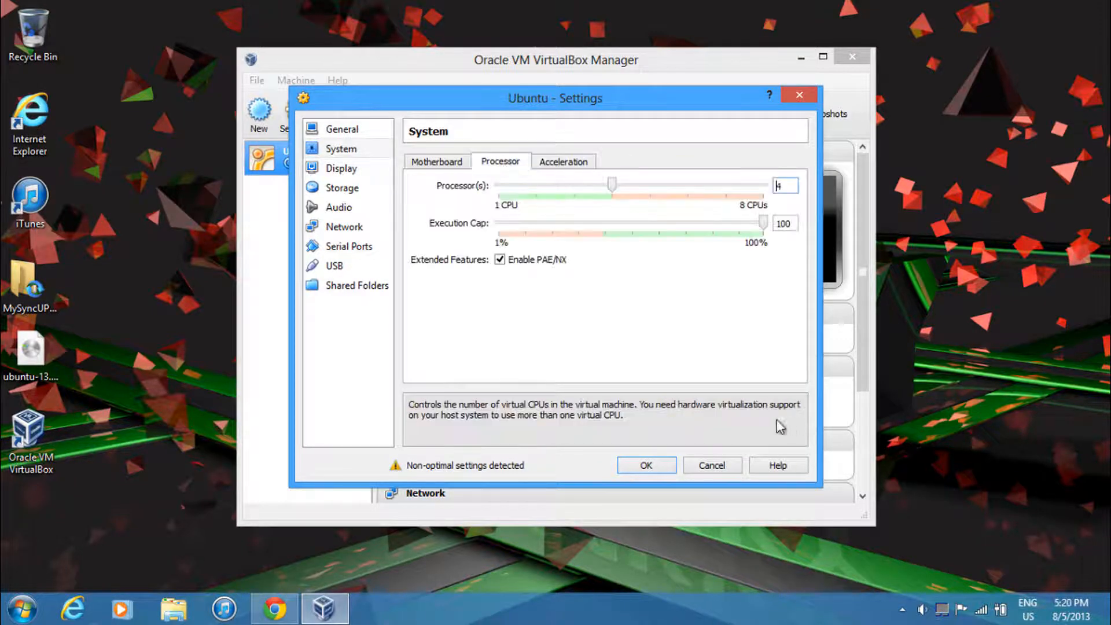
left_click(347, 168)
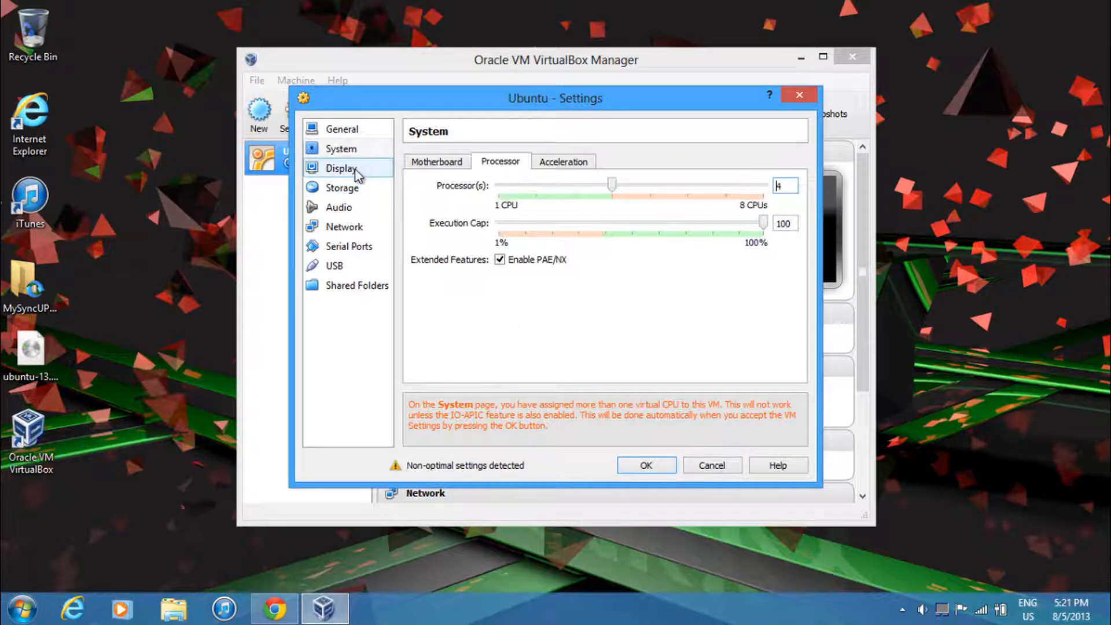
Step: Under Display, set video memory to 128 MB and enable 3D acceleration
left_click(340, 168)
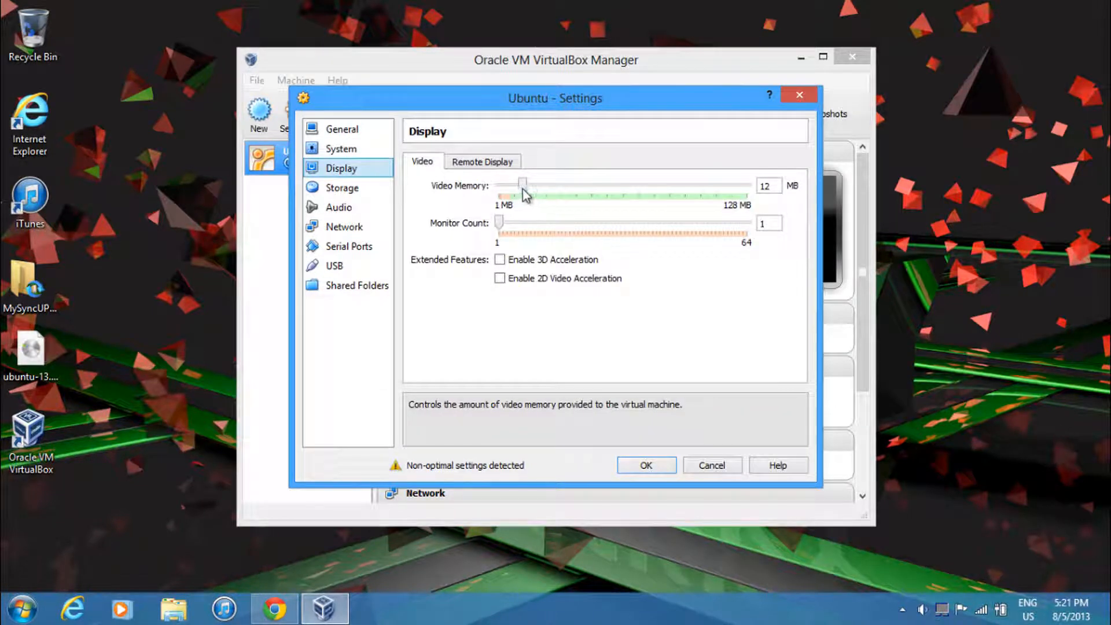
left_click_drag(523, 194, 745, 185)
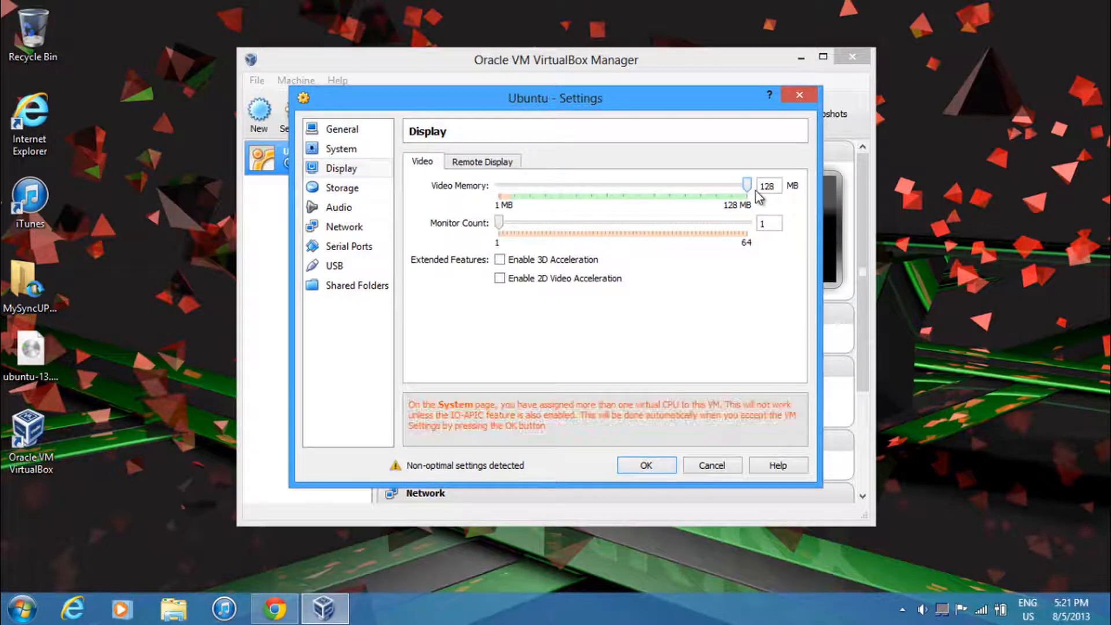
mouse_move(500, 259)
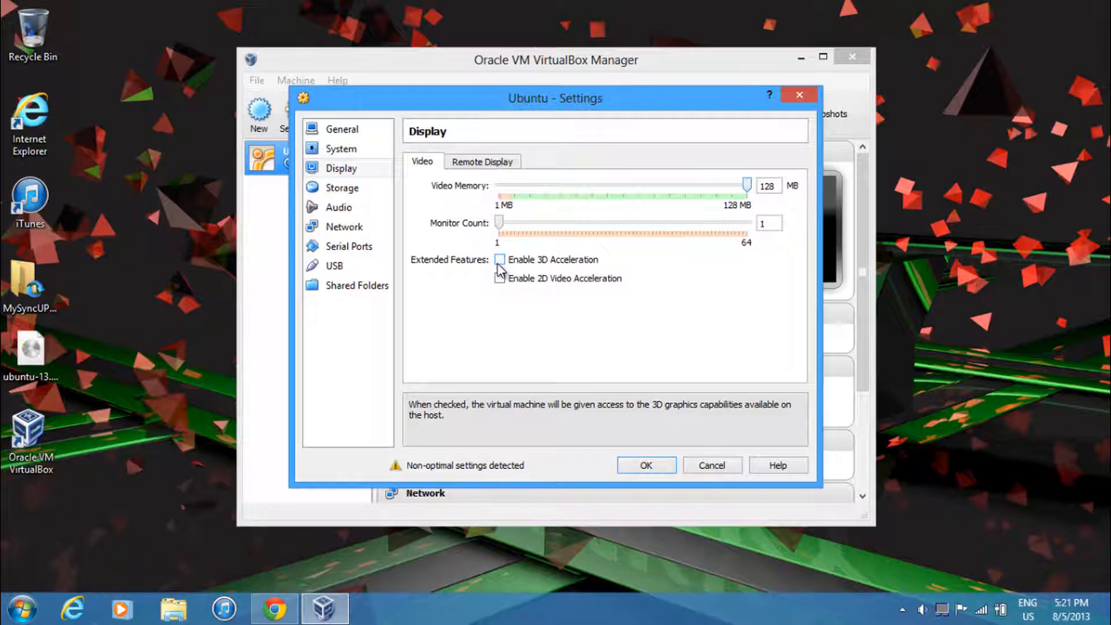
left_click(500, 259)
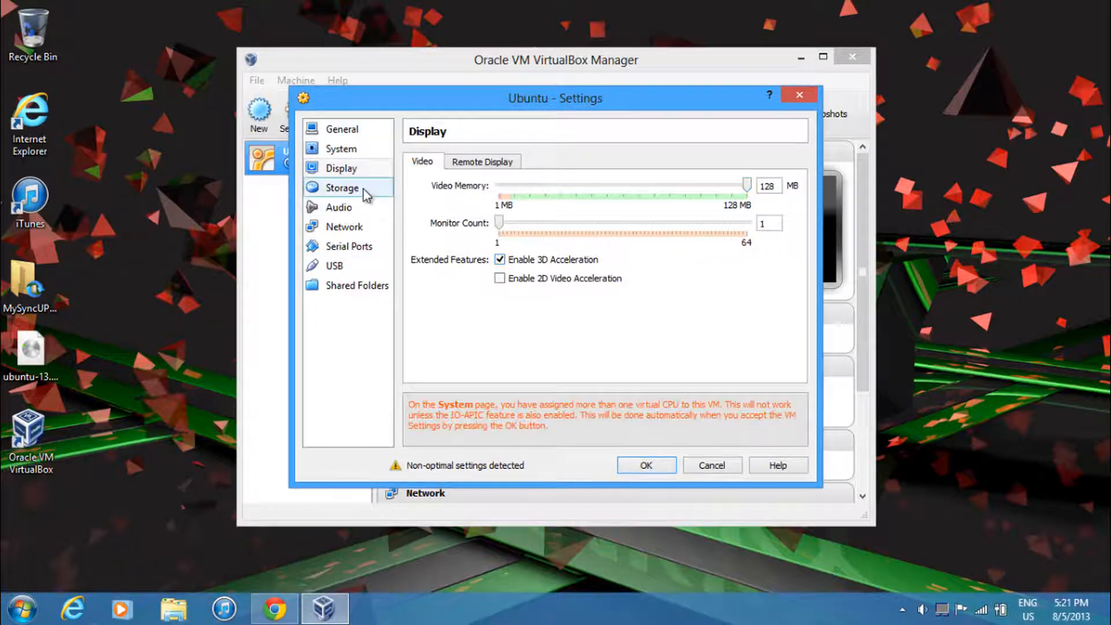
Step: In the VM's Storage settings, select the empty IDE CD/DVD drive and its disc choices
left_click(342, 188)
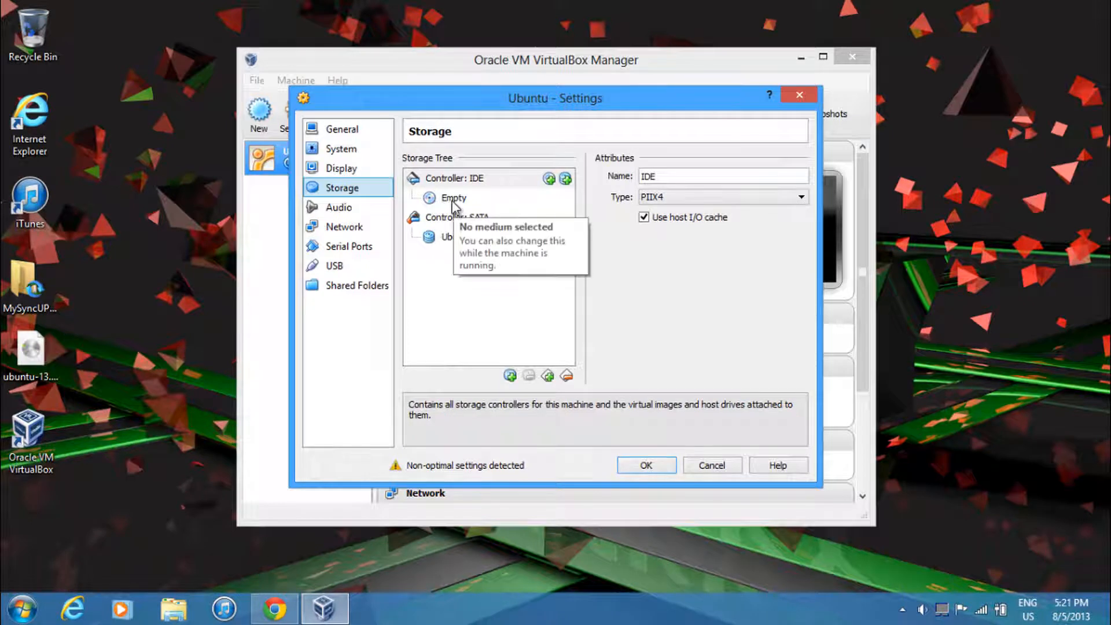
left_click(453, 198)
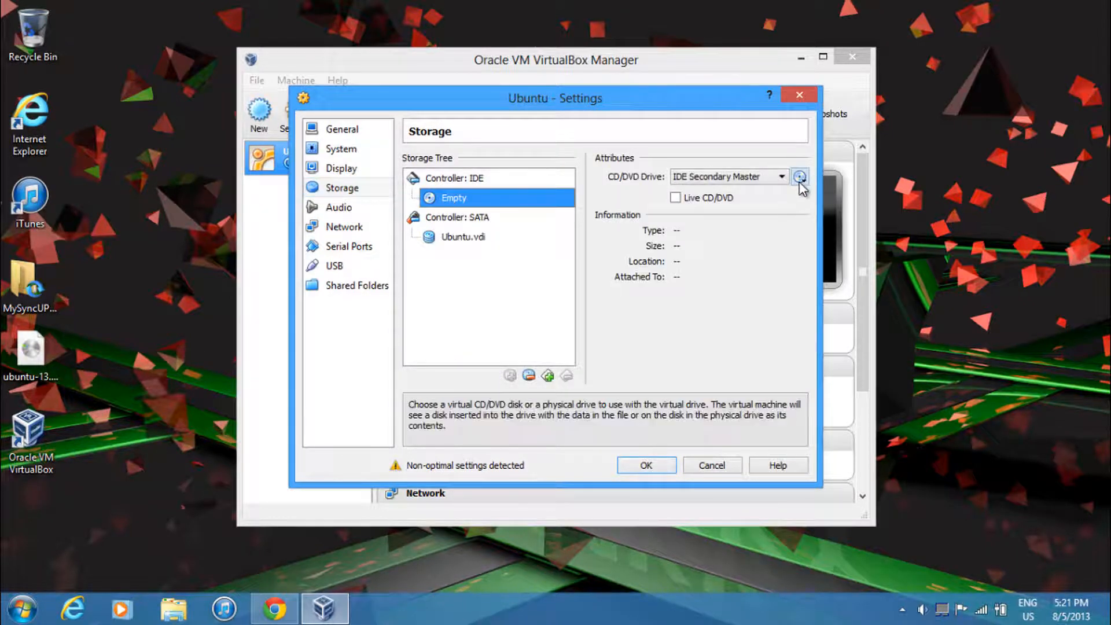
left_click(800, 176)
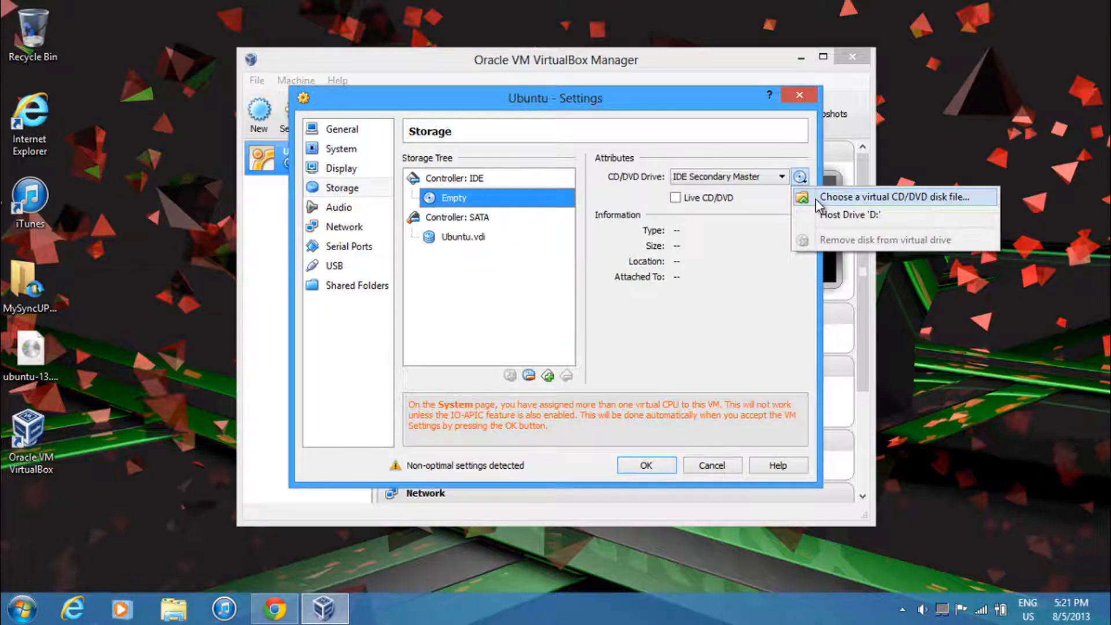
Step: Mount the ubuntu-13.04-desktop ISO from the Desktop folder into the optical drive
left_click(883, 197)
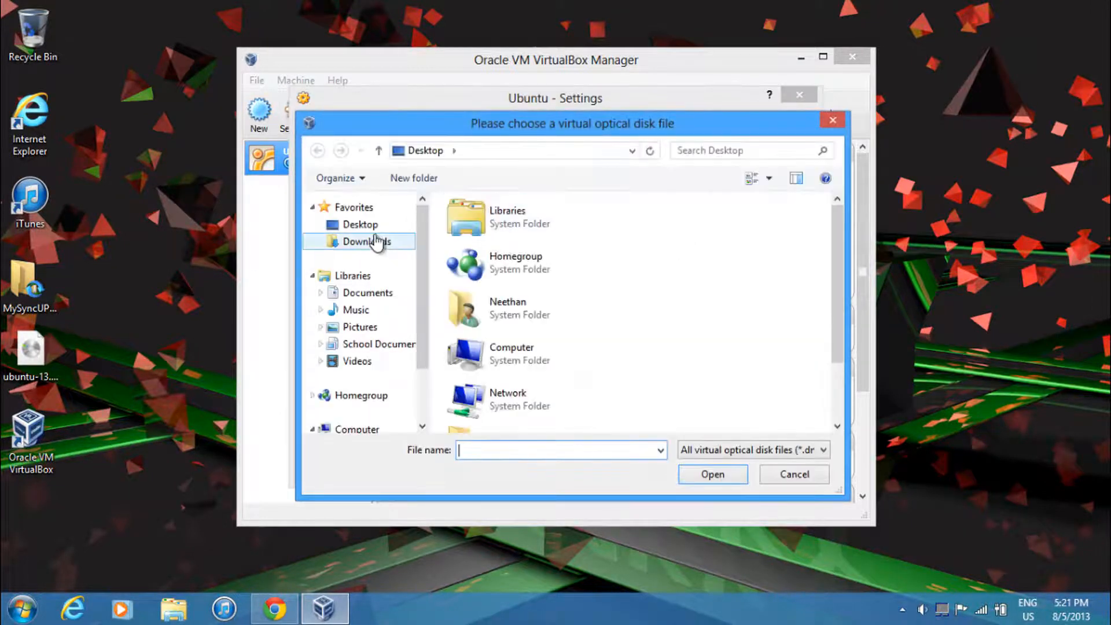
left_click(360, 223)
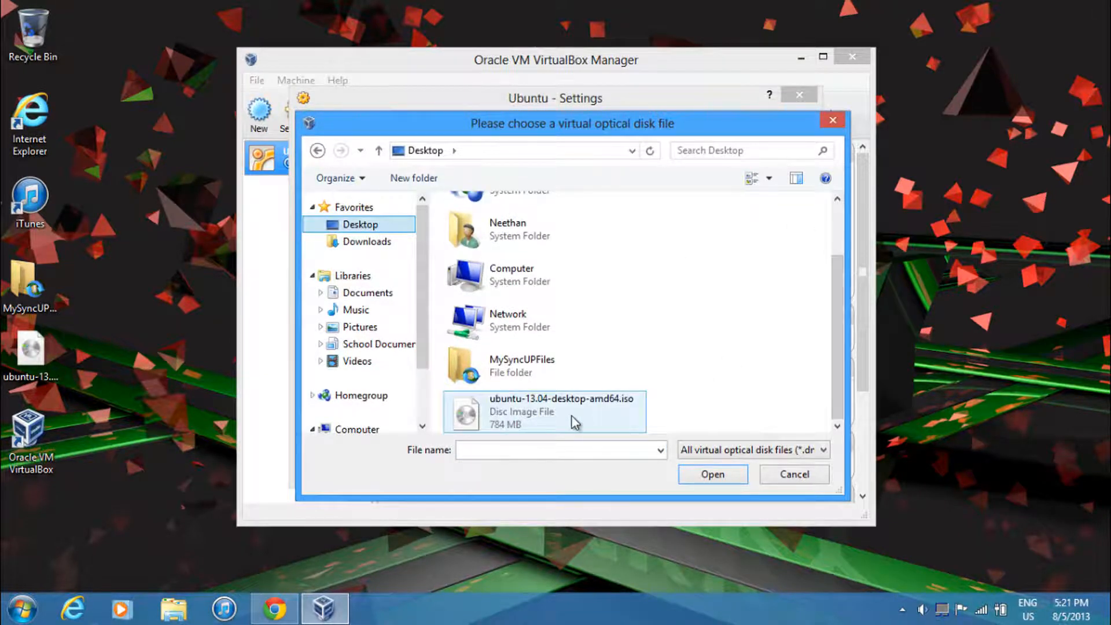
left_click(712, 473)
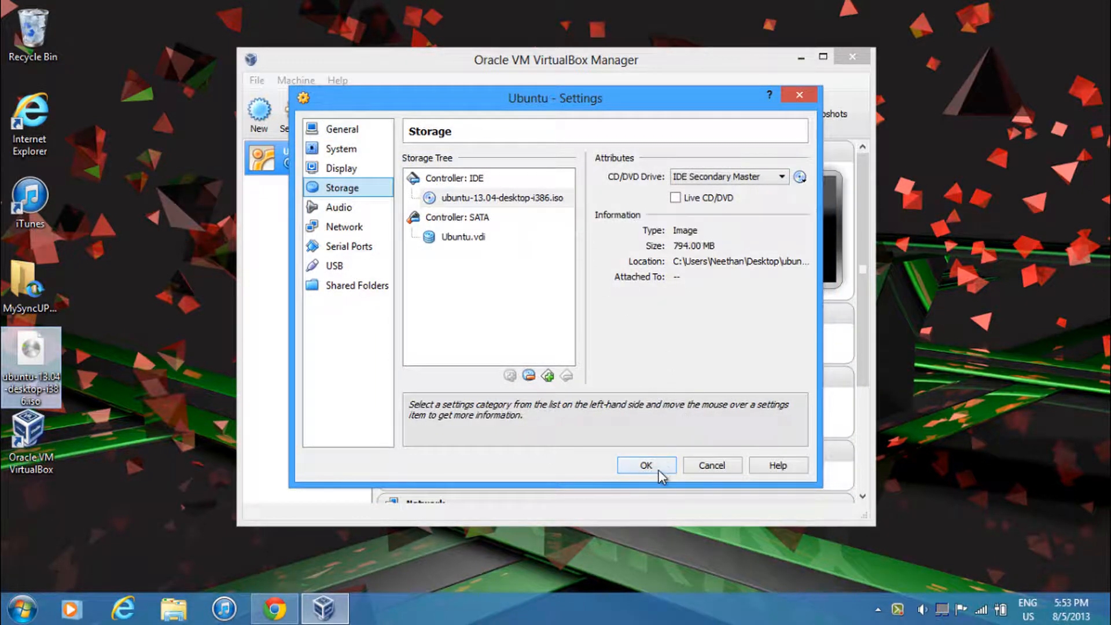
Step: Start the Ubuntu virtual machine and acknowledge the keyboard capture and colour depth notices
left_click(645, 465)
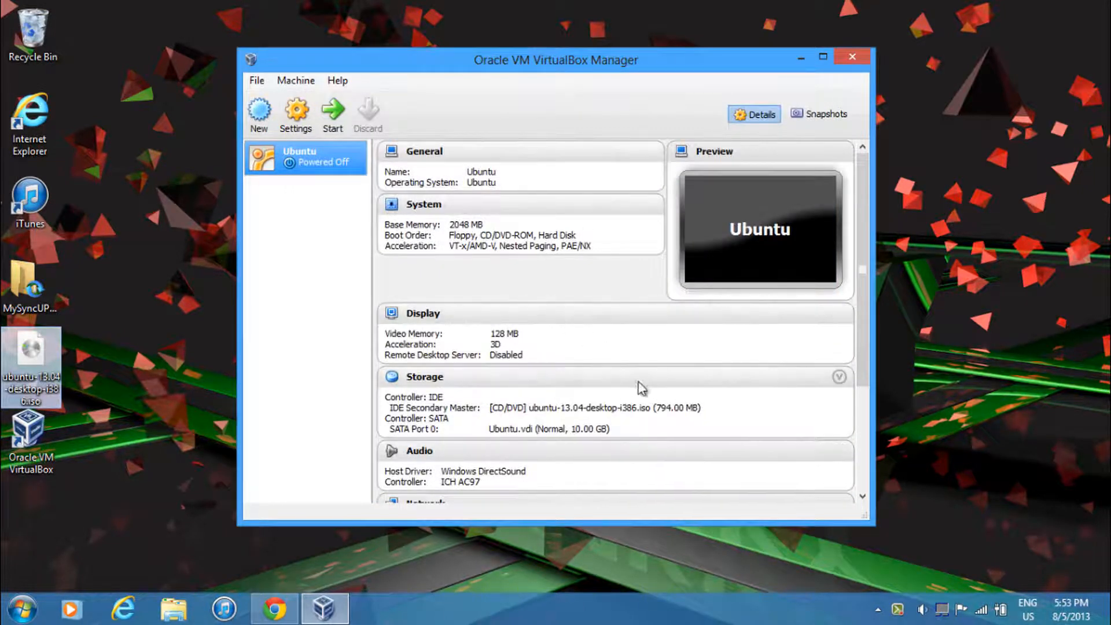
mouse_move(334, 113)
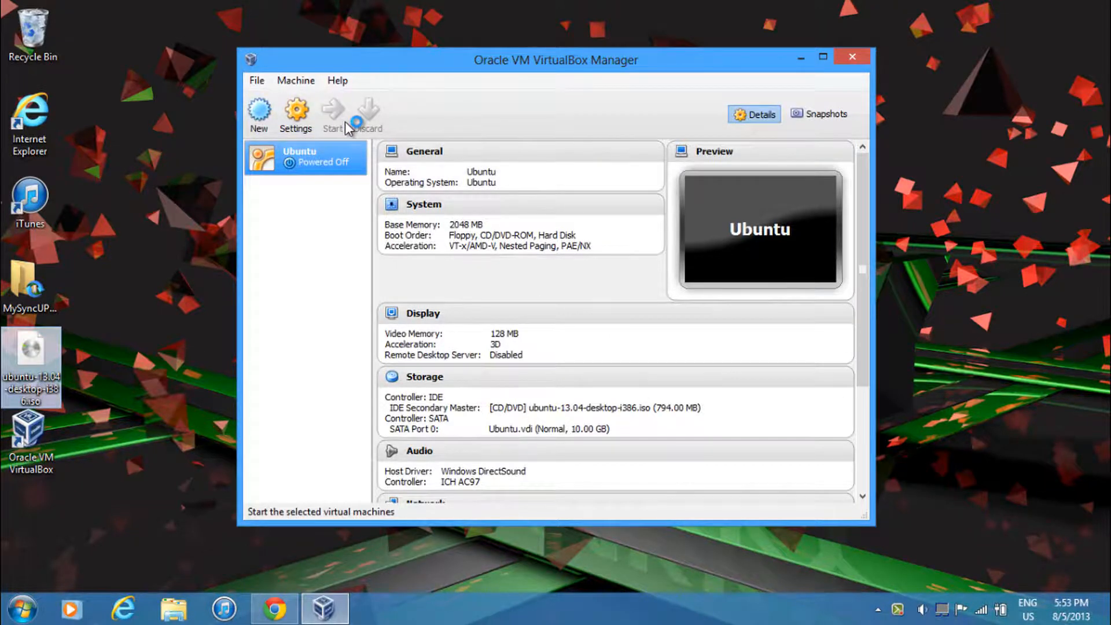
left_click(333, 115)
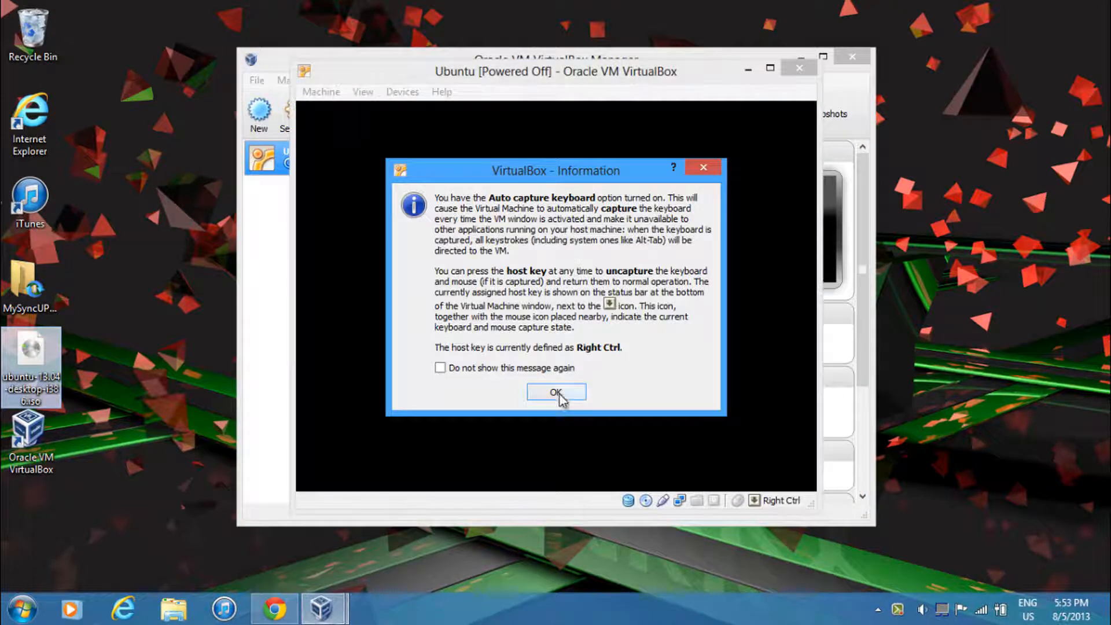
left_click(556, 392)
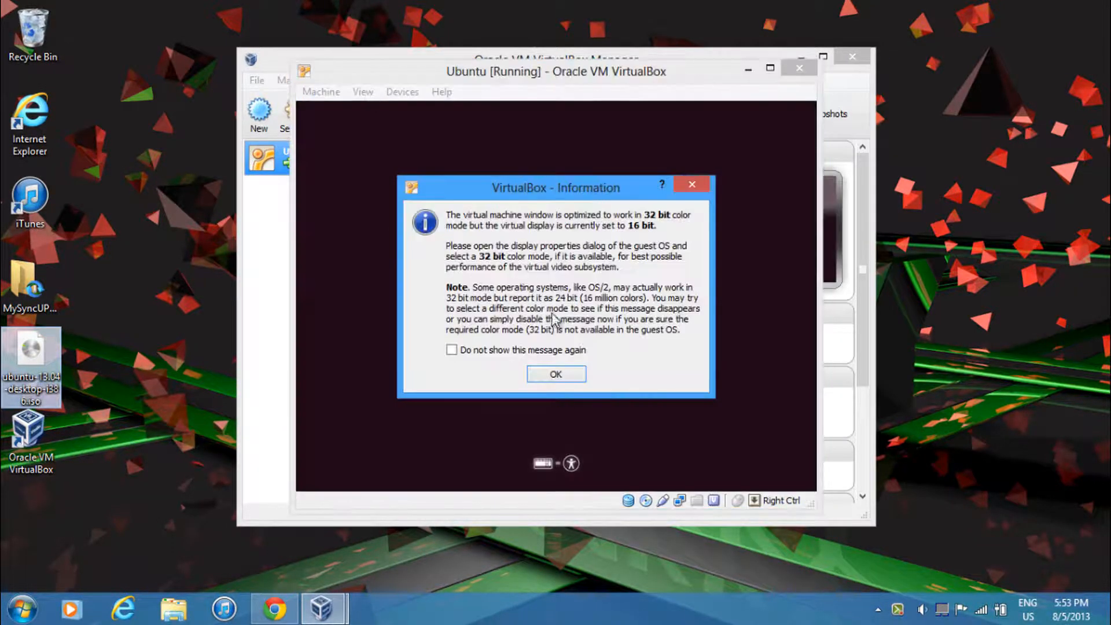
left_click(556, 374)
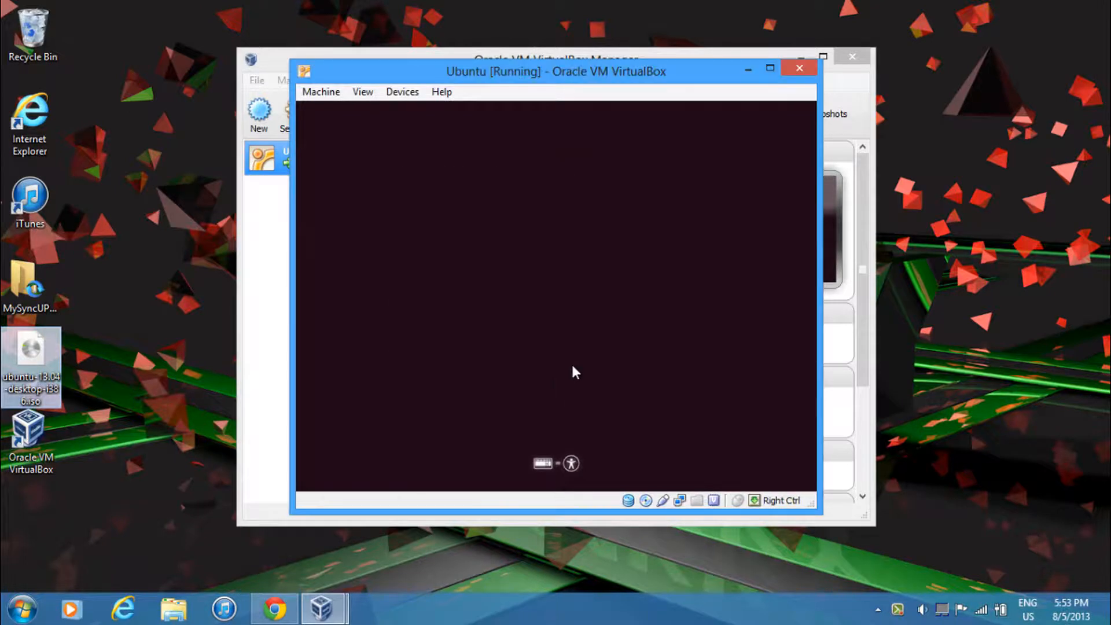
Step: Let the VM capture keyboard and mouse, dismiss the mouse integration notice and switch to fullscreen
left_click(574, 372)
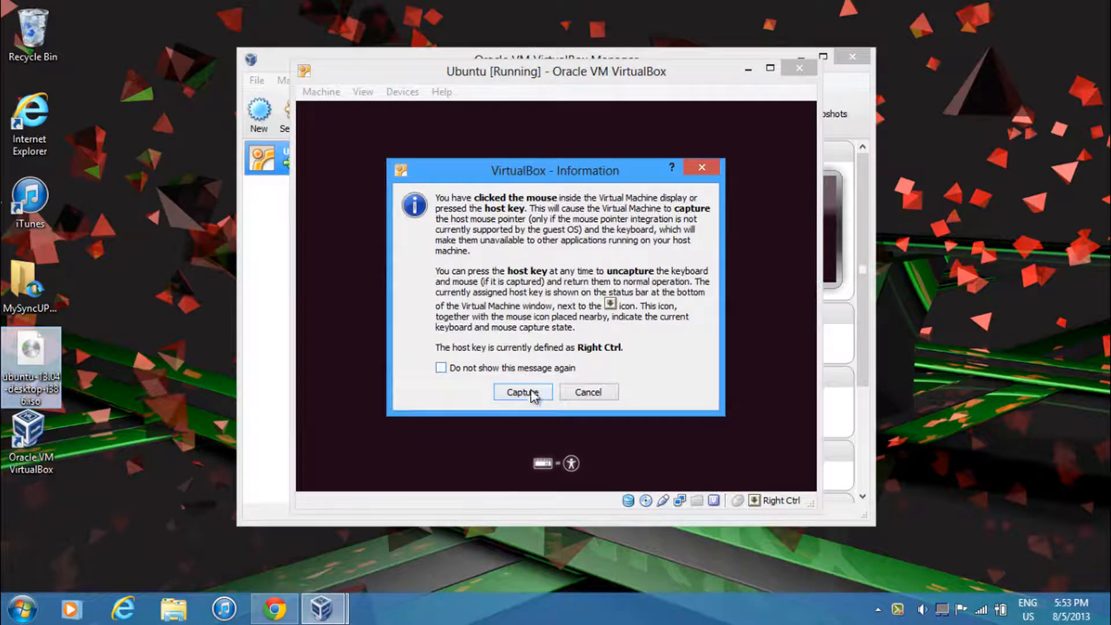
left_click(522, 393)
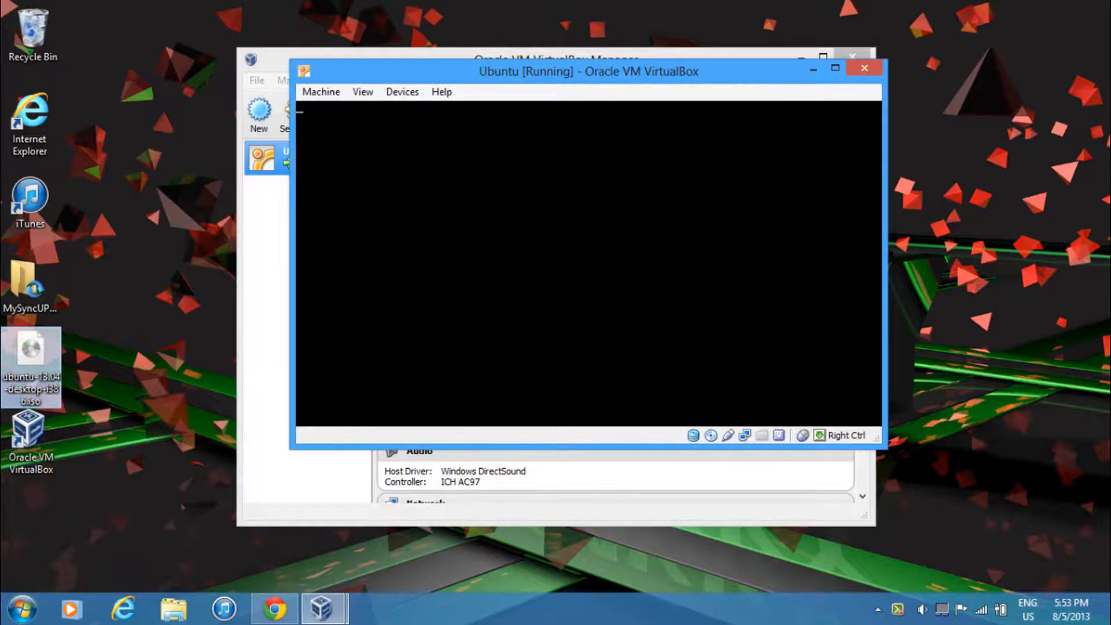
mouse_move(623, 206)
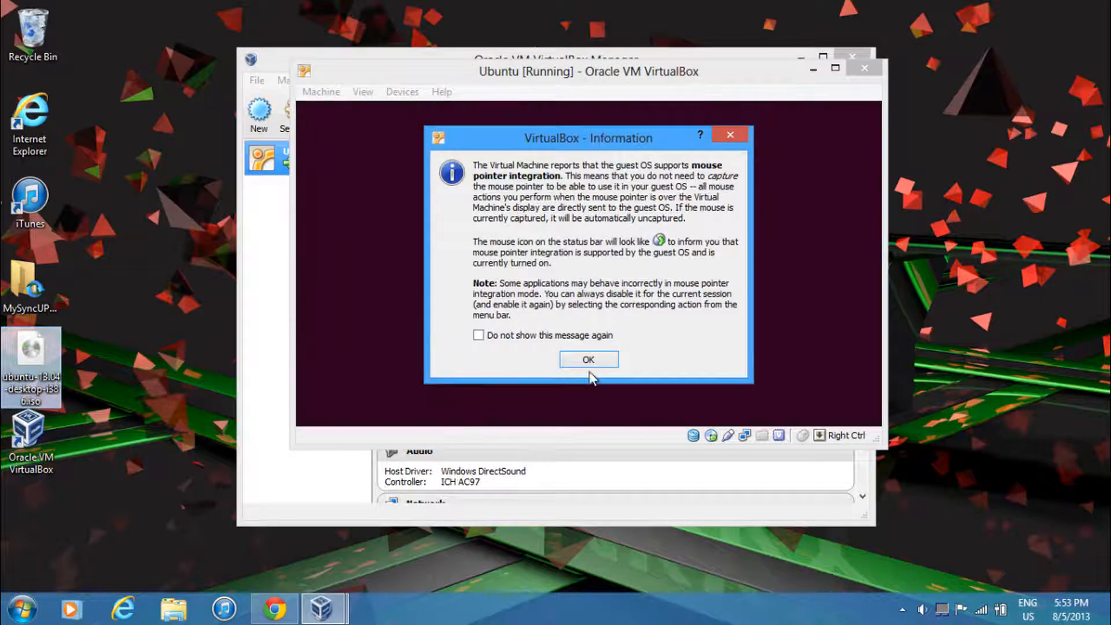
left_click(587, 359)
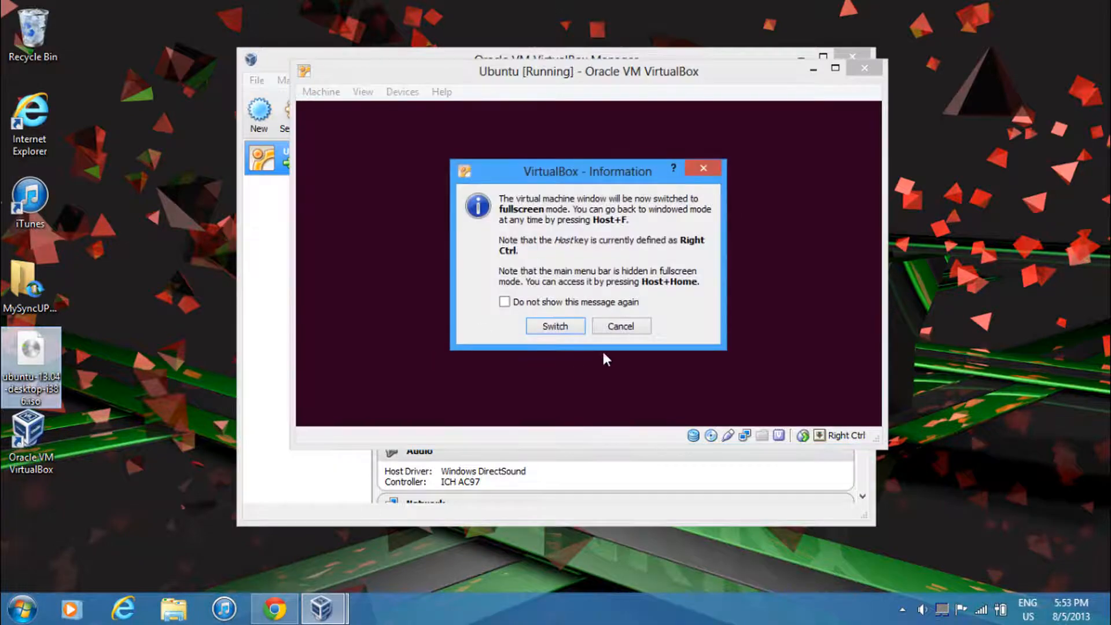
left_click(554, 327)
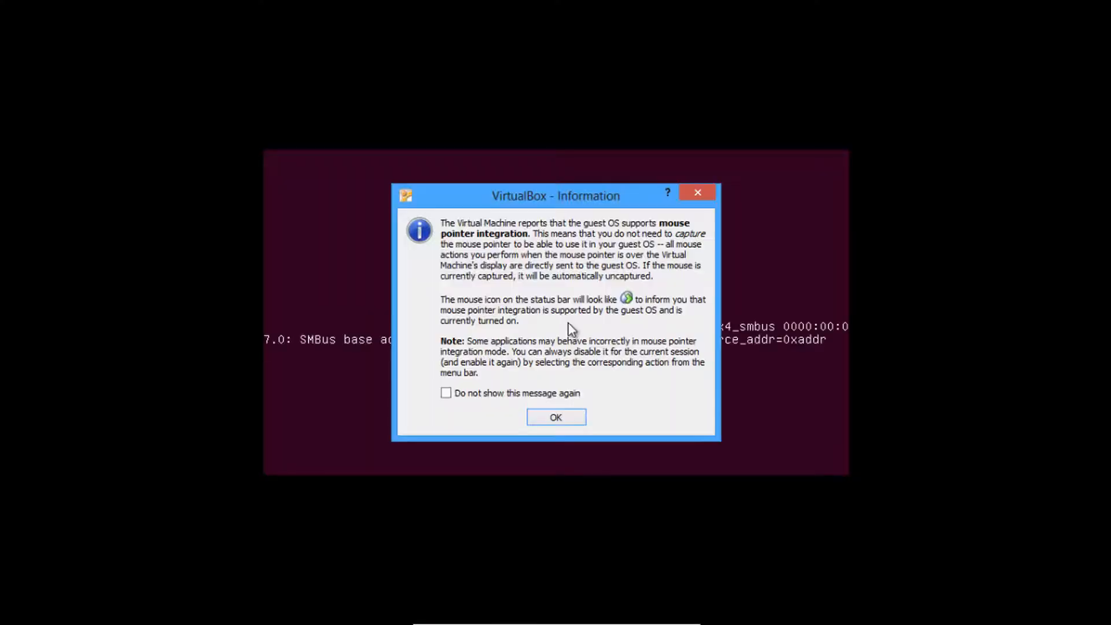
Step: Dismiss the mouse integration notice and choose Install Ubuntu from the welcome screen
left_click(556, 416)
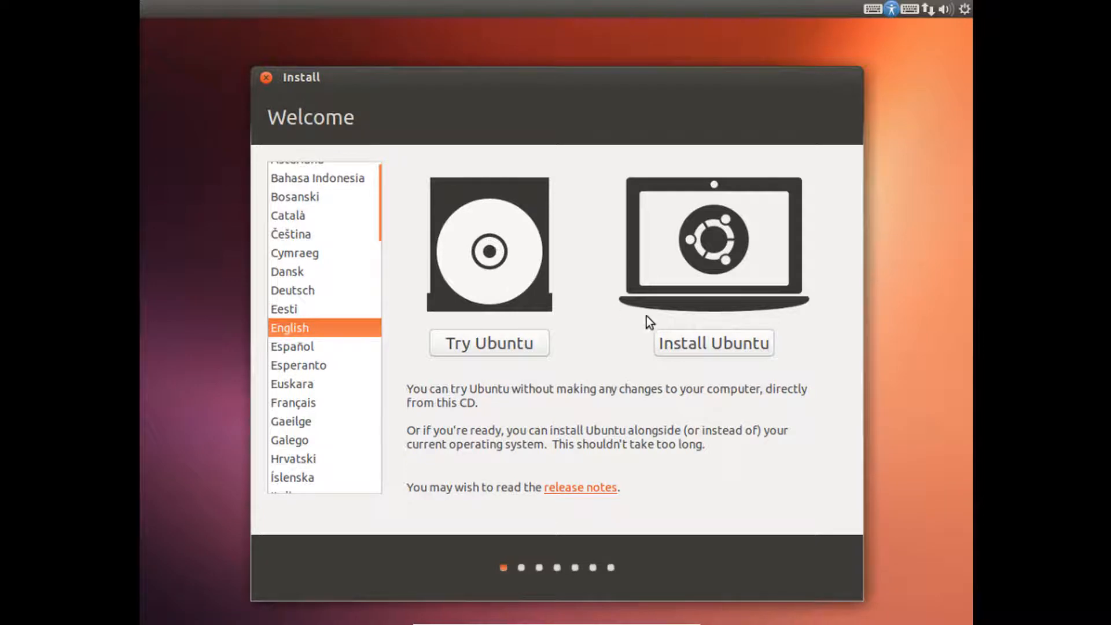
left_click(713, 343)
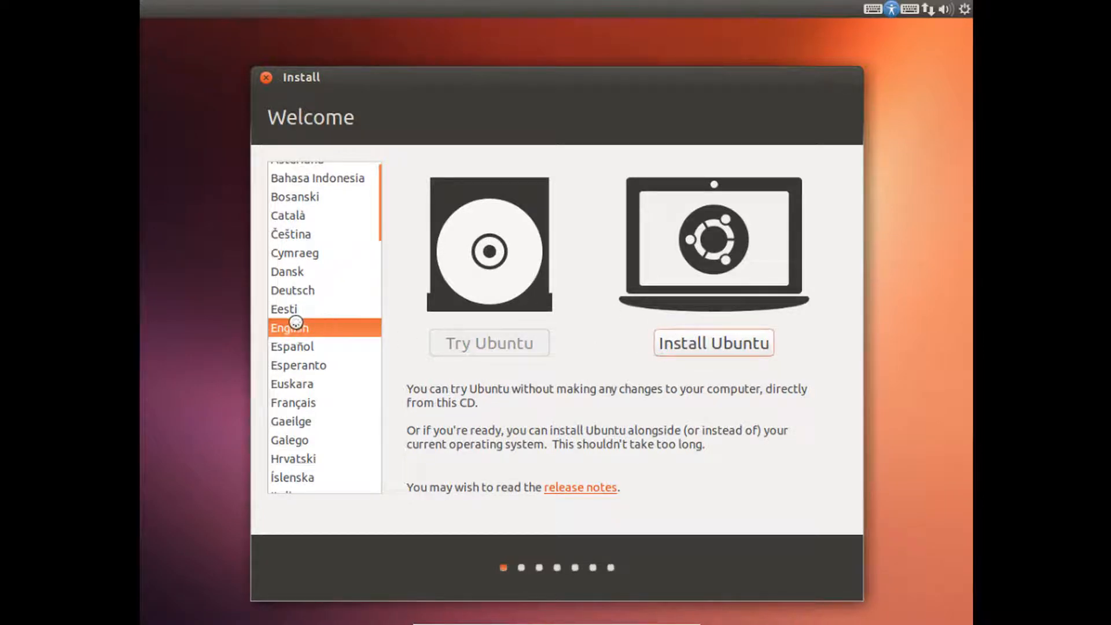
left_click(711, 342)
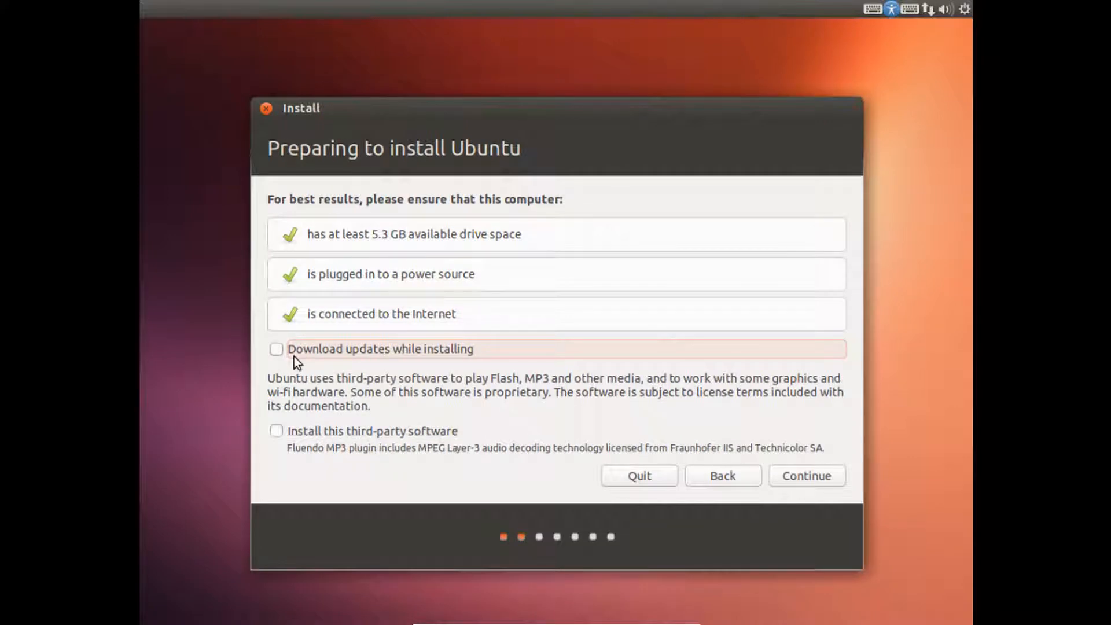
mouse_move(275, 475)
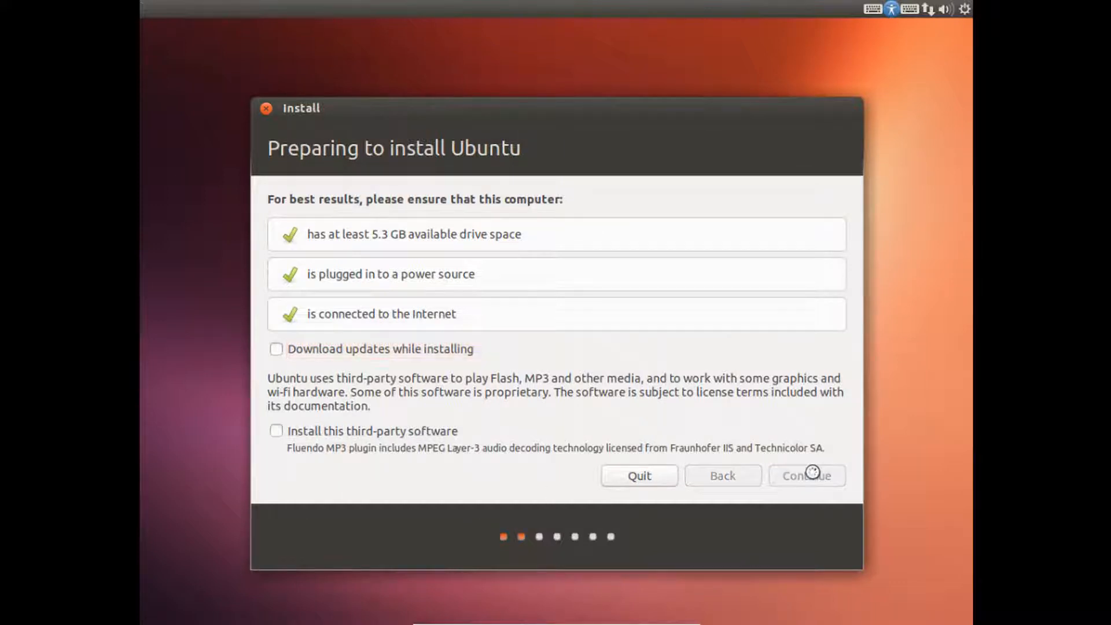
Step: Accept the preparation checks and install with 'Erase disk and install Ubuntu'
left_click(806, 475)
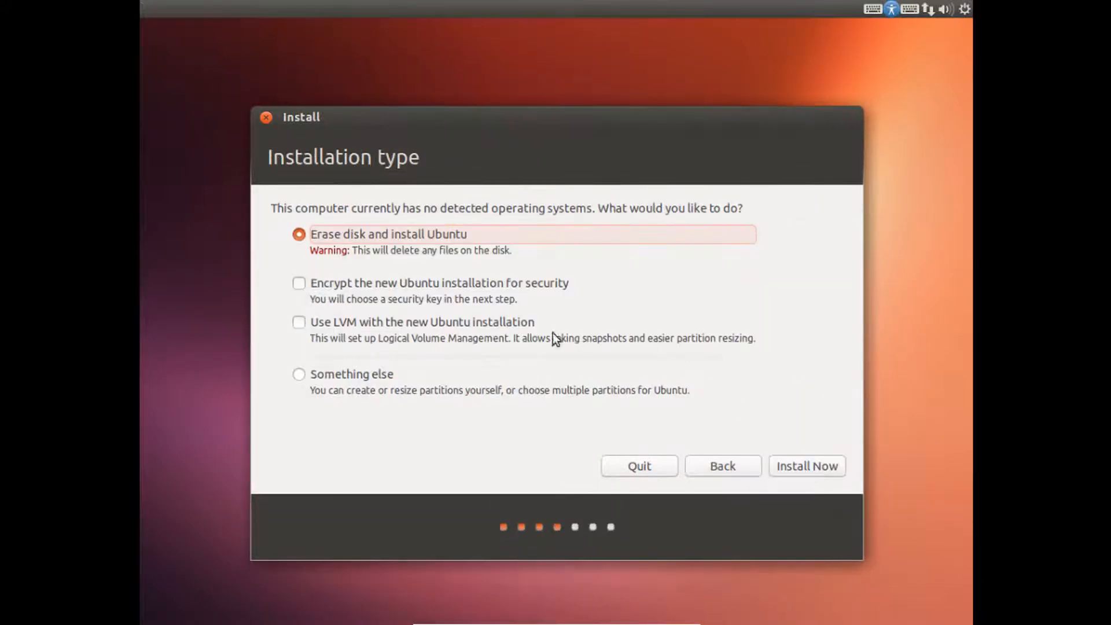
mouse_move(400, 244)
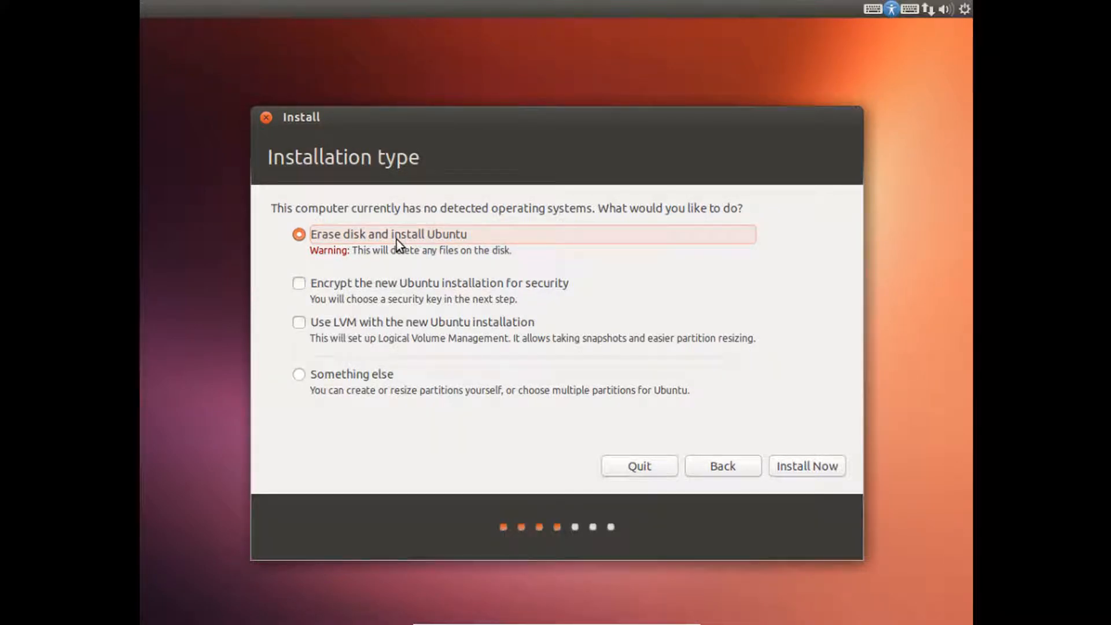
mouse_move(858, 500)
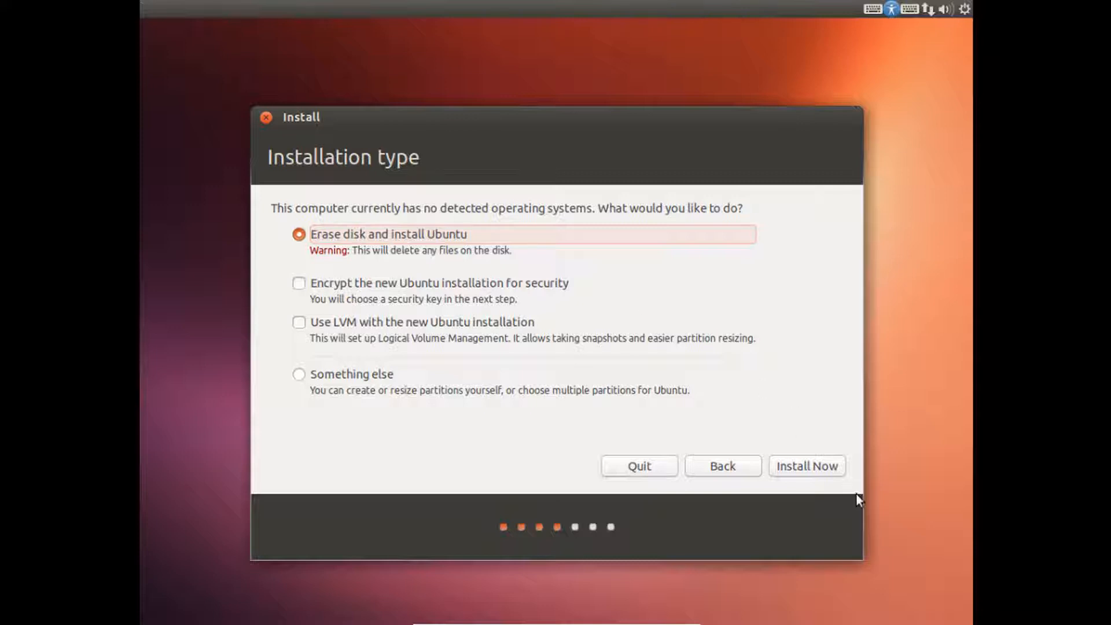
left_click(807, 465)
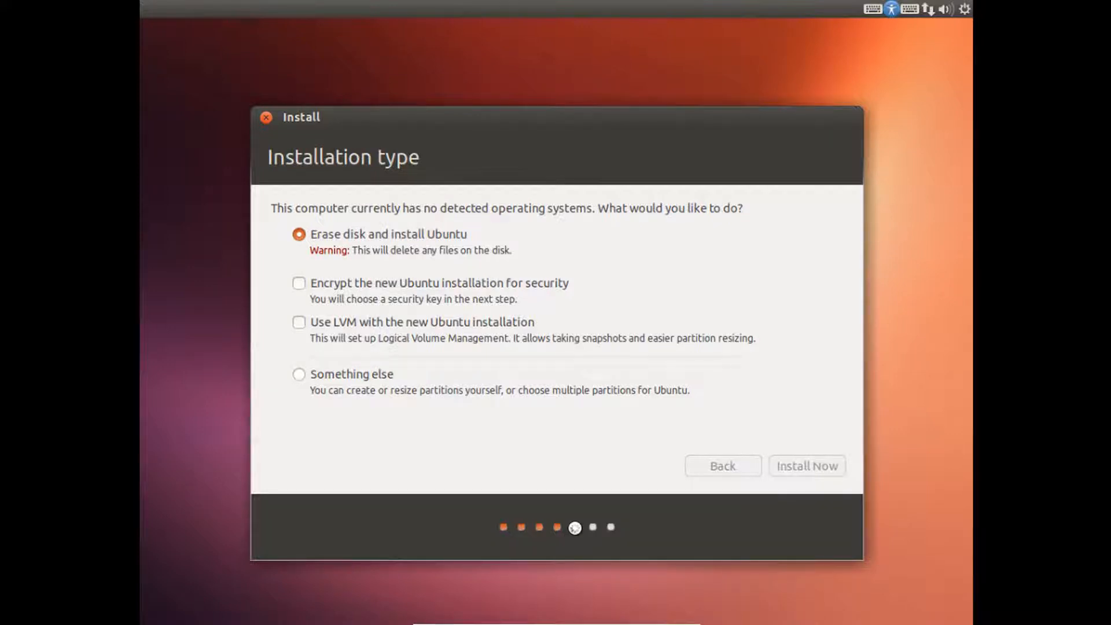
Step: Set the installer location to Canada Time (Toronto) by typing Toronto, then continue
left_click(806, 465)
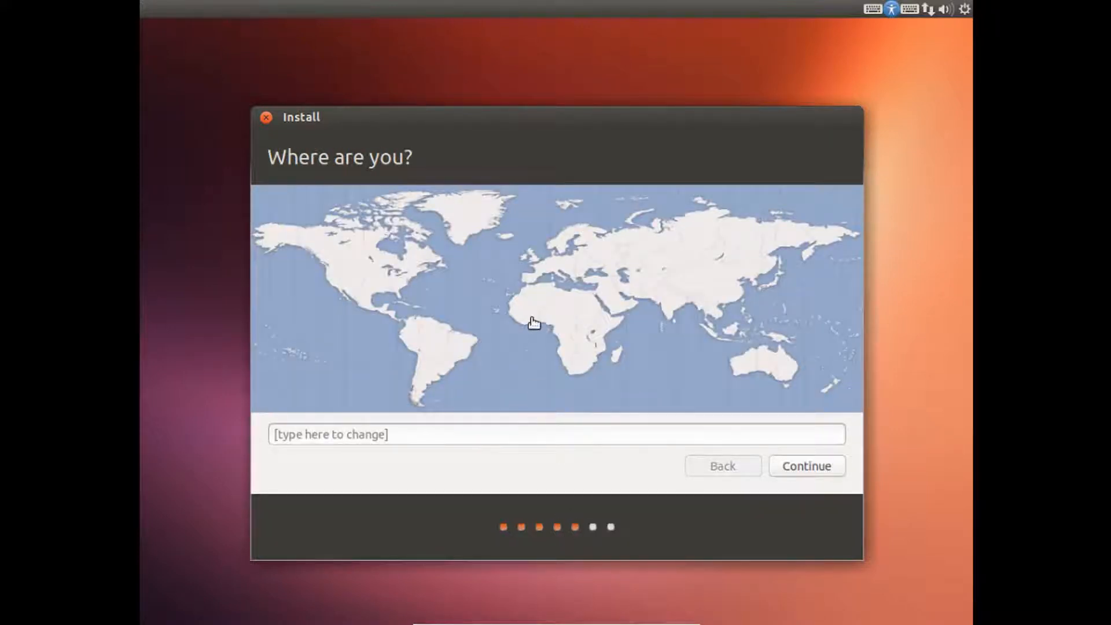
mouse_move(494, 327)
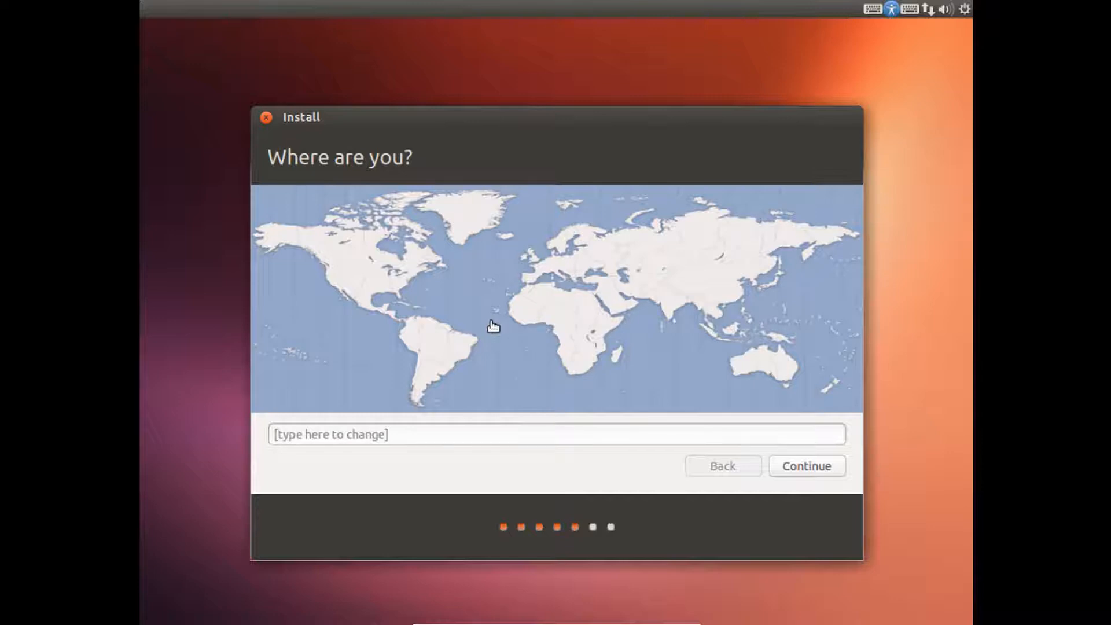
mouse_move(387, 282)
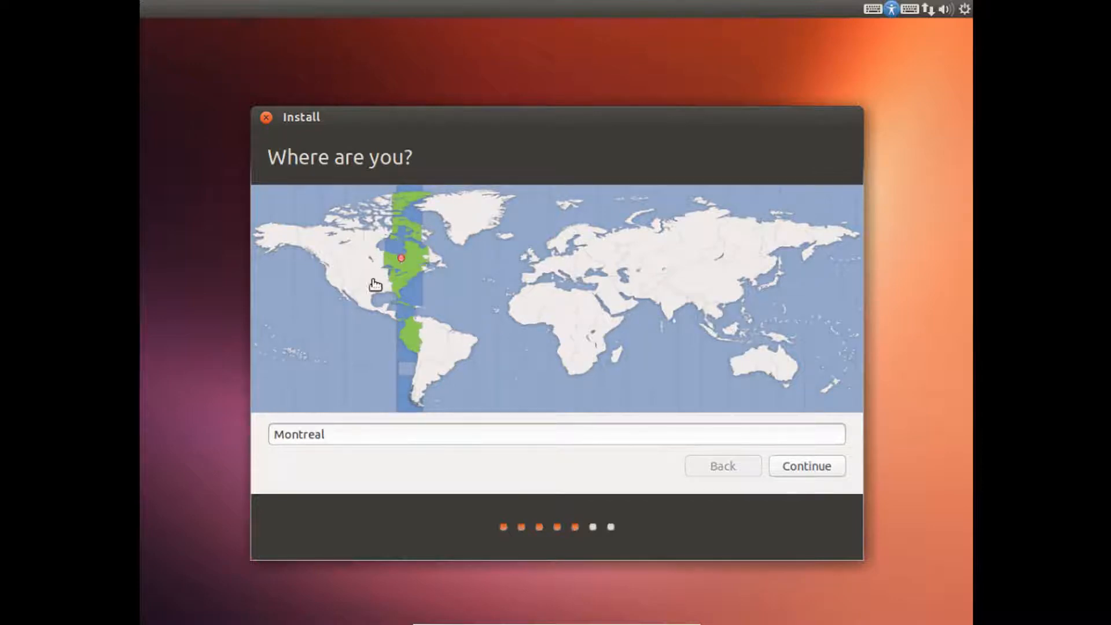
left_click(355, 251)
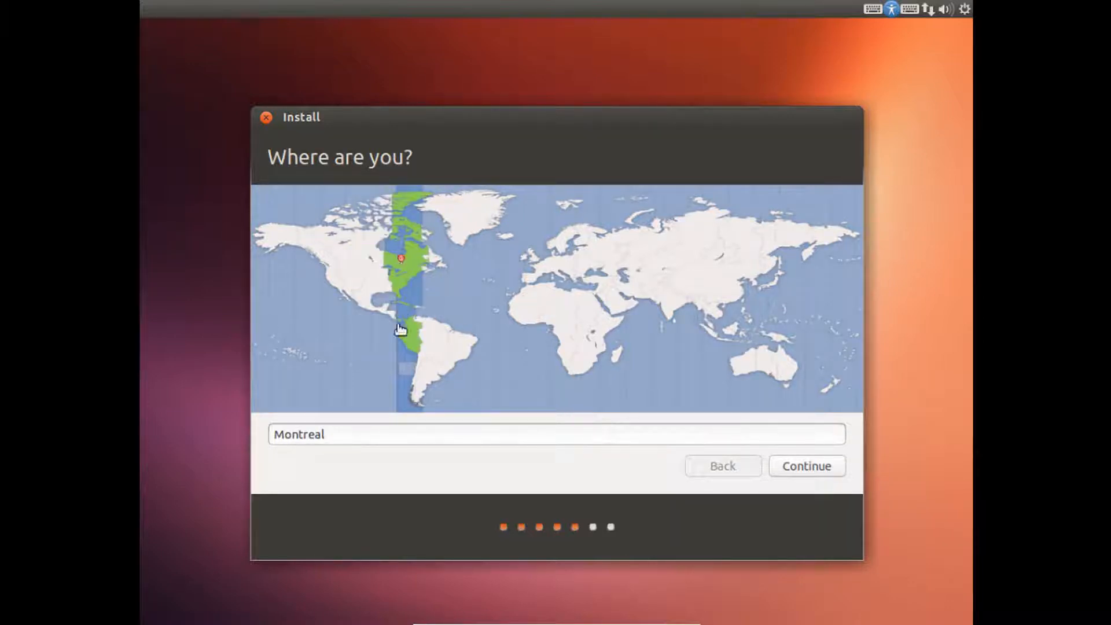
mouse_move(471, 428)
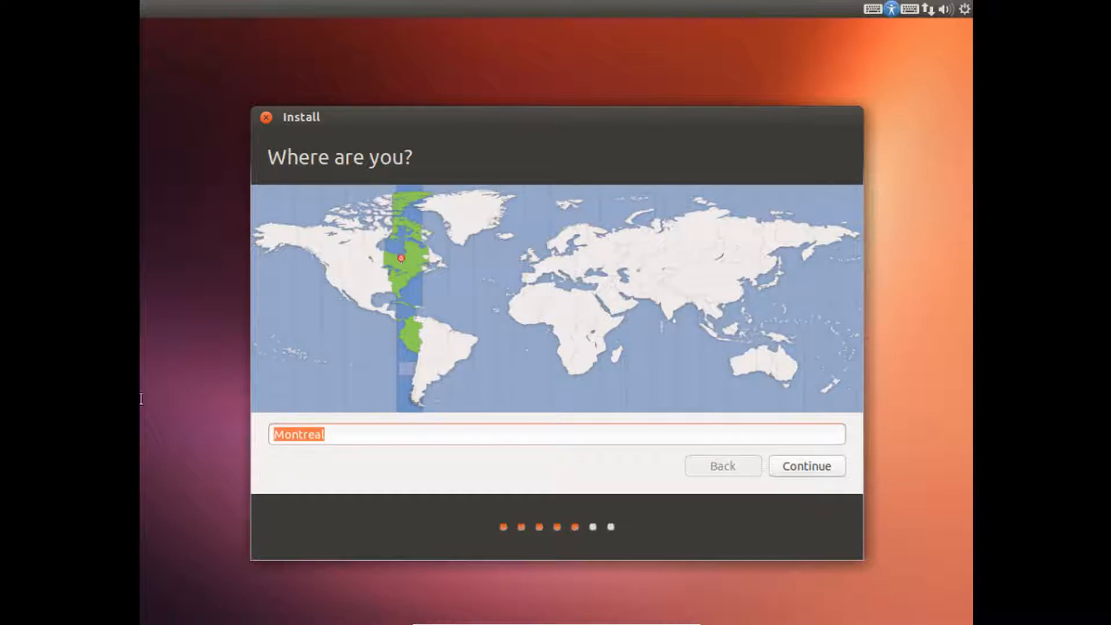
type("Toro")
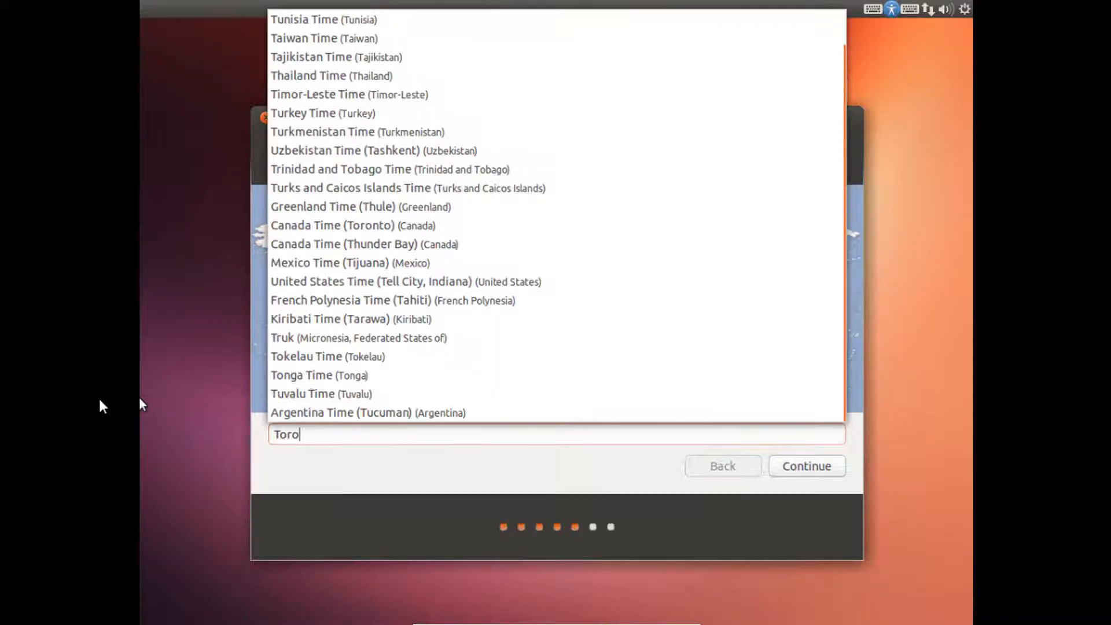
type("nto")
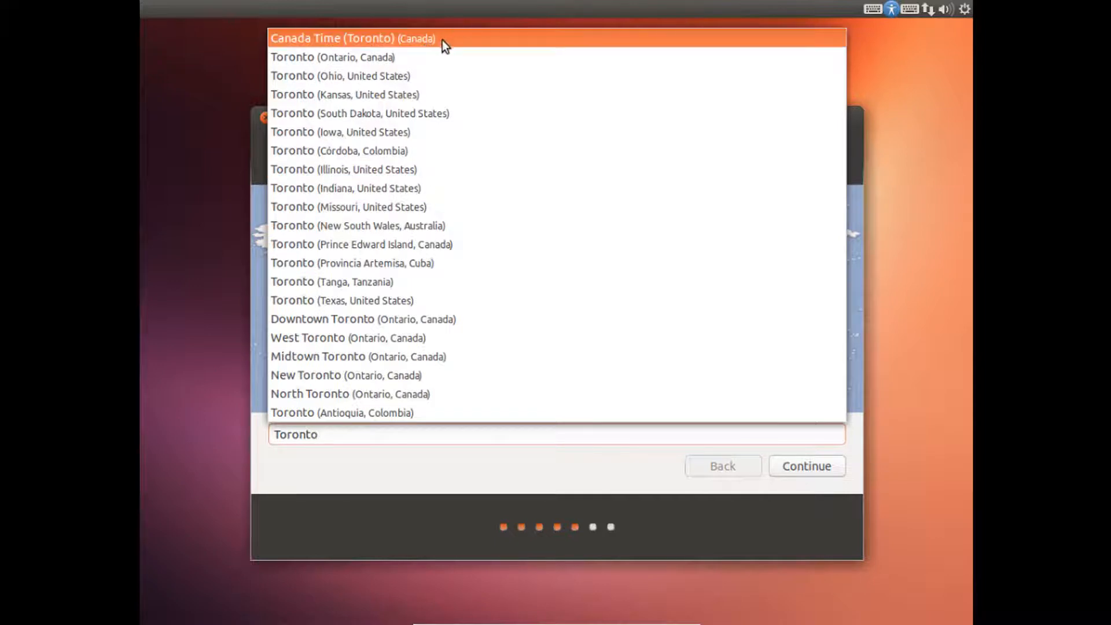
left_click(357, 38)
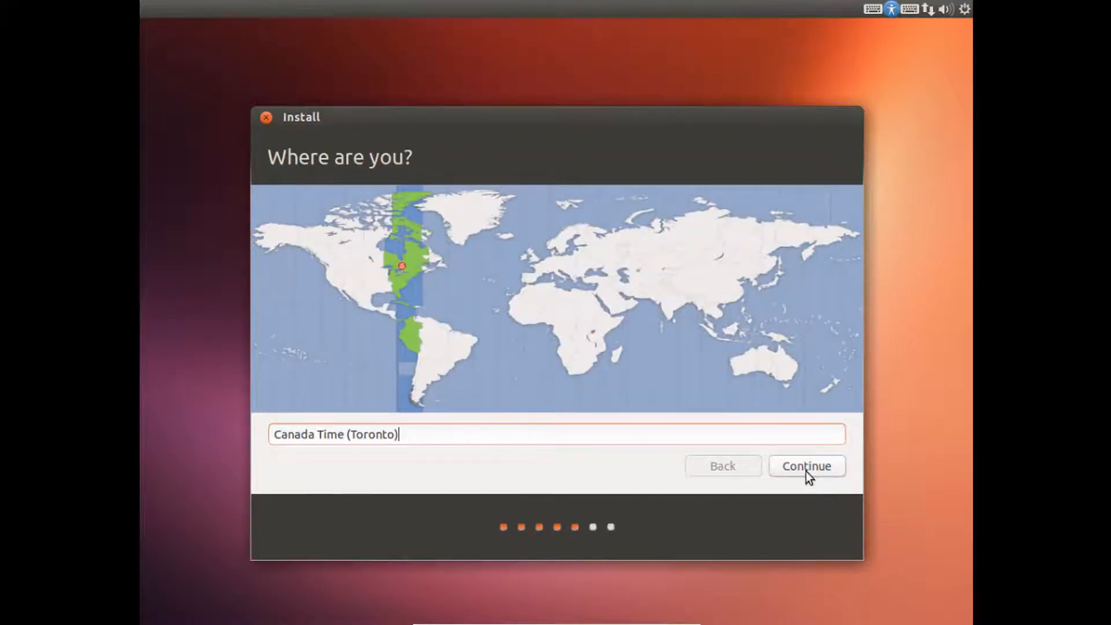
left_click(807, 465)
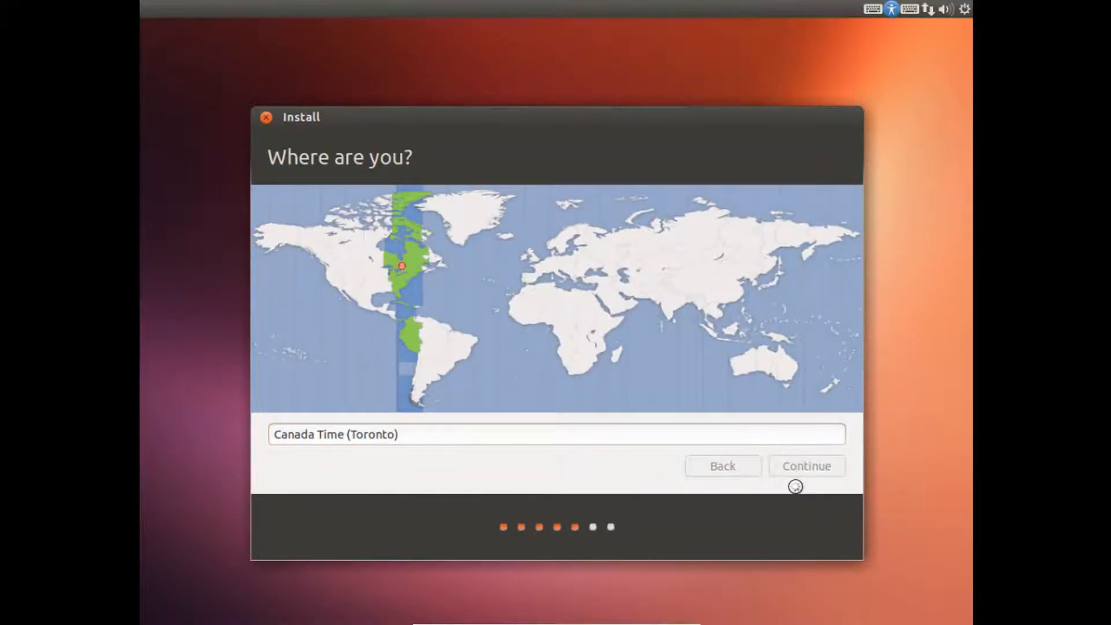
Step: Keep the English (US) keyboard layout and continue to the account step
left_click(805, 465)
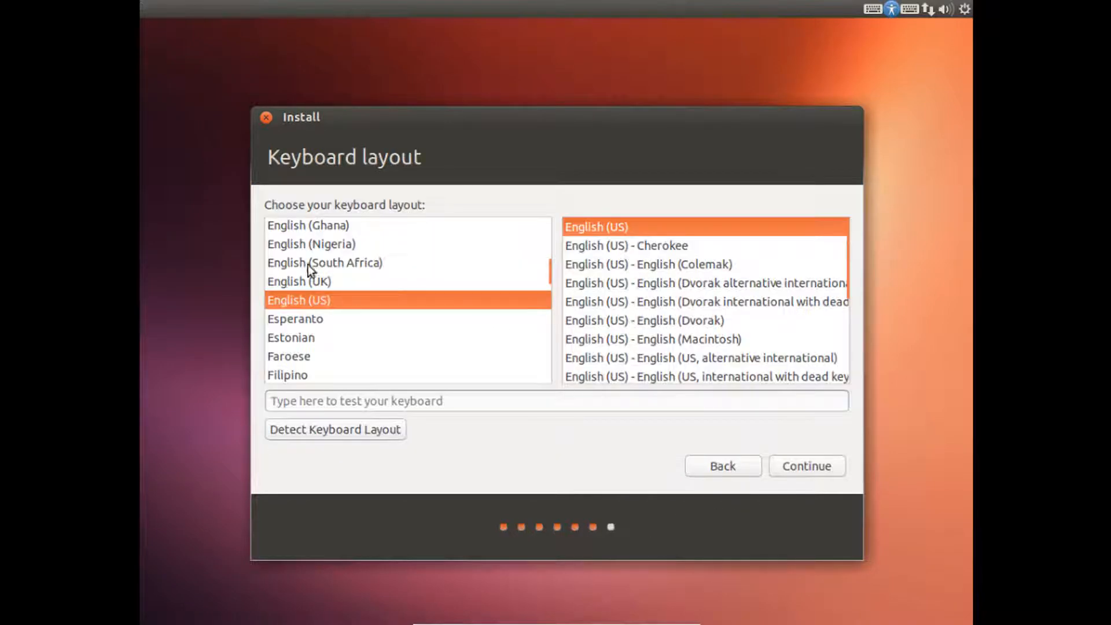
mouse_move(367, 295)
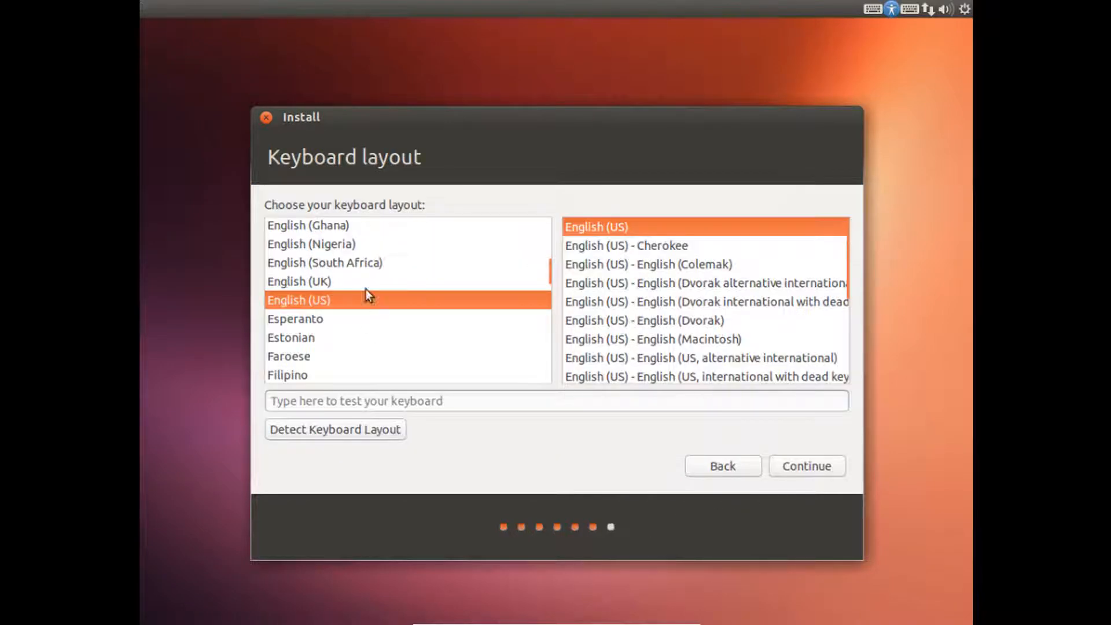
mouse_move(441, 253)
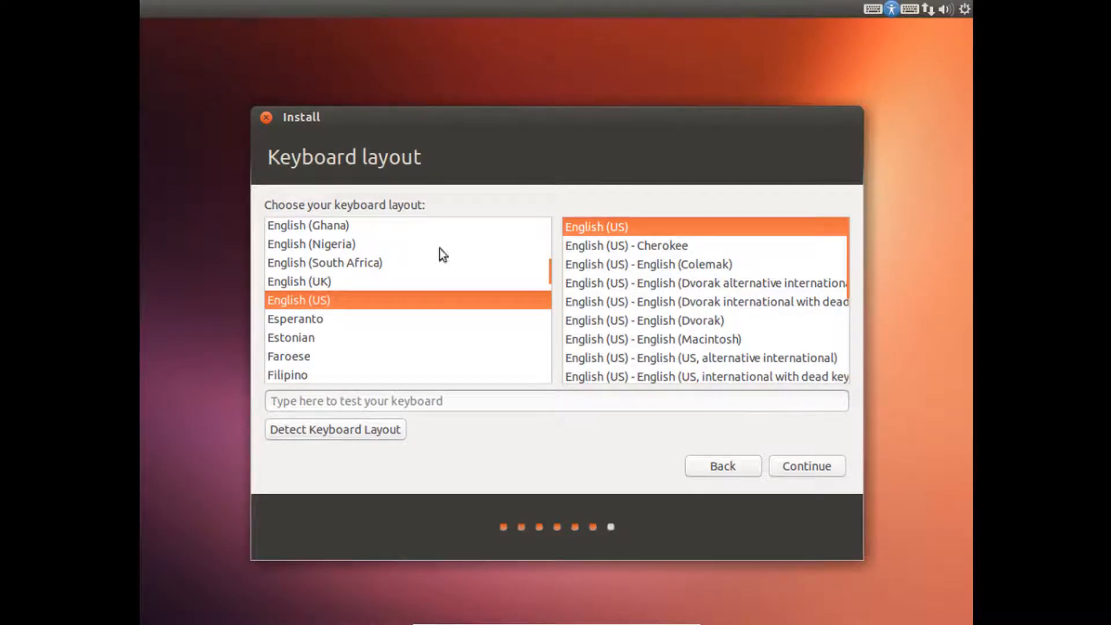
left_click(806, 465)
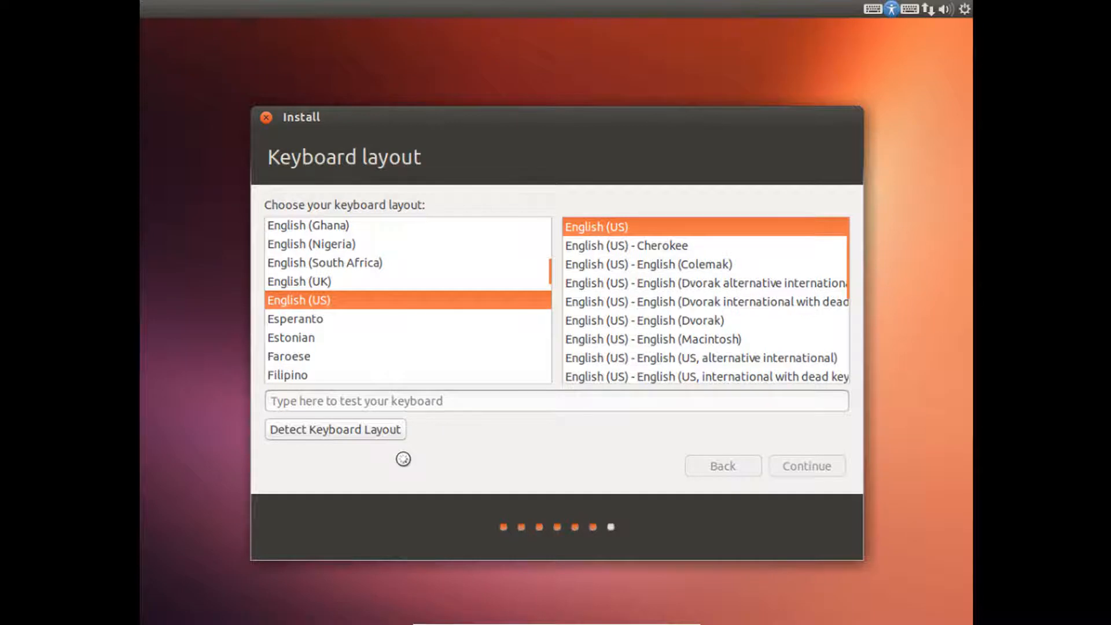
Step: Enter the user's name and password, enable 'Log in automatically' and continue to begin installing
left_click(805, 465)
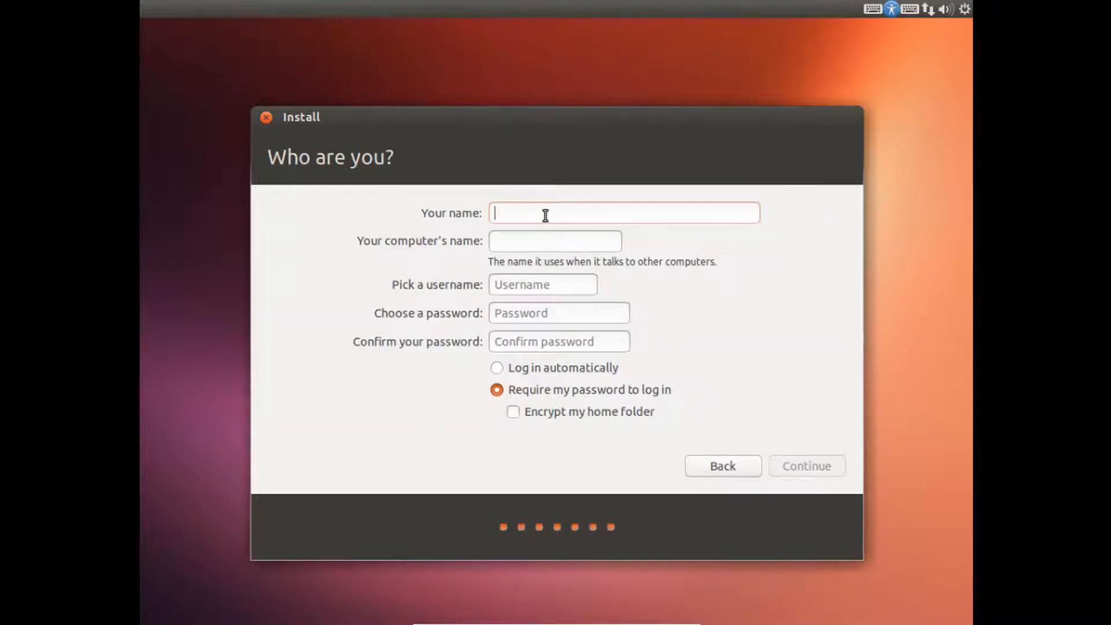
type("TE")
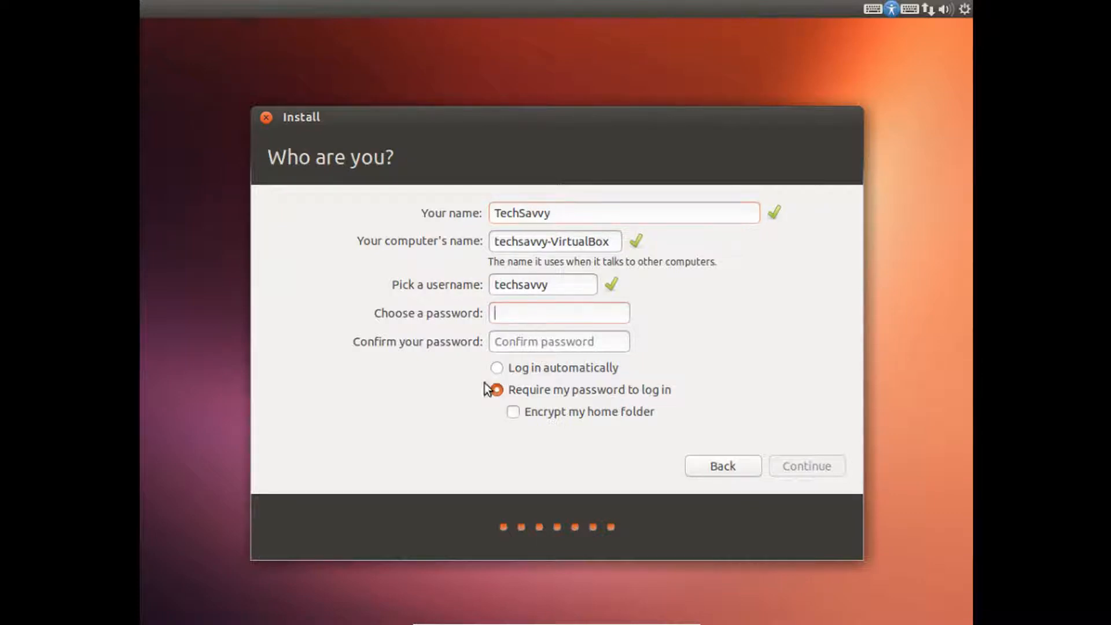
left_click(497, 367)
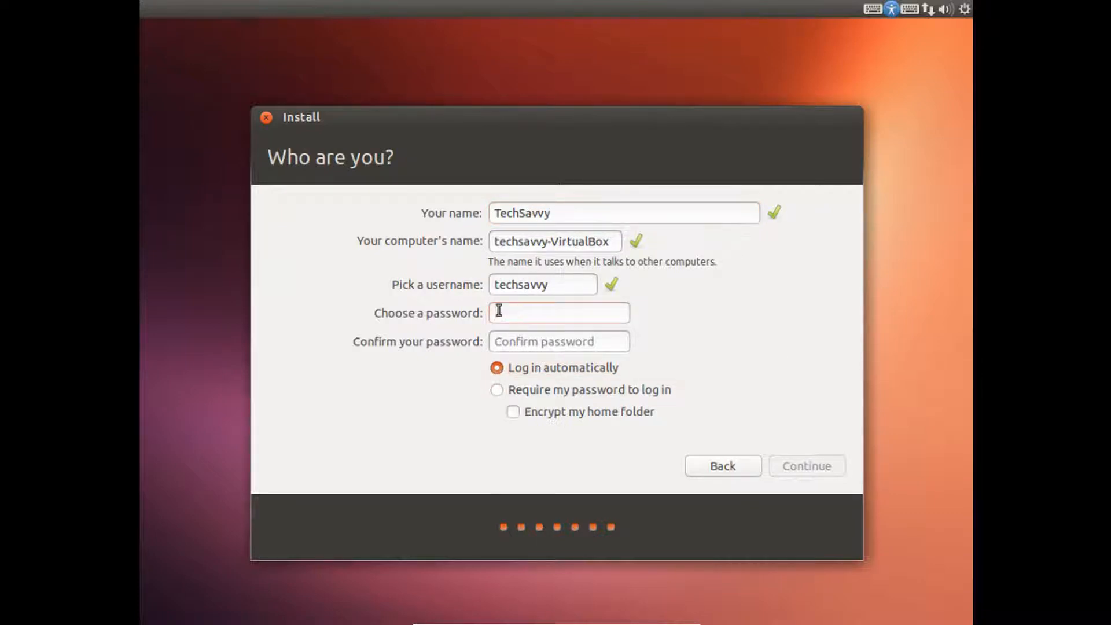
type("•••")
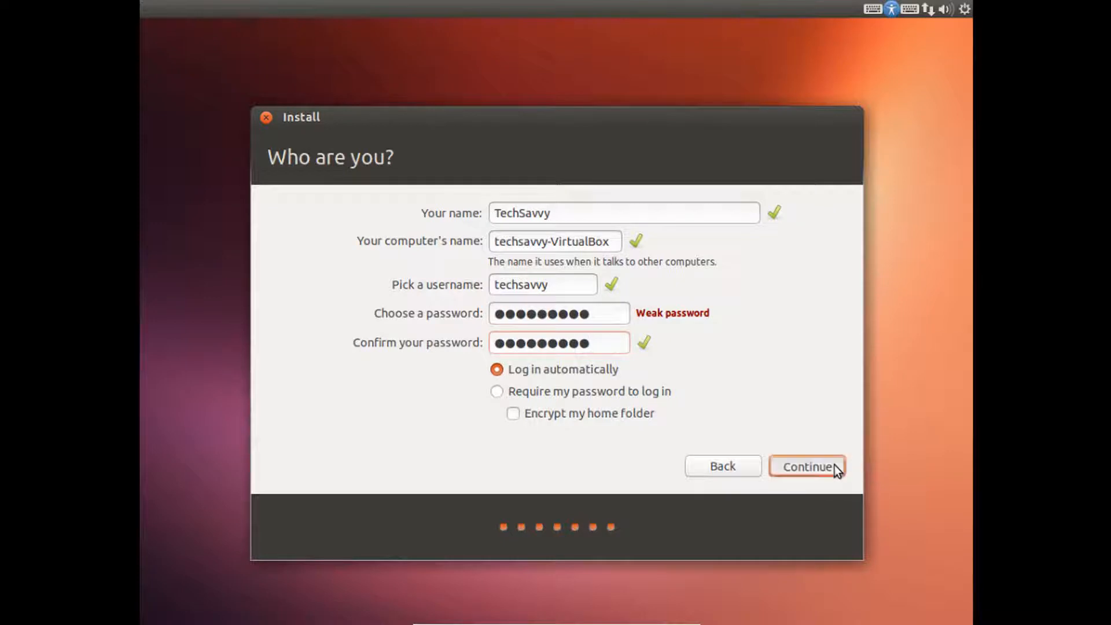
left_click(807, 467)
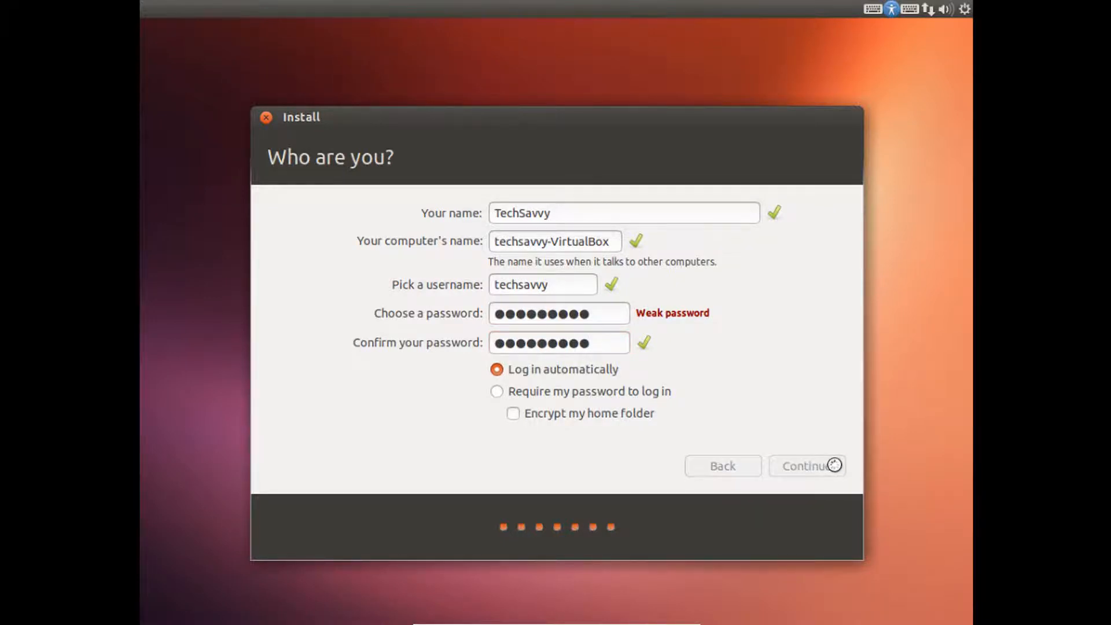
Step: Wait through 'Copying files...' and the Ubuntu 13.04 welcome slideshow until Installation Complete appears
left_click(807, 465)
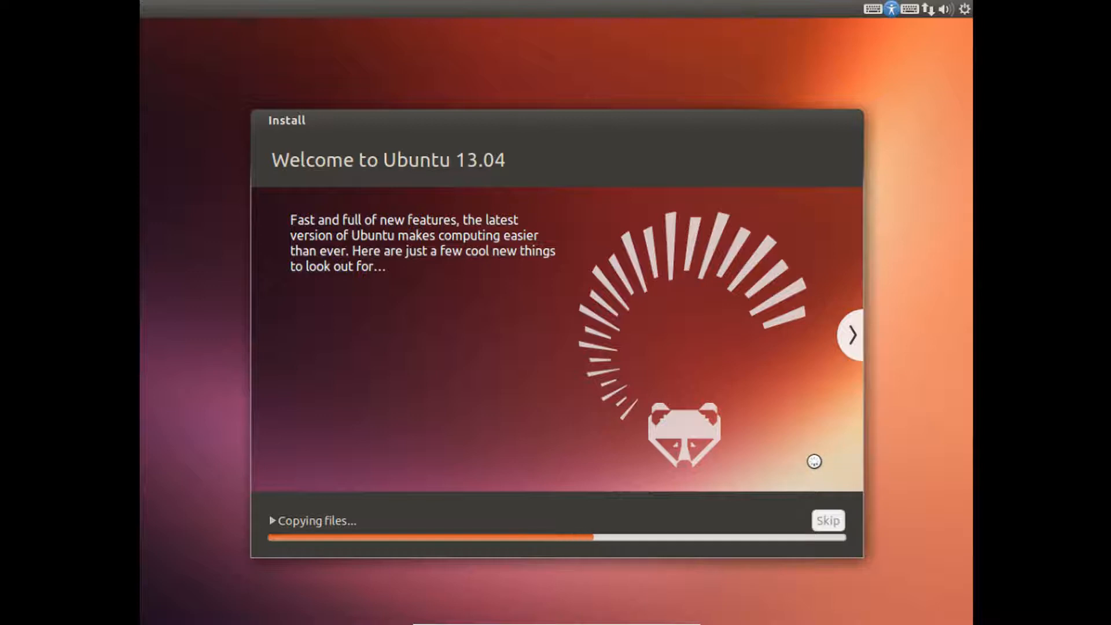
mouse_move(90, 286)
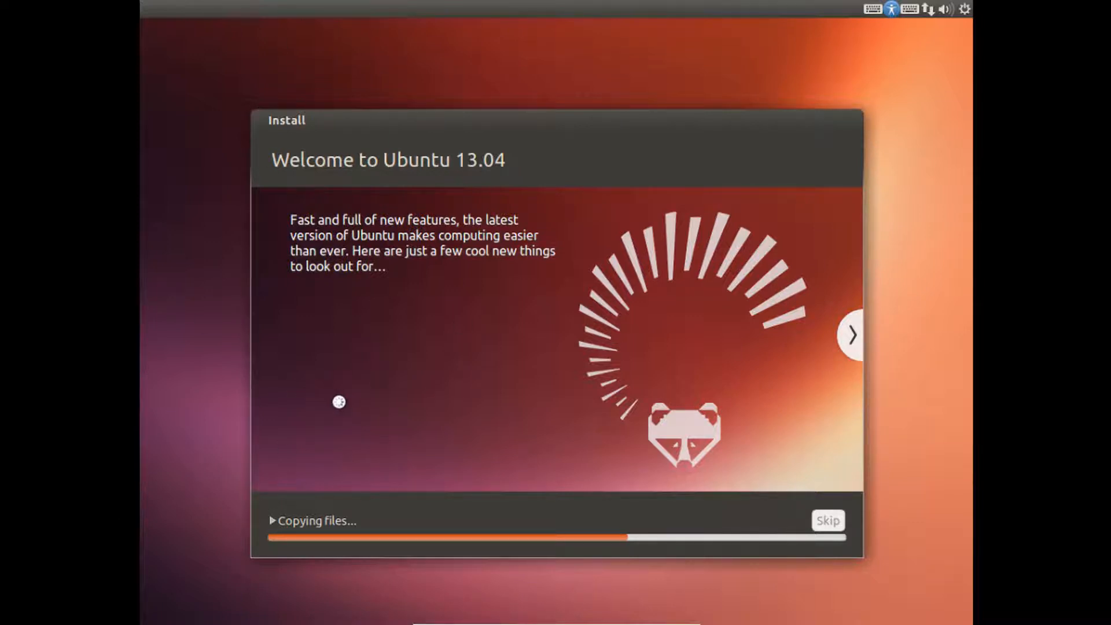
left_click(851, 336)
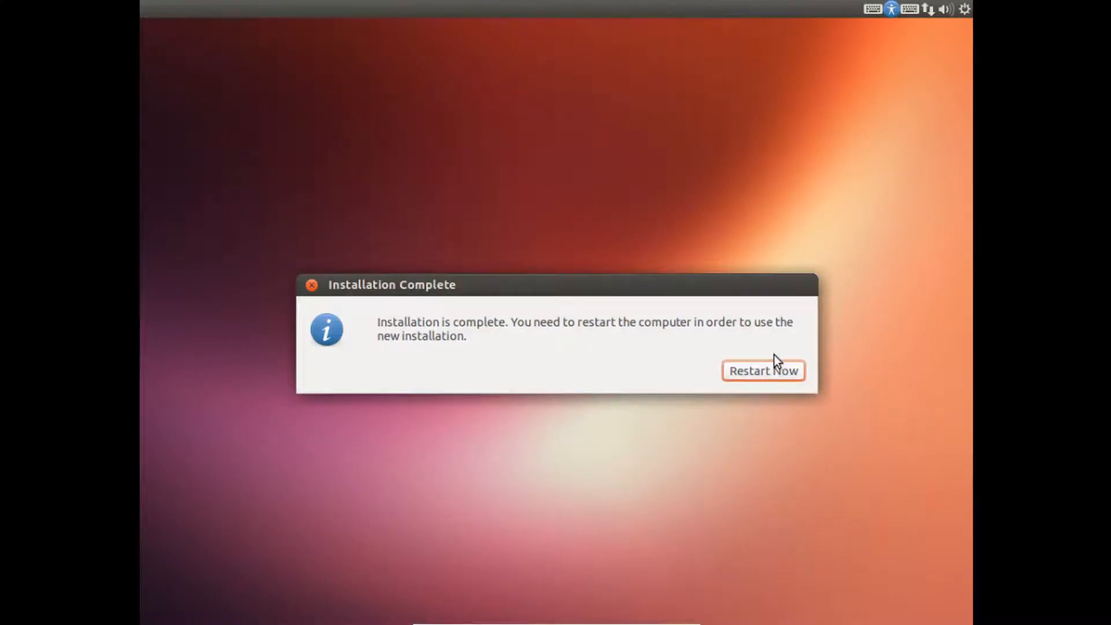
mouse_move(701, 359)
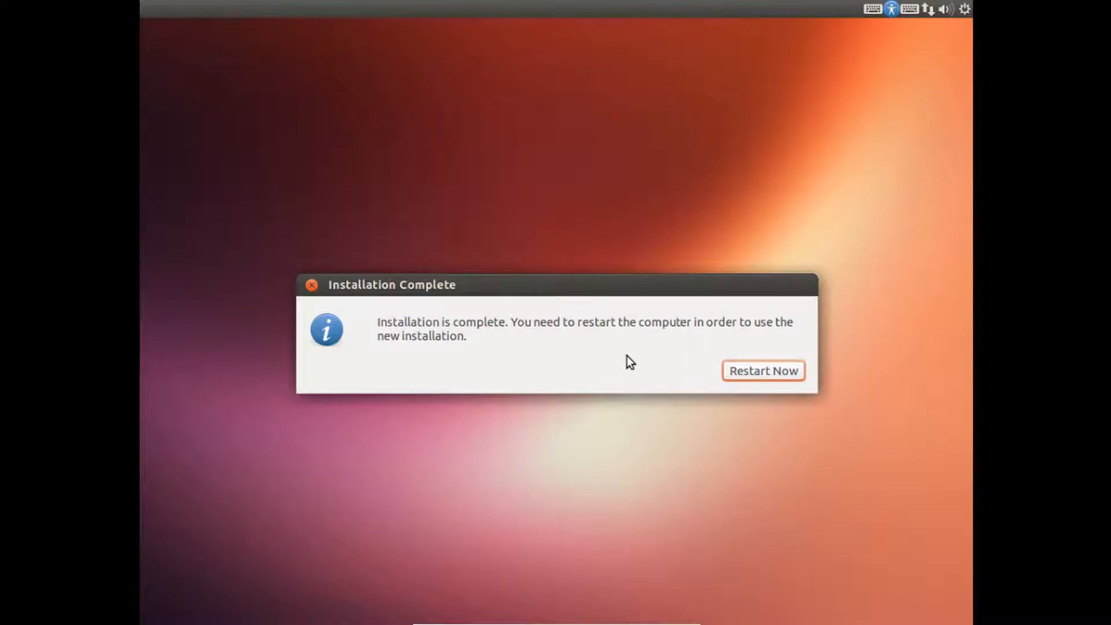
Step: Choose Restart Now to reboot into the newly installed Ubuntu desktop
left_click(762, 370)
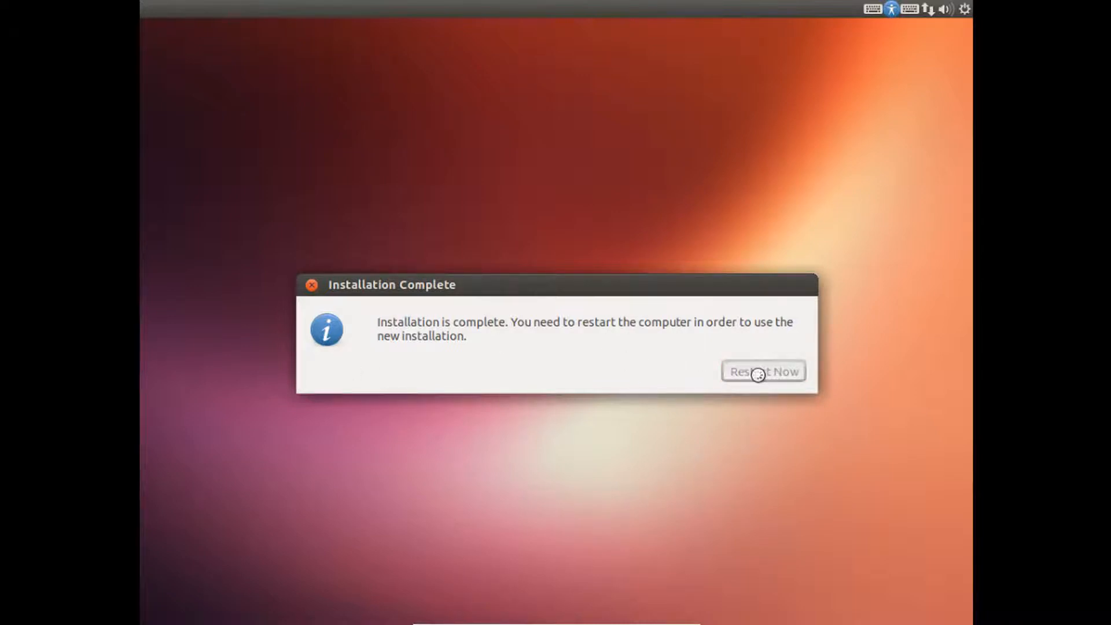
mouse_move(687, 389)
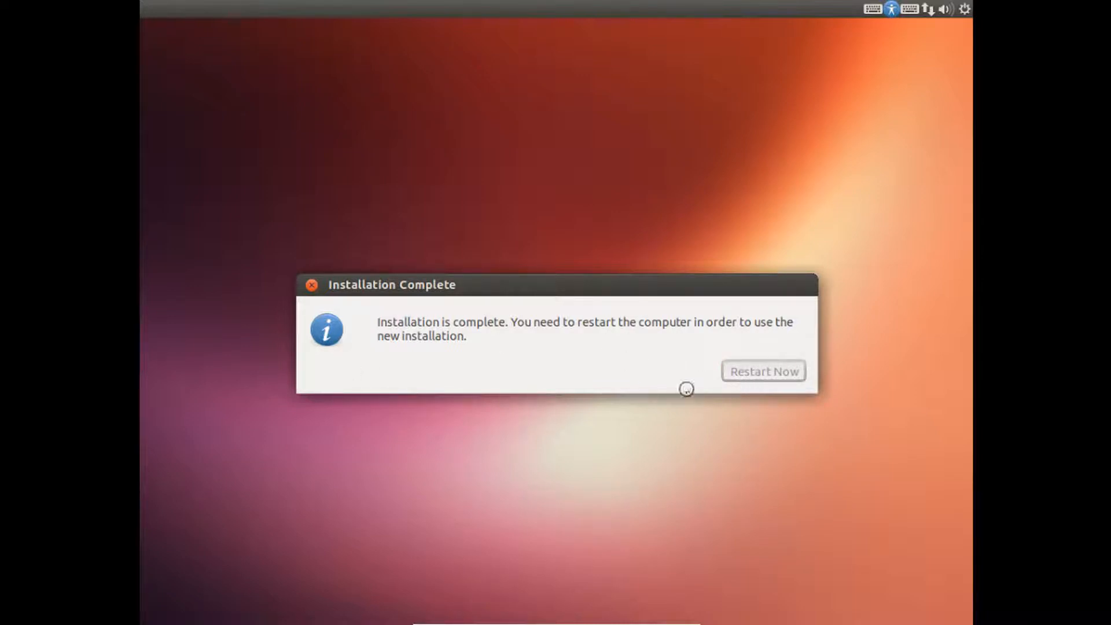
left_click(762, 370)
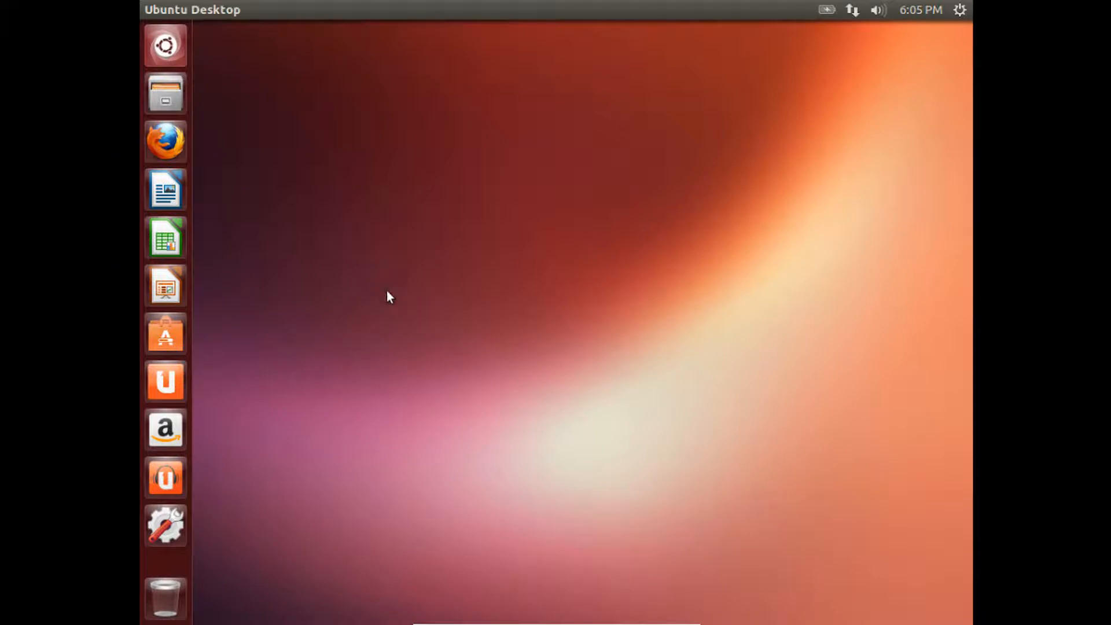
mouse_move(220, 77)
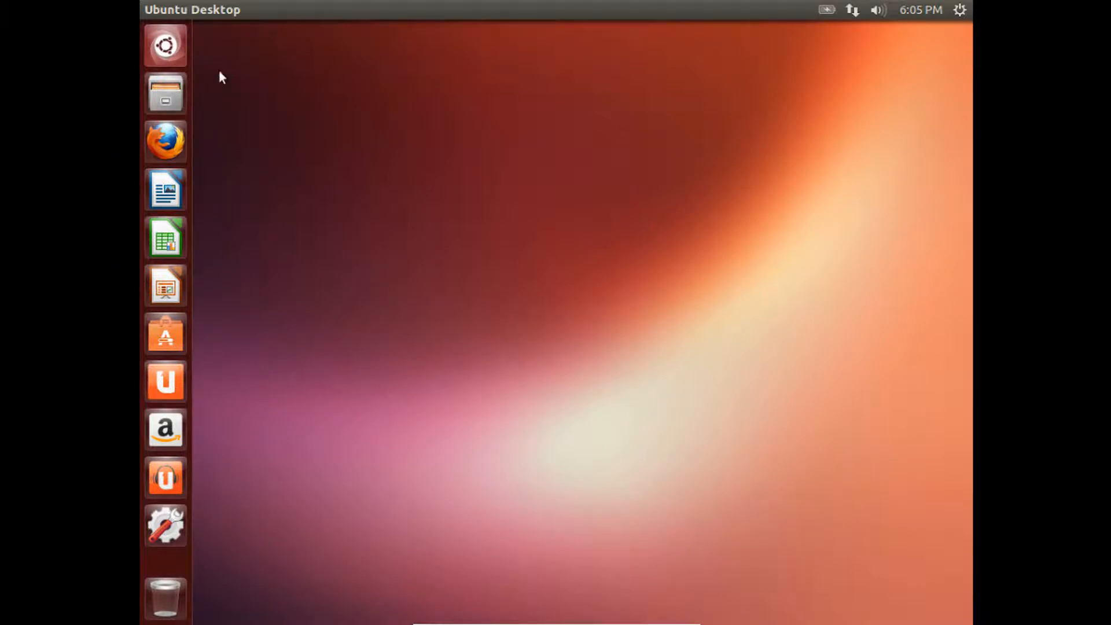
mouse_move(159, 505)
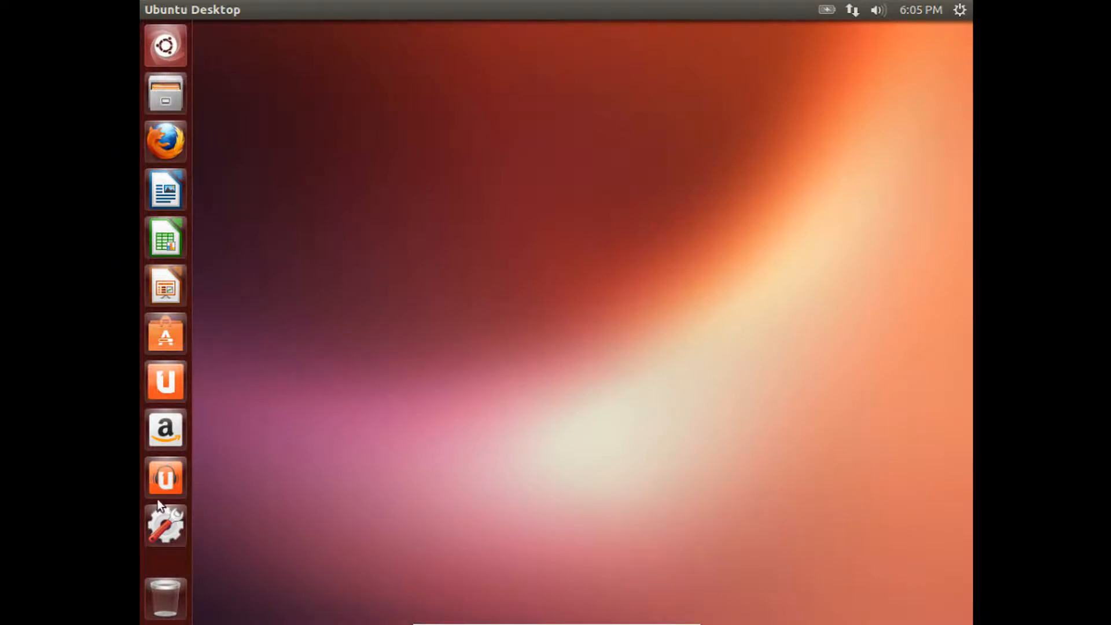
mouse_move(235, 377)
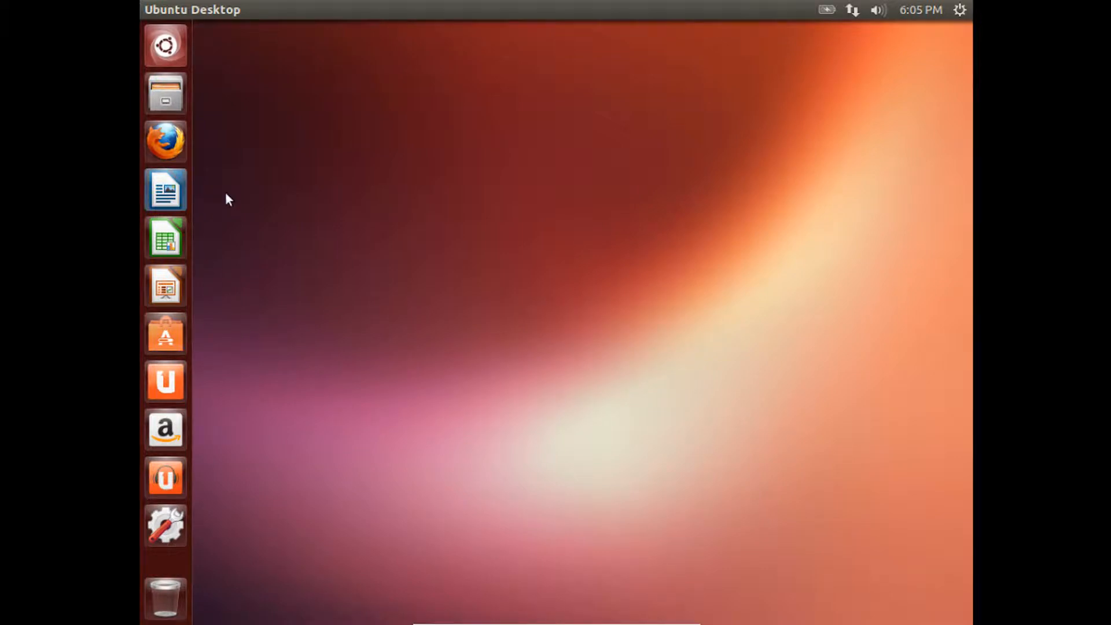
left_click(166, 188)
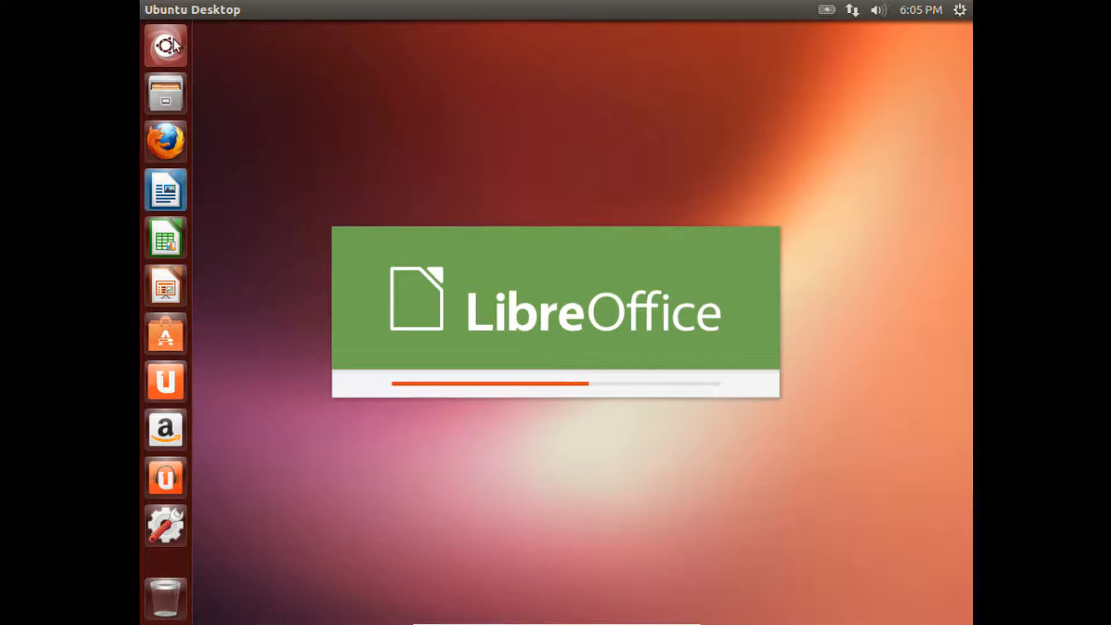
mouse_move(166, 46)
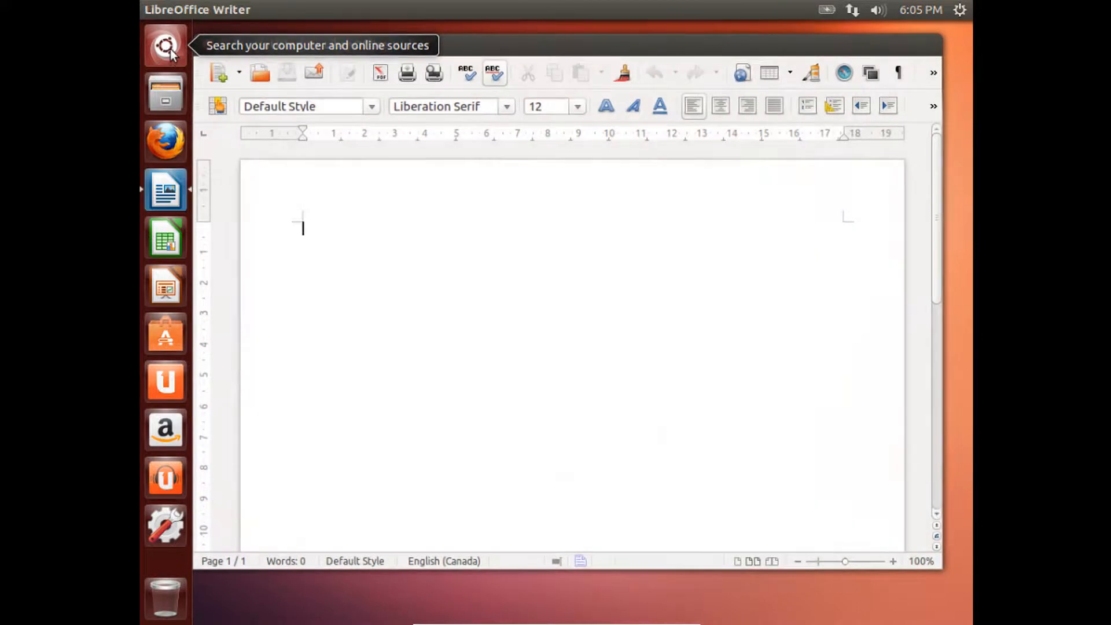
left_click(165, 45)
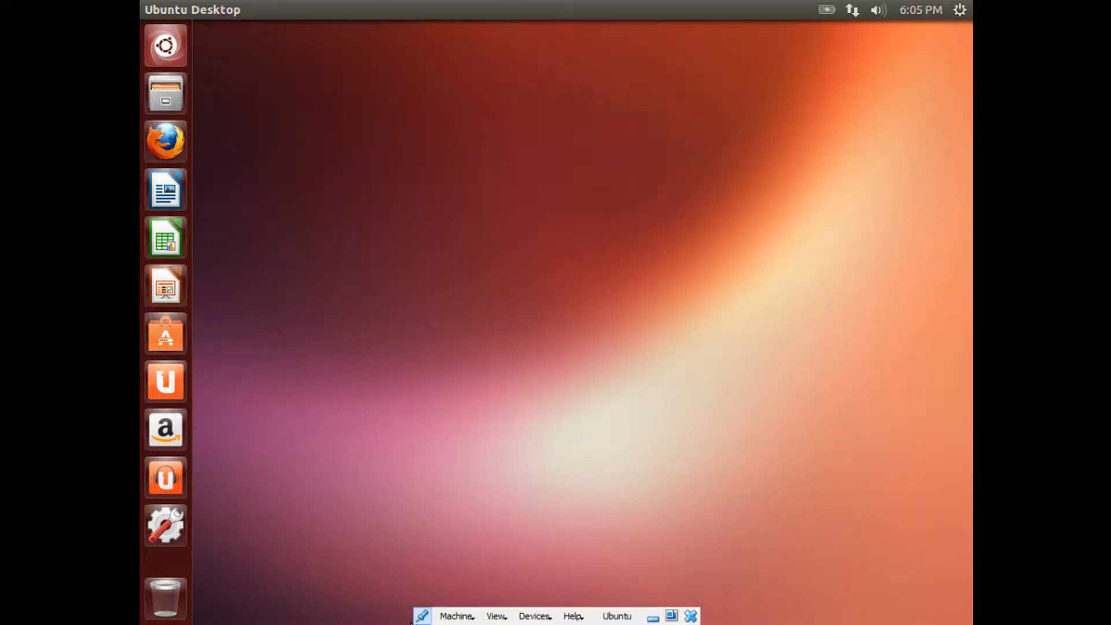
Step: From the mini toolbar's Devices menu, insert the Guest Additions installer disc into Ubuntu
left_click(496, 616)
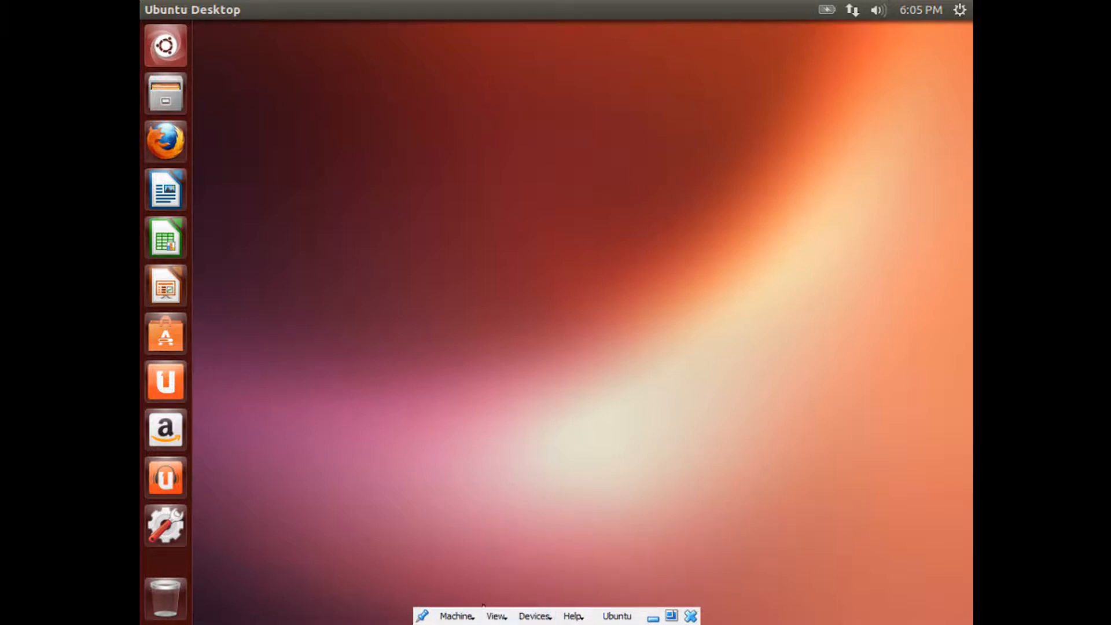
left_click(456, 616)
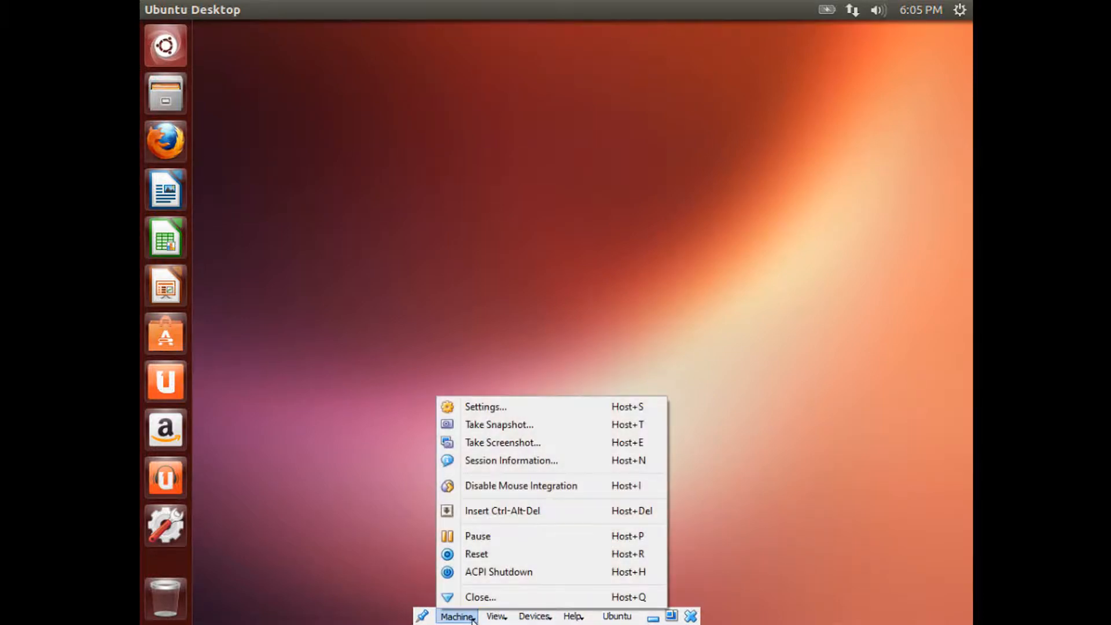
left_click(535, 616)
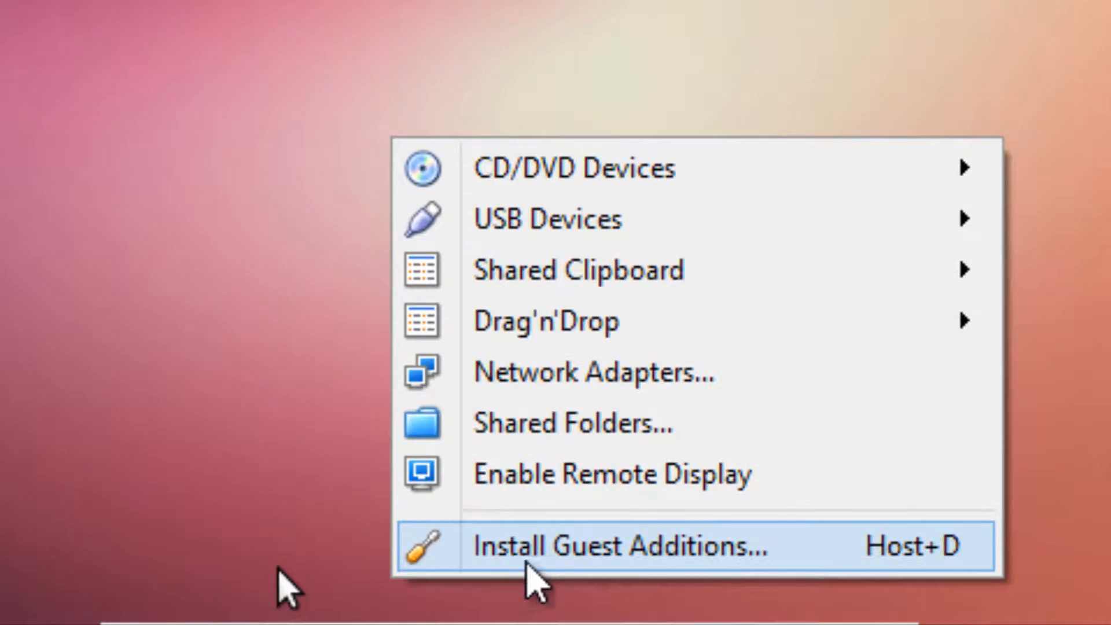
left_click(617, 545)
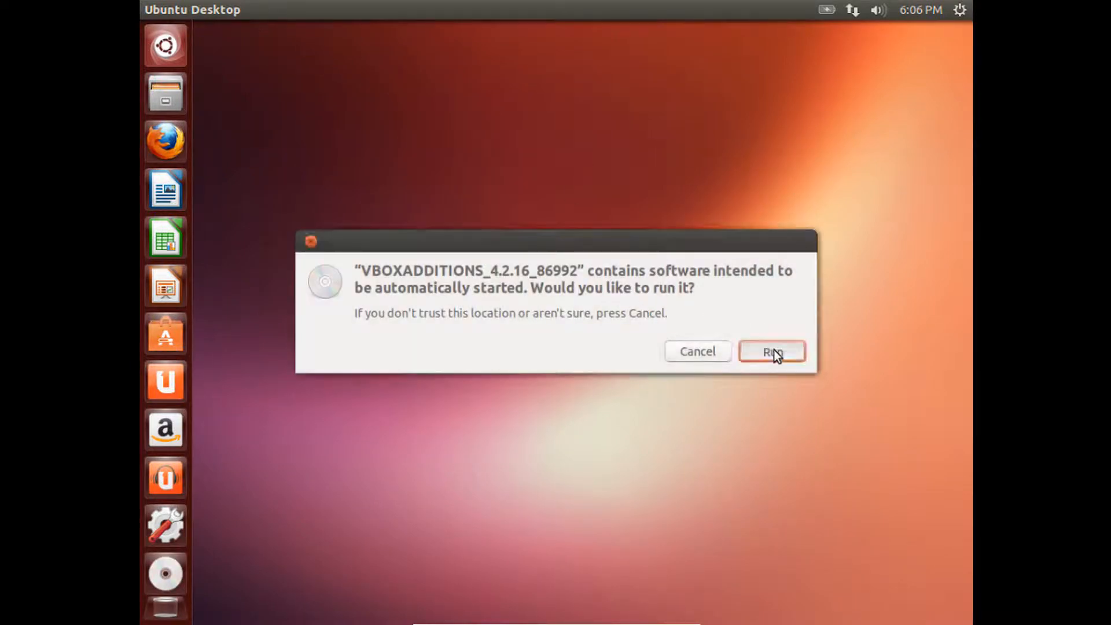
Step: Run the VBOXADDITIONS_4.2.16 software and authenticate with the password so it installs as root
left_click(771, 352)
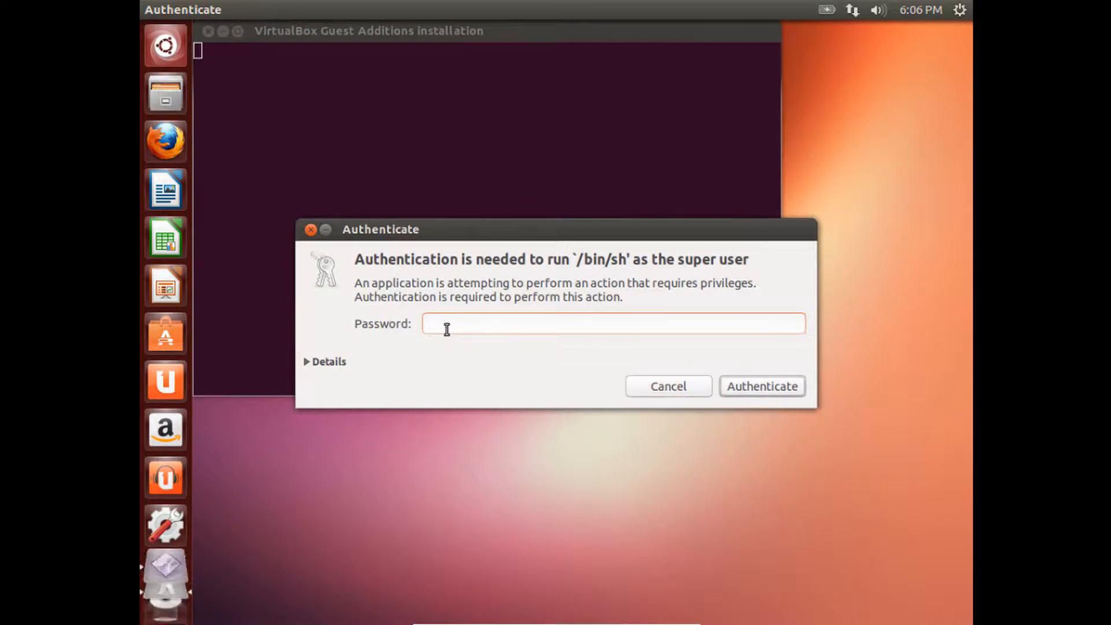
type("password")
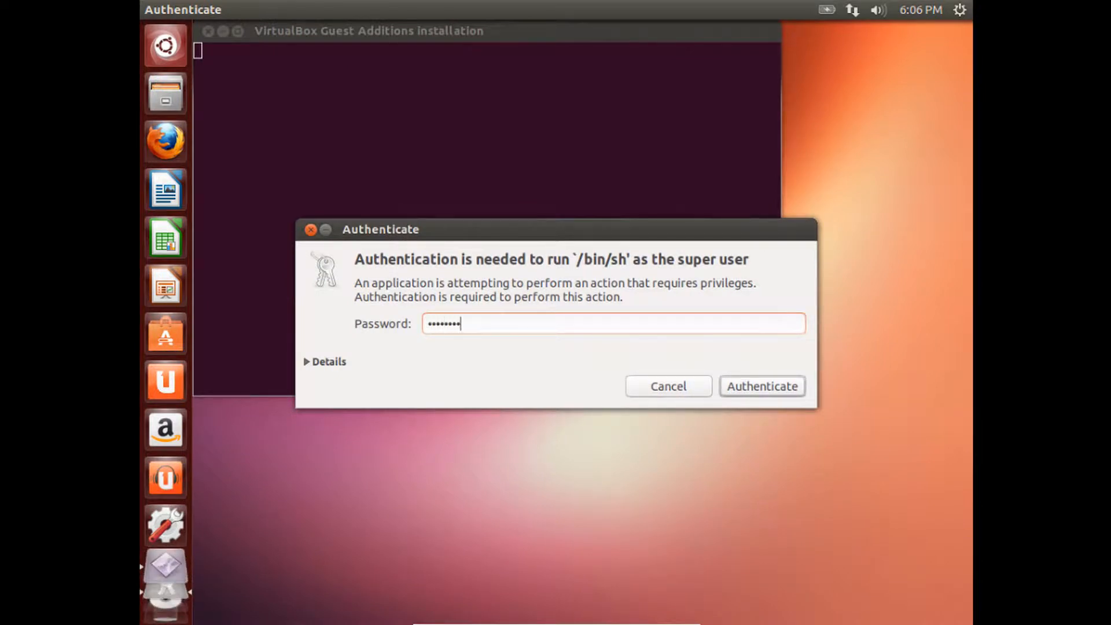
left_click(762, 386)
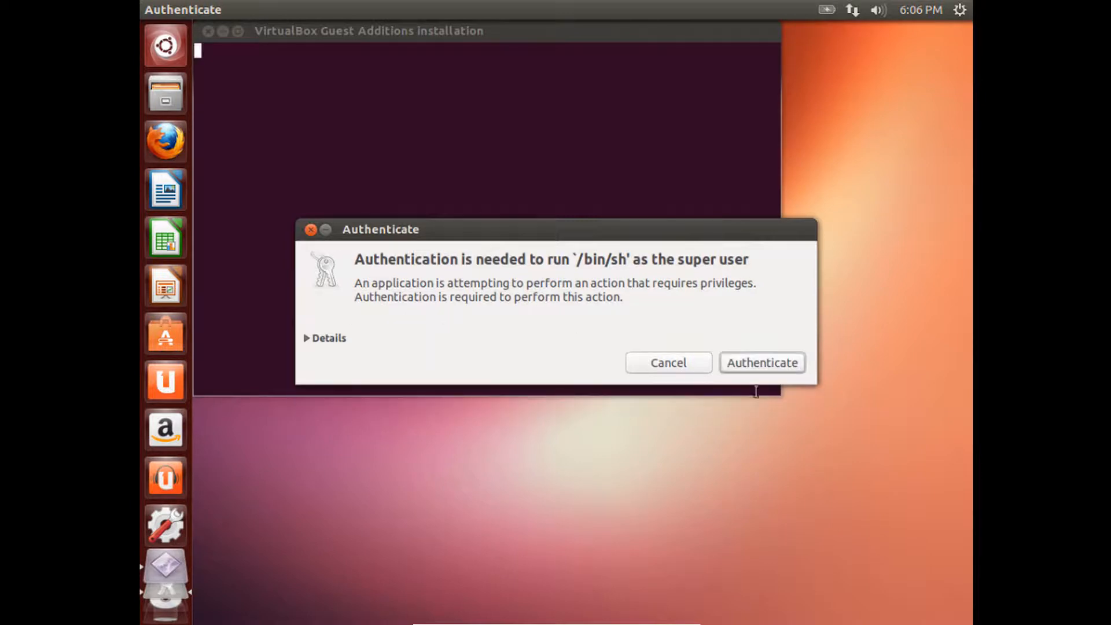
left_click(761, 363)
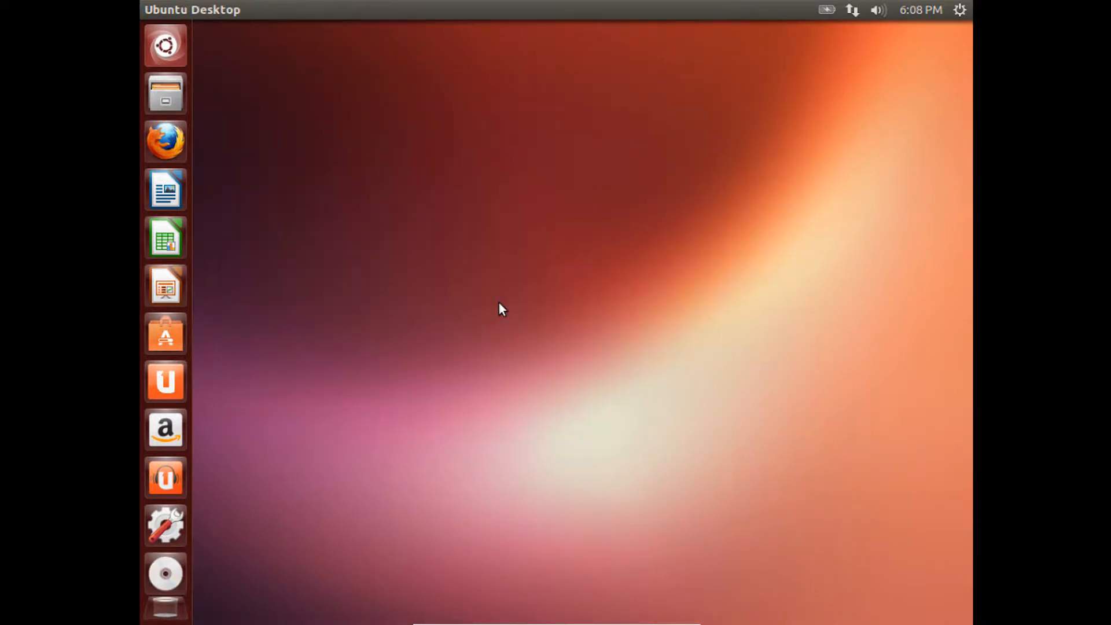
mouse_move(476, 294)
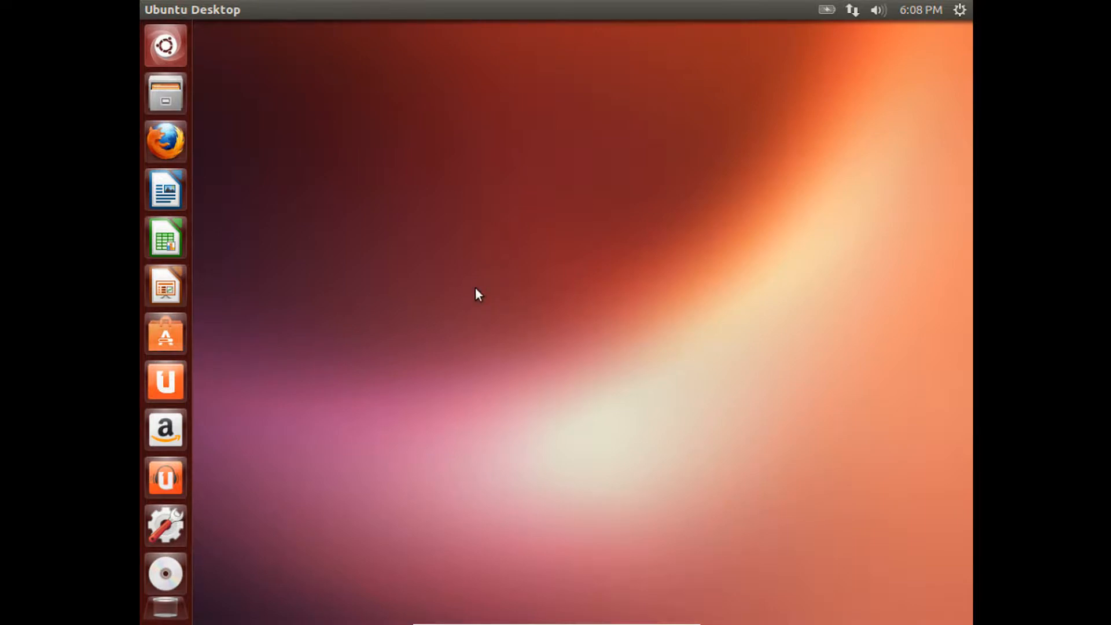
mouse_move(918, 36)
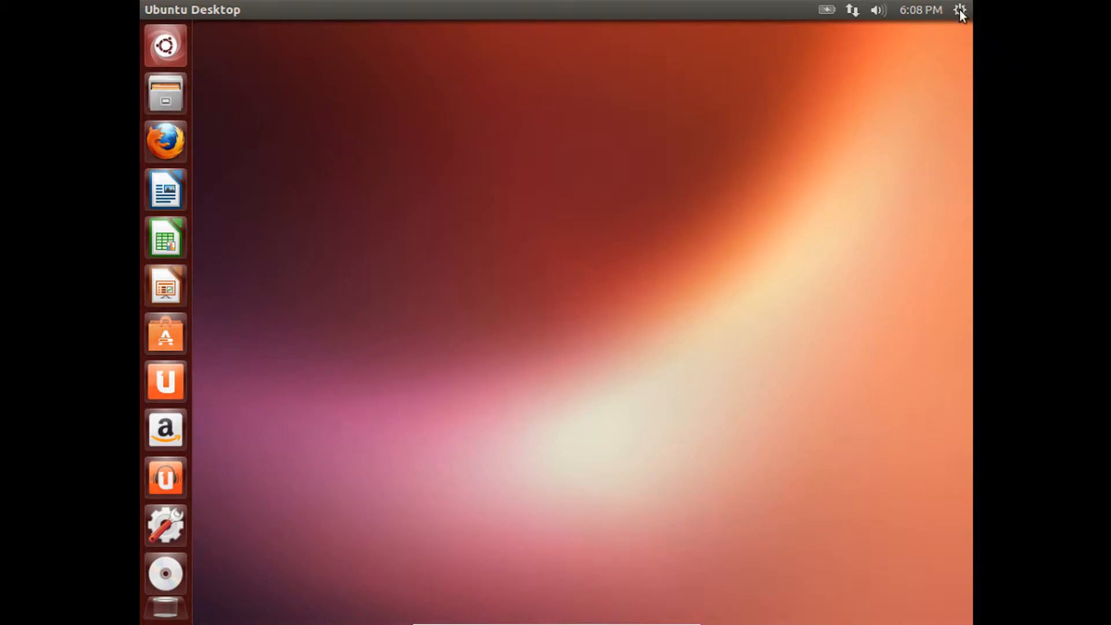
Step: Restart the Ubuntu guest from the session menu's Shut Down dialog
left_click(961, 10)
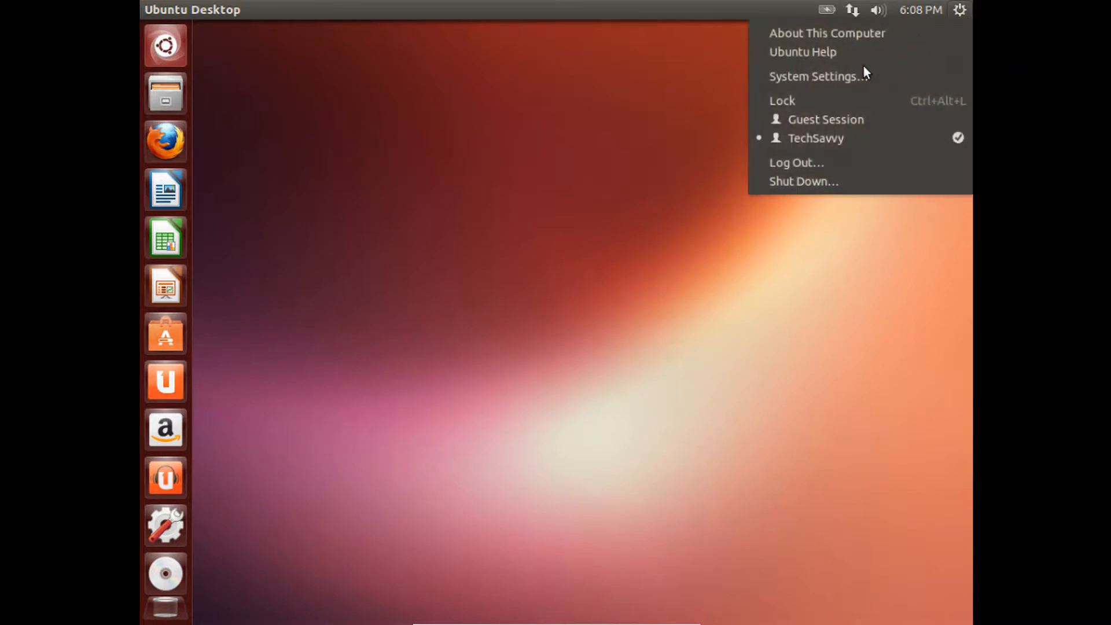
mouse_move(803, 181)
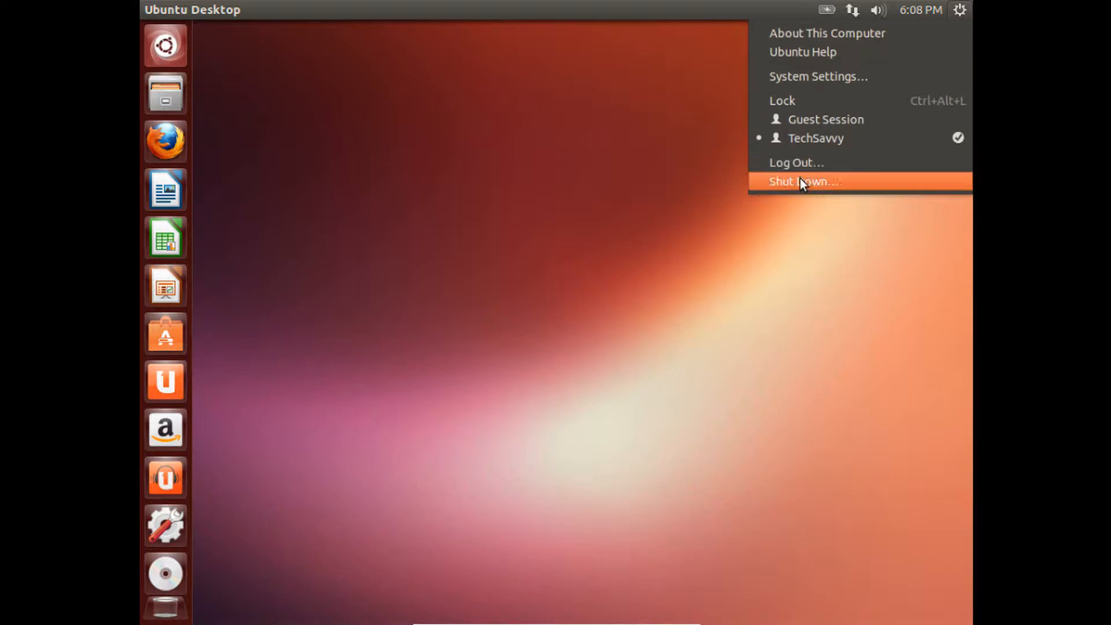
left_click(803, 181)
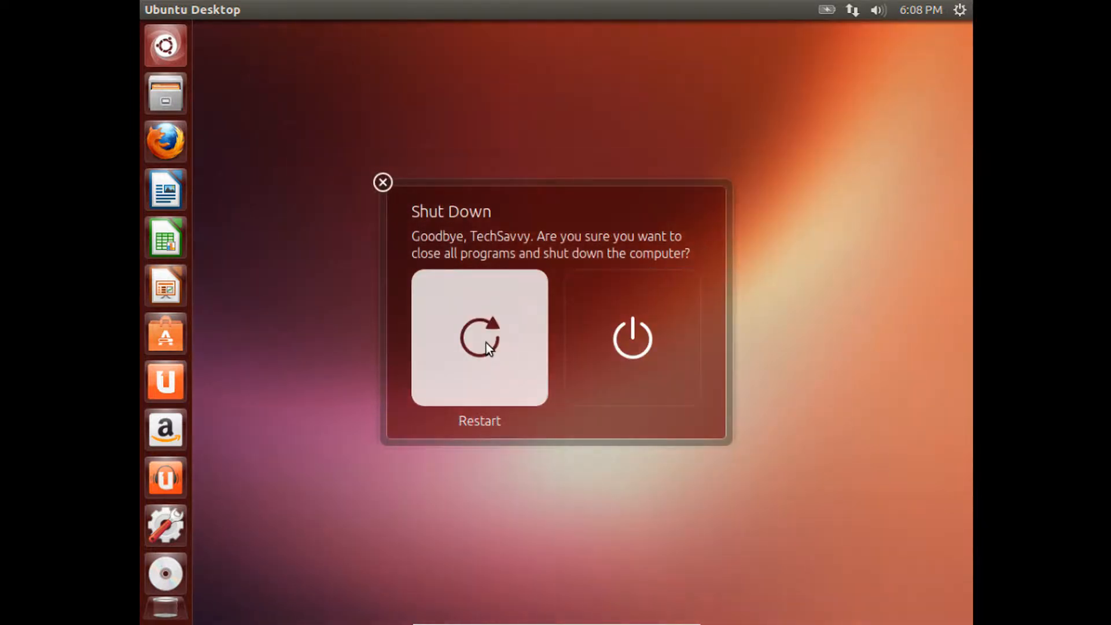
left_click(382, 182)
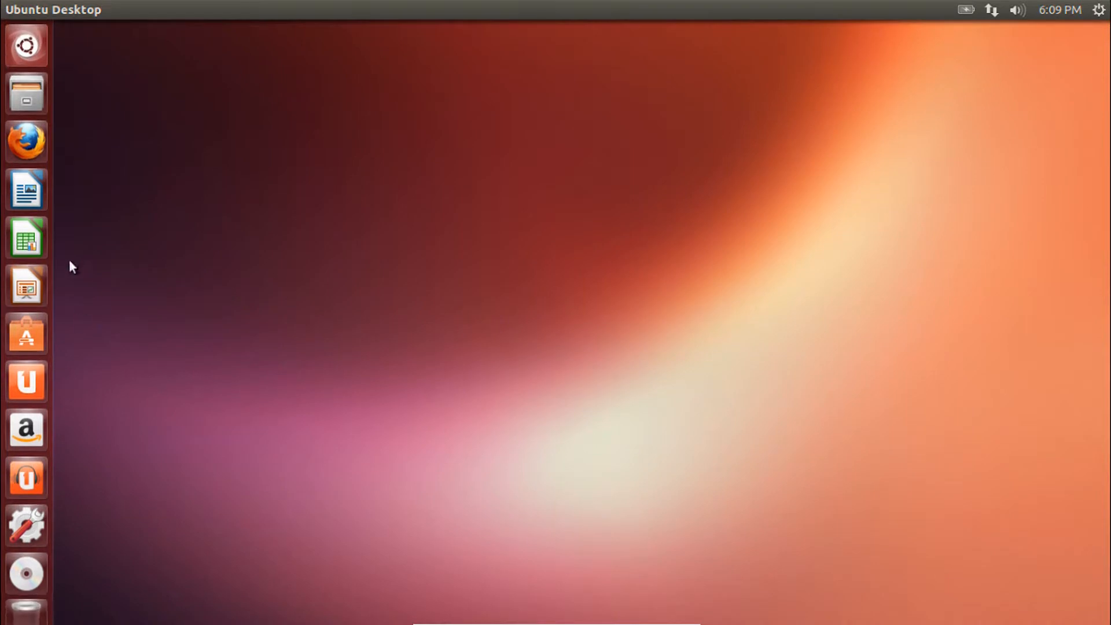
mouse_move(27, 188)
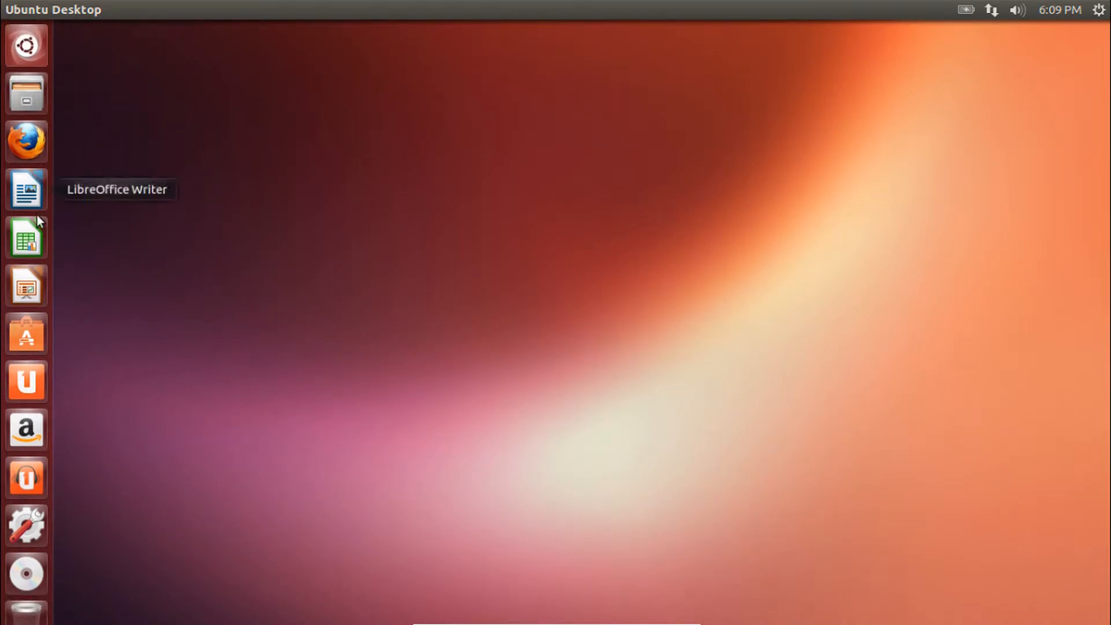
mouse_move(27, 381)
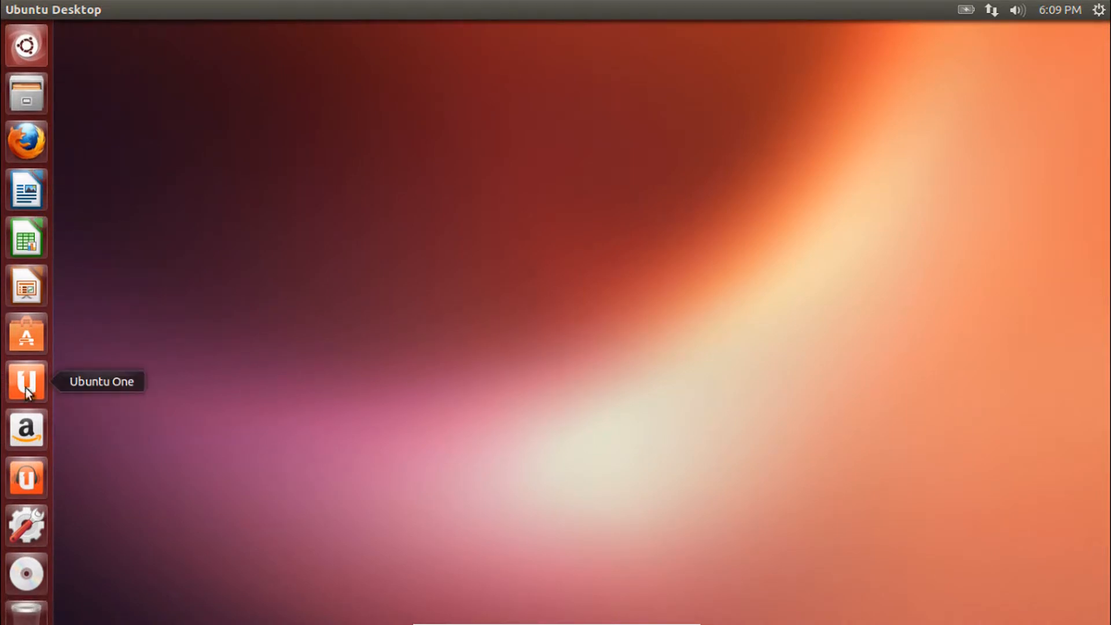
mouse_move(27, 474)
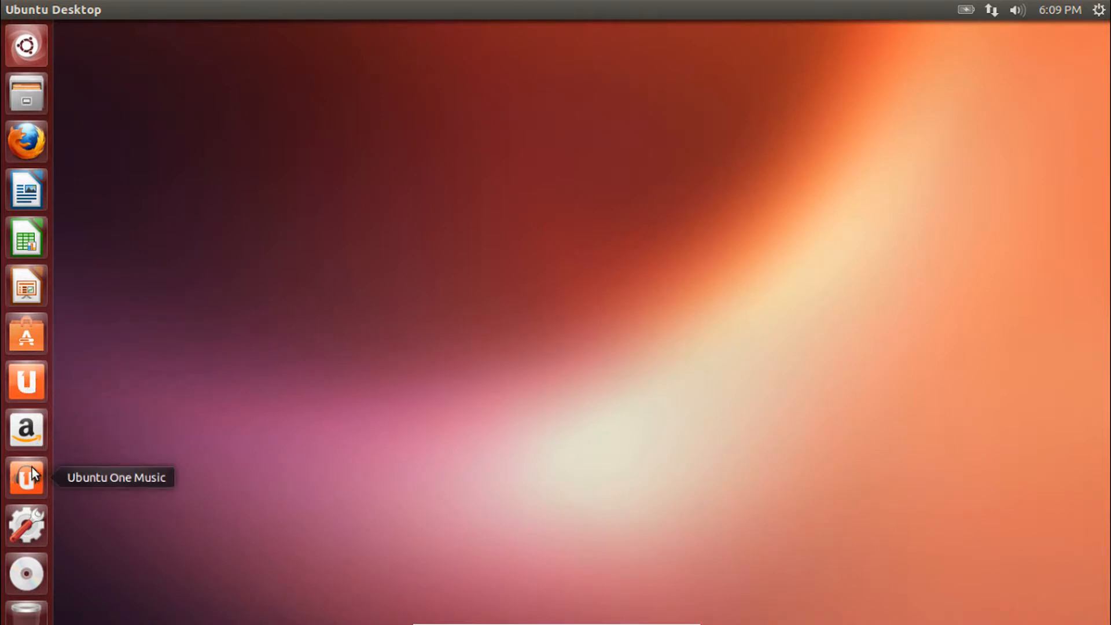
mouse_move(36, 323)
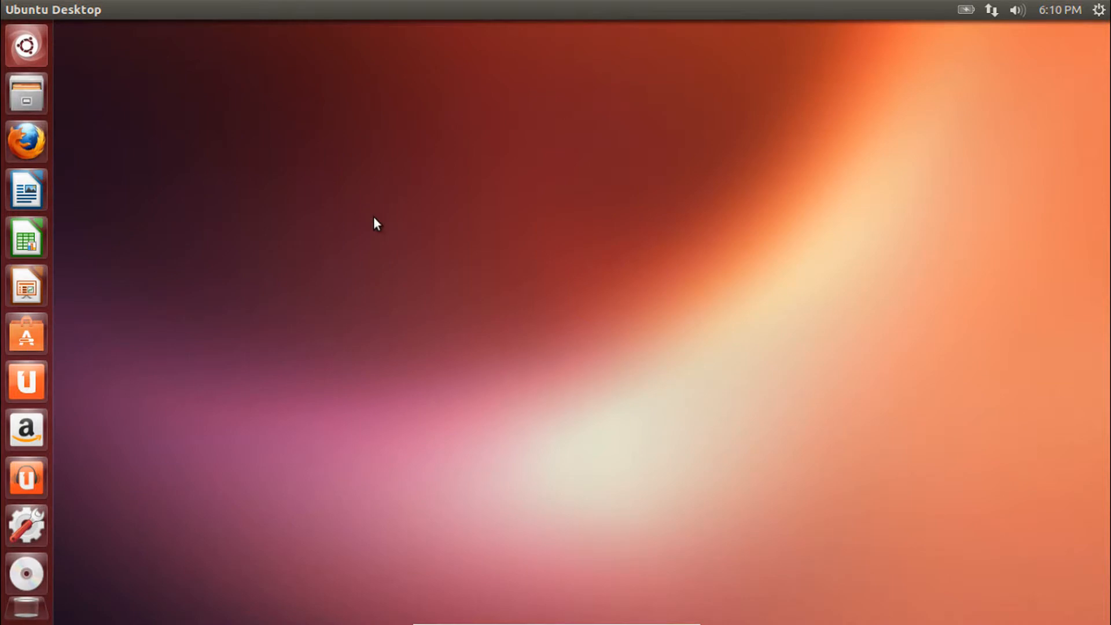
Step: Set the desktop background to the dewdrop 'Trazo solitario' wallpaper via Change Desktop Background
right_click(375, 224)
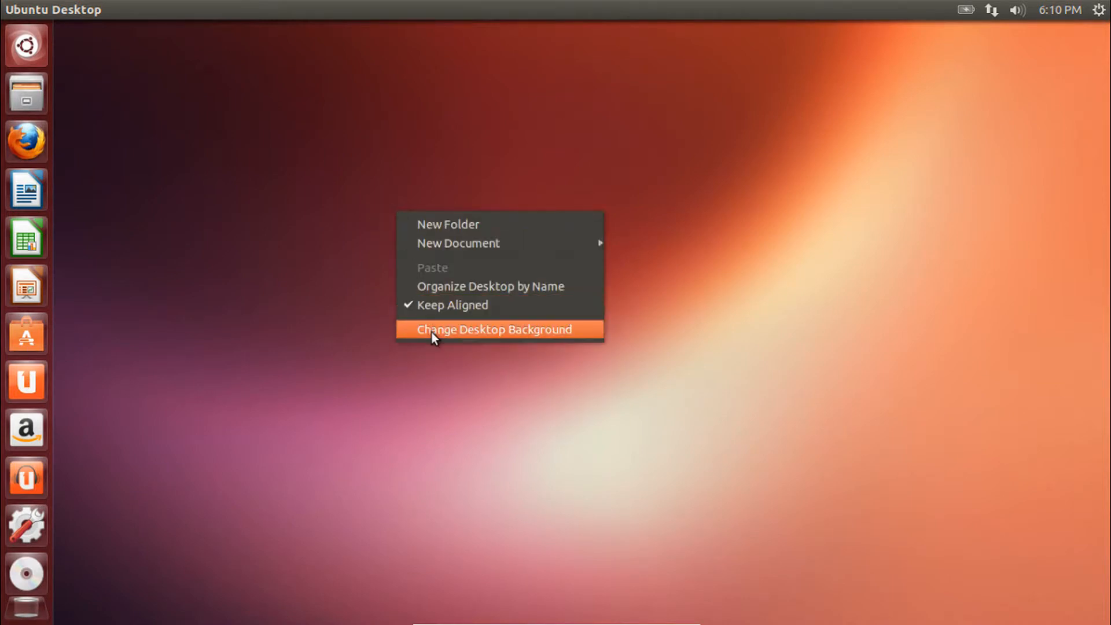
left_click(490, 328)
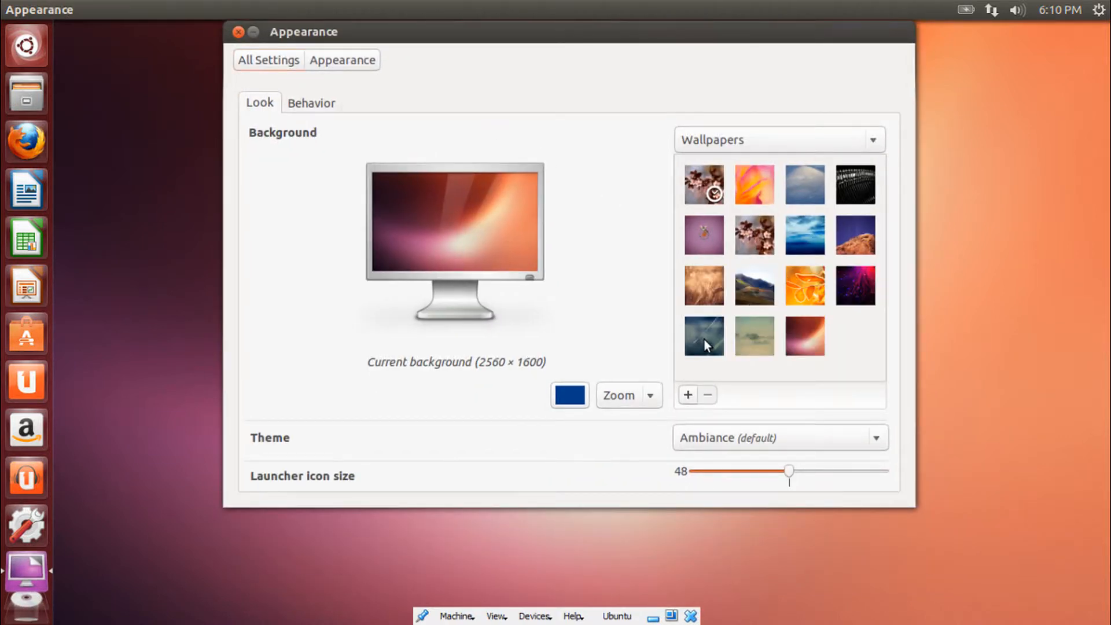
left_click(703, 335)
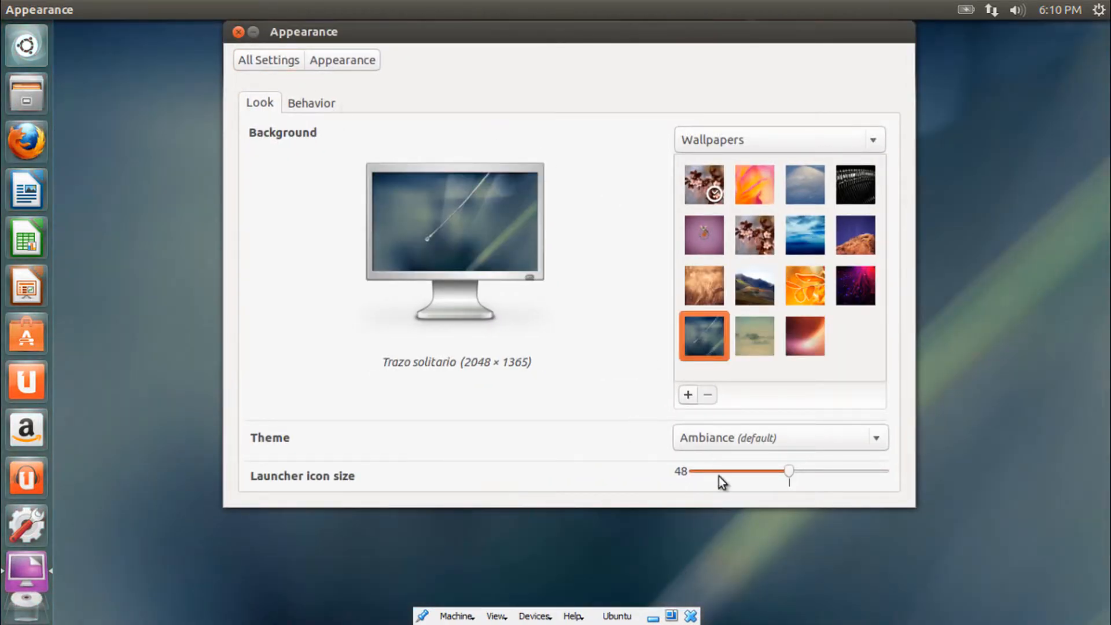
Step: Enlarge the launcher icon size to the maximum 64 and close Appearance
left_click_drag(788, 471, 818, 471)
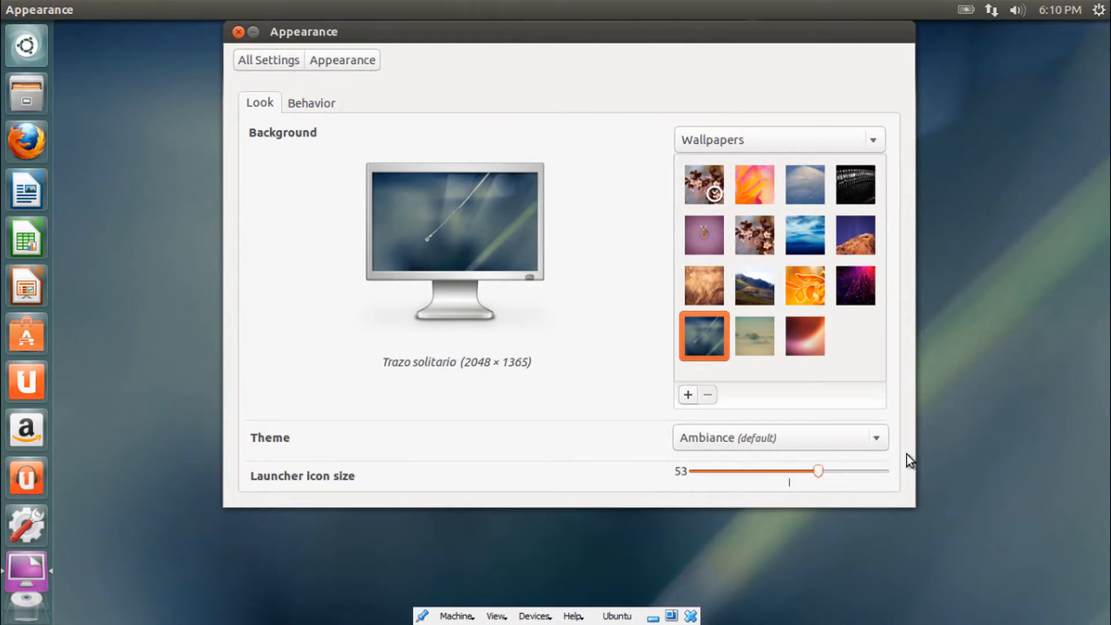
left_click_drag(818, 471, 884, 471)
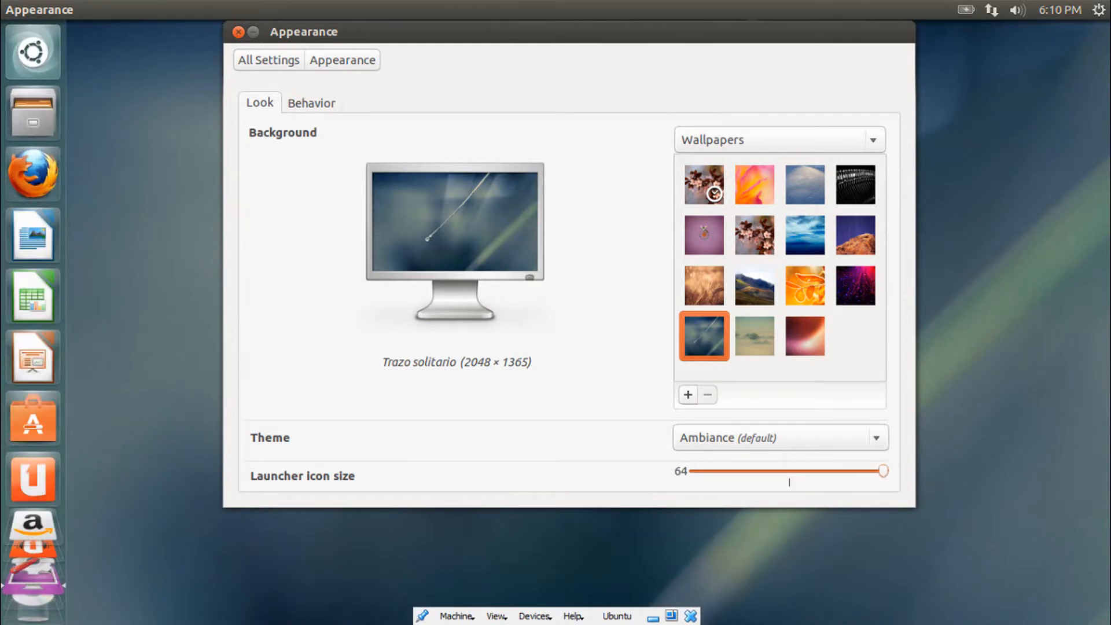
mouse_move(240, 51)
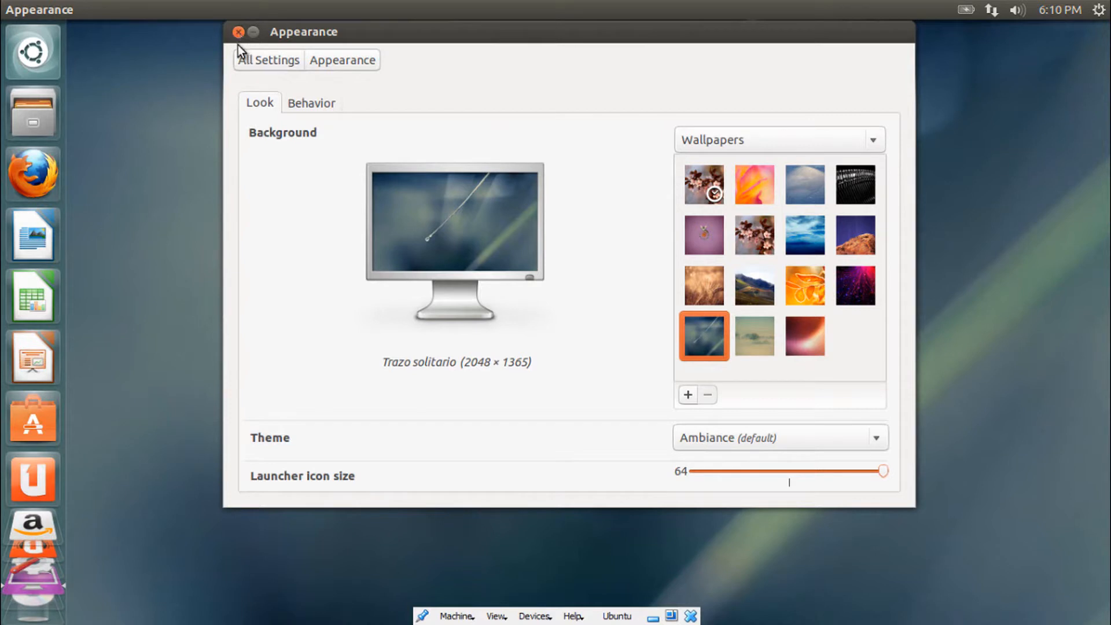
left_click(238, 33)
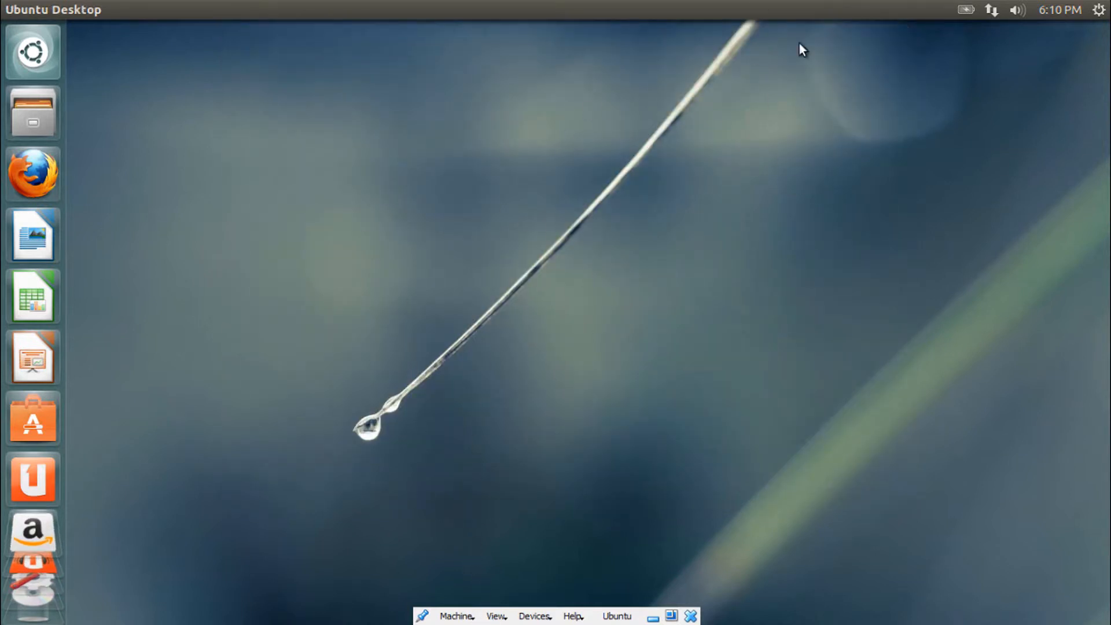
mouse_move(509, 439)
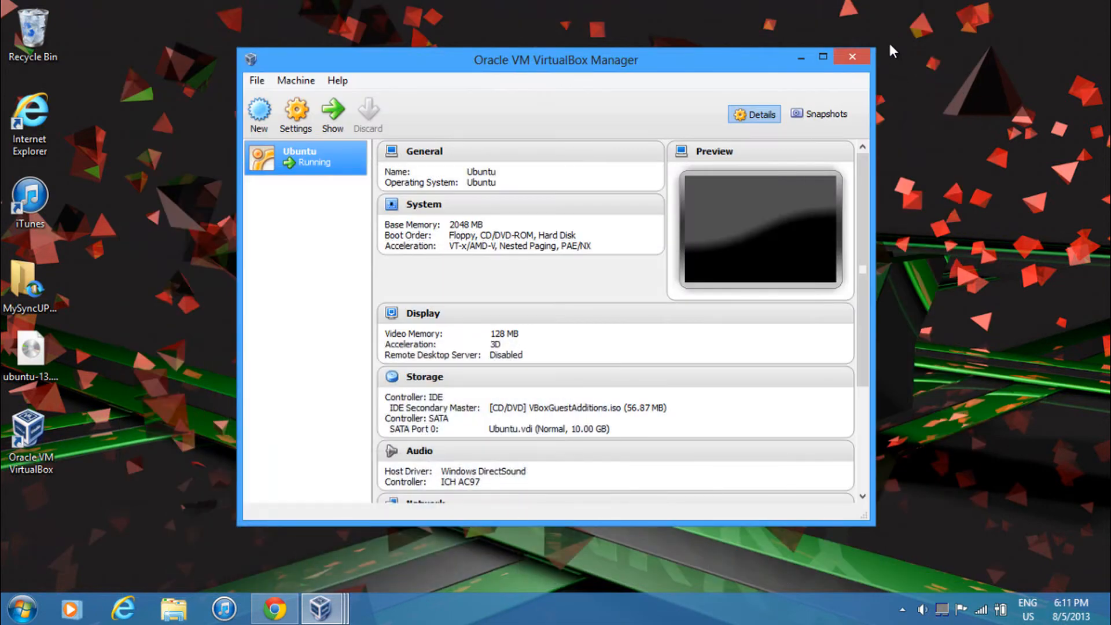
Step: Close the Oracle VM VirtualBox Manager window, leaving the Windows desktop
left_click(853, 57)
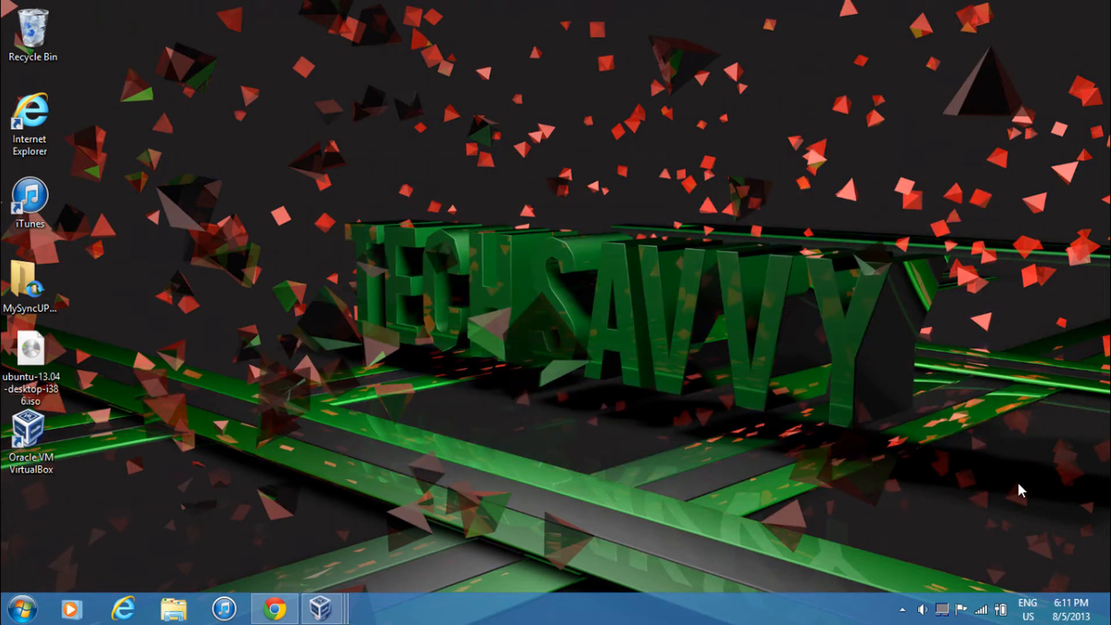
mouse_move(440, 432)
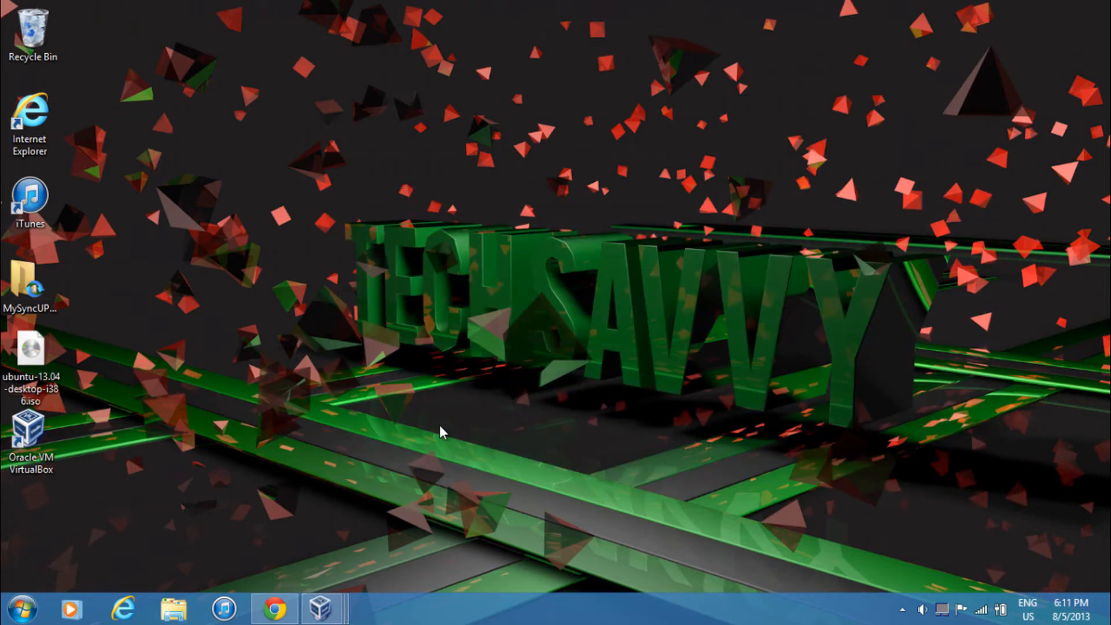